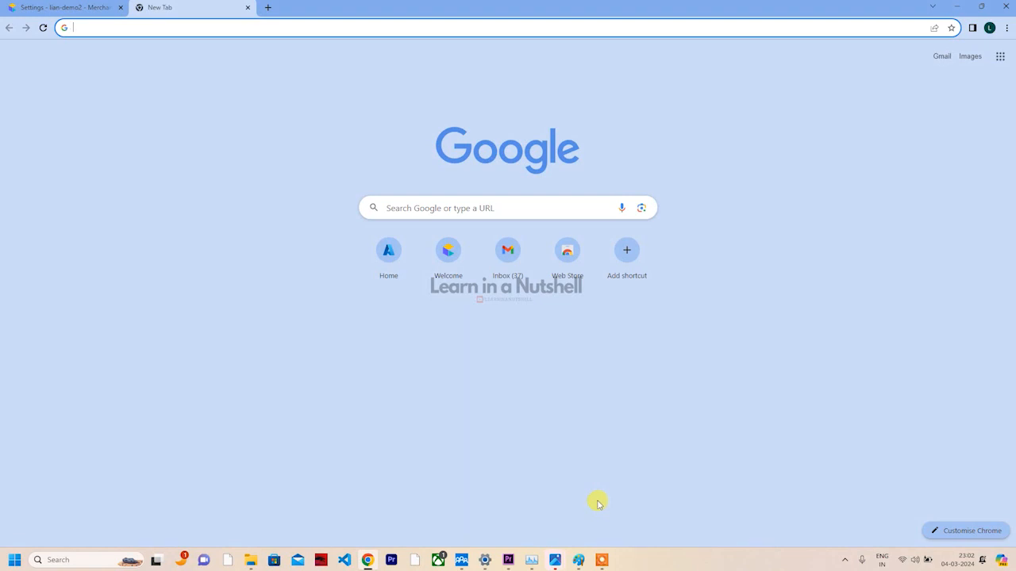
mouse_move(589, 507)
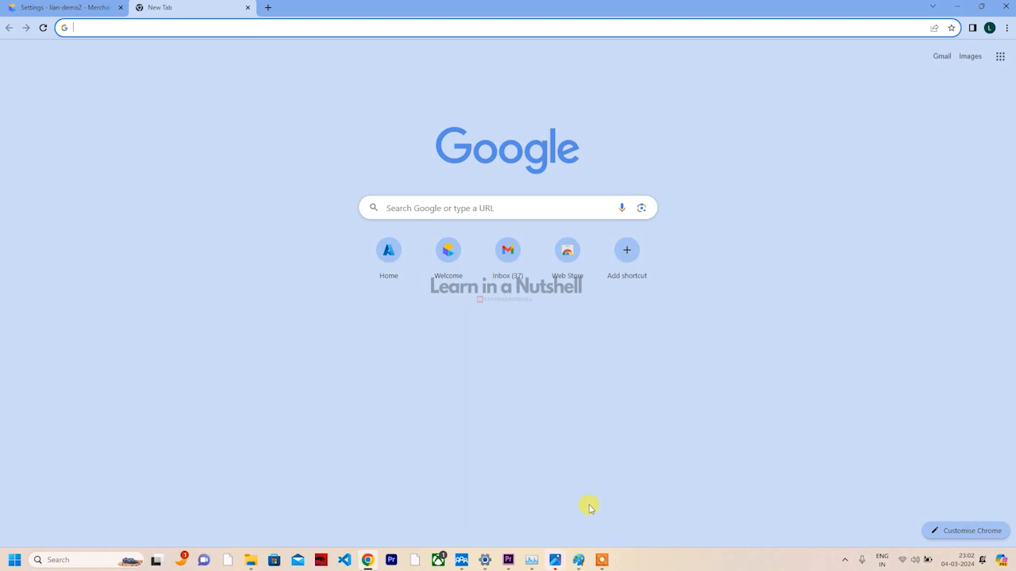
mouse_move(313, 437)
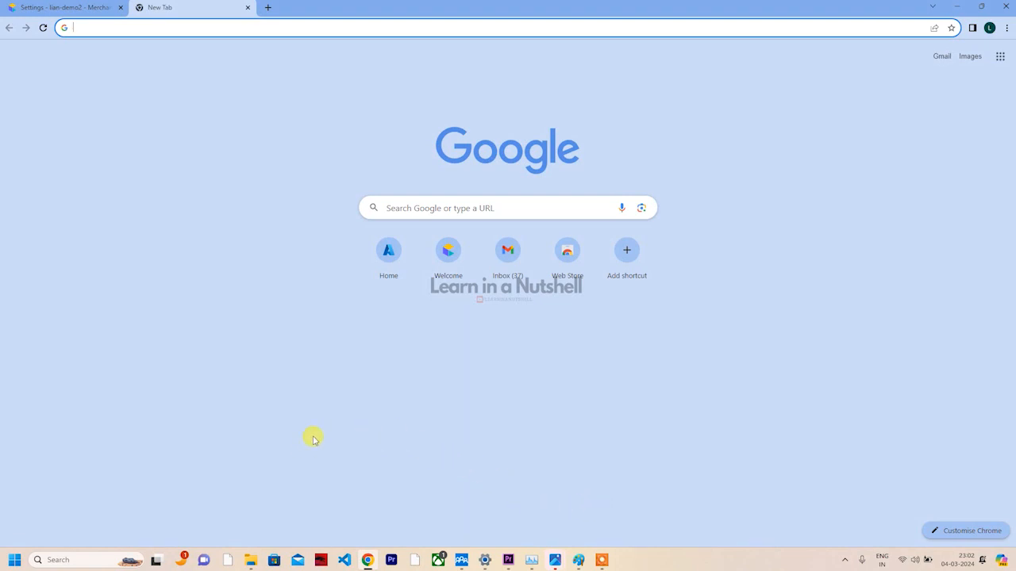
mouse_move(312, 437)
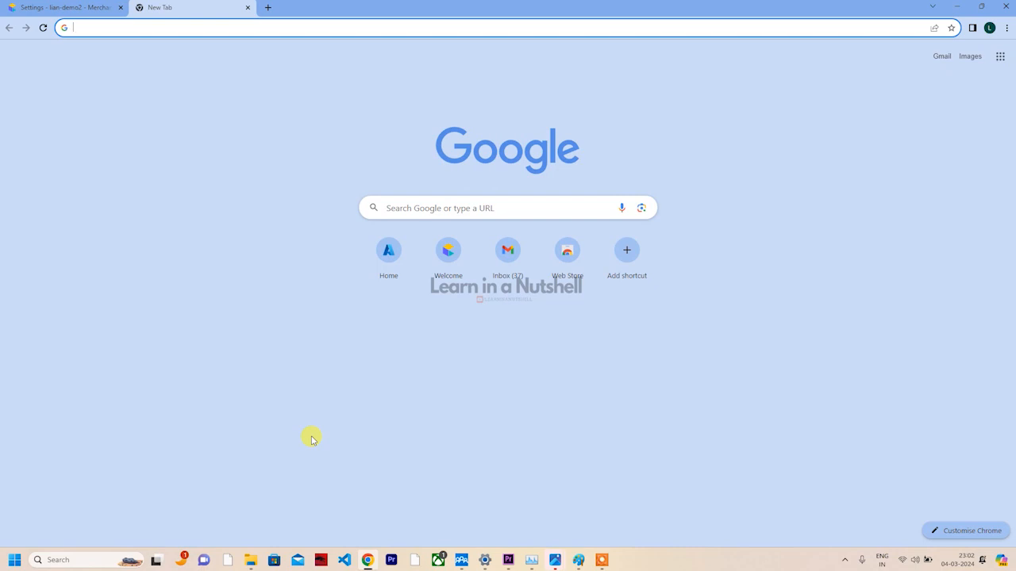
mouse_move(309, 439)
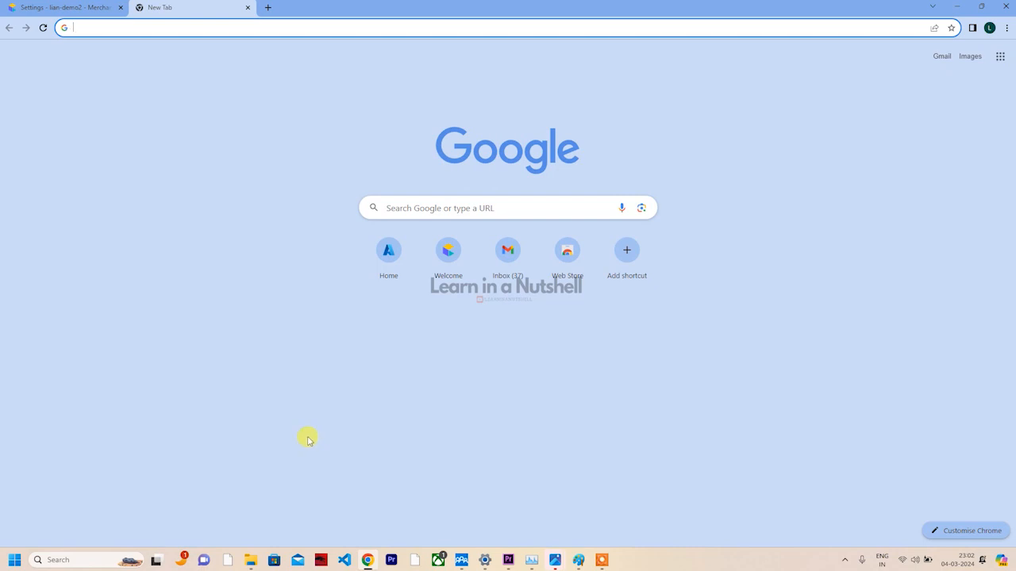
mouse_move(262, 417)
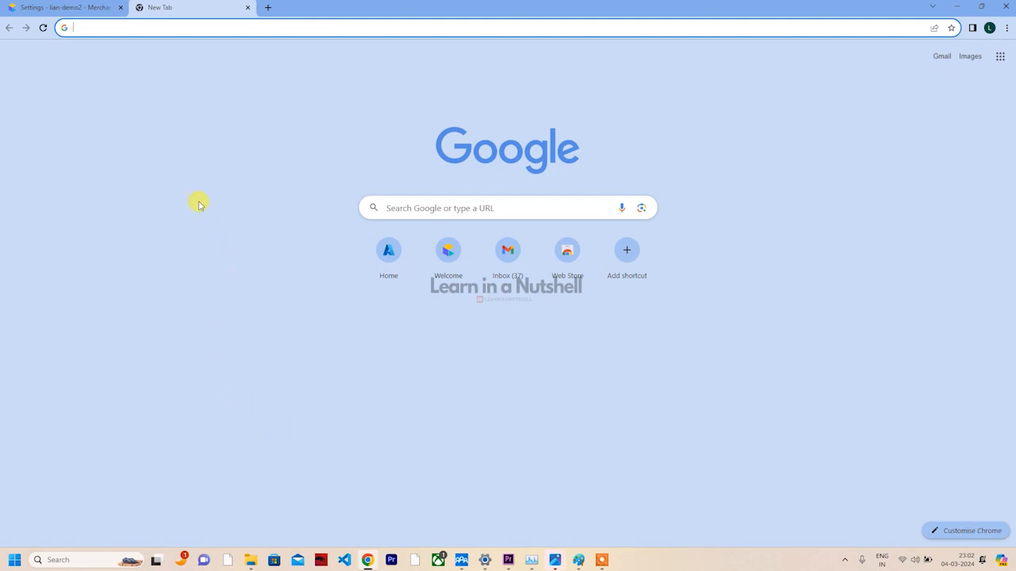
mouse_move(156, 189)
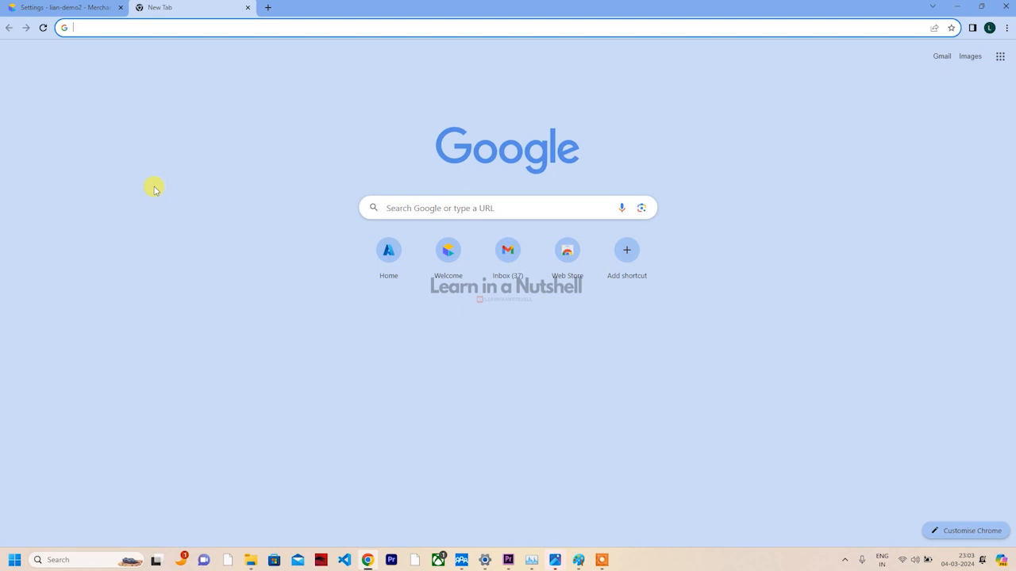
mouse_move(156, 16)
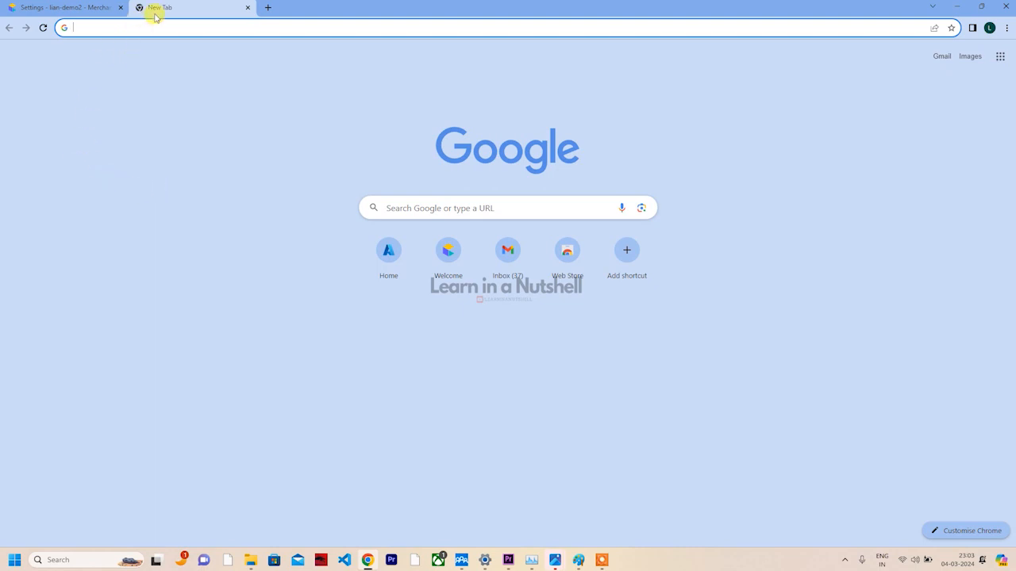
mouse_move(159, 16)
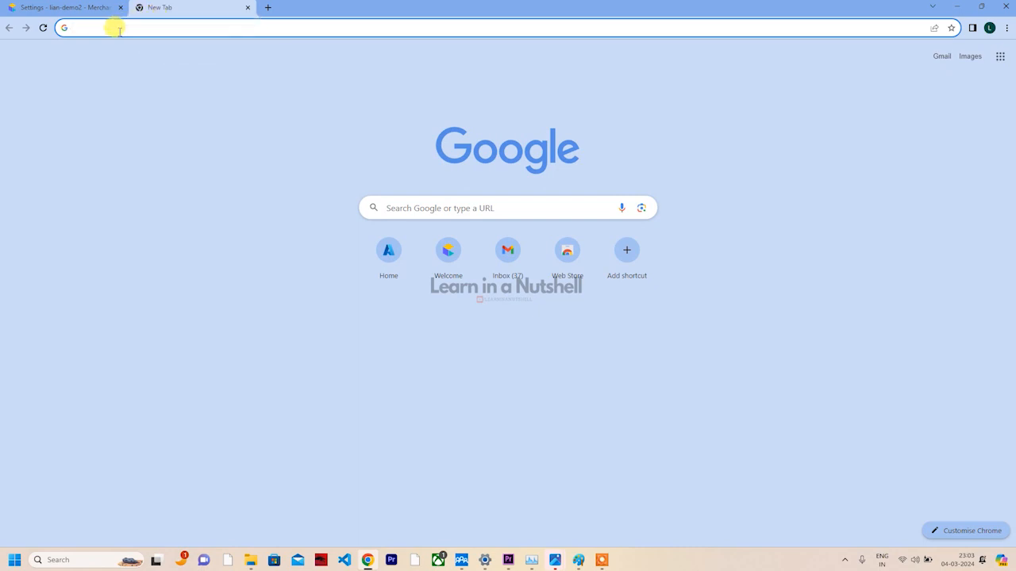
Search Google for 'labd commercetools' using the recent search suggestion
click(118, 31)
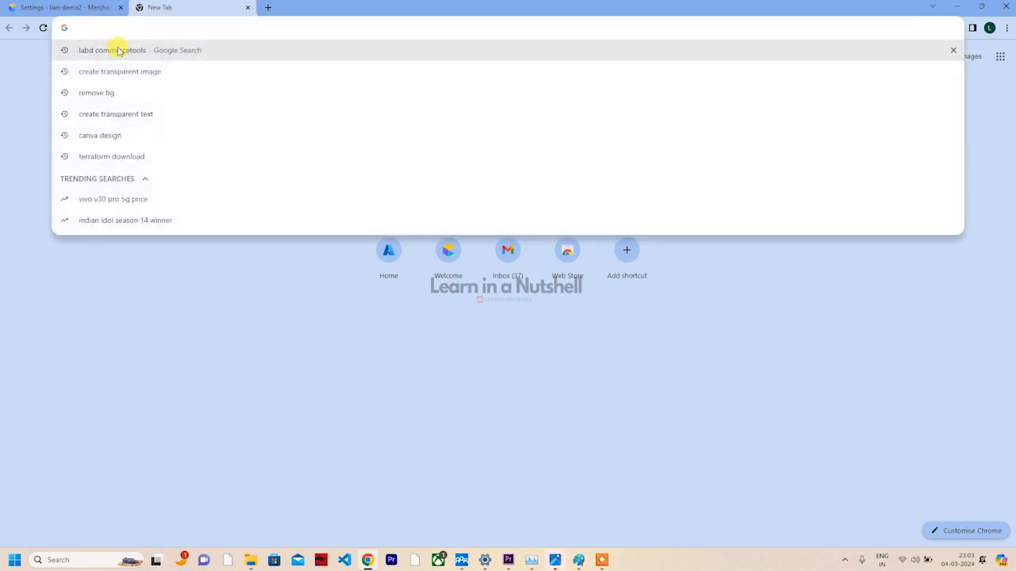
click(119, 50)
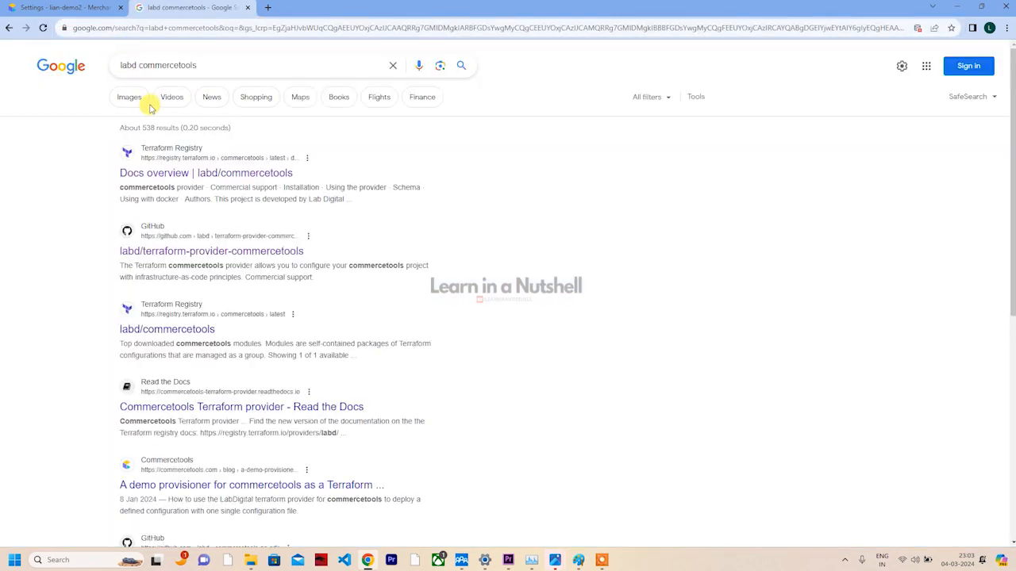
mouse_move(205, 173)
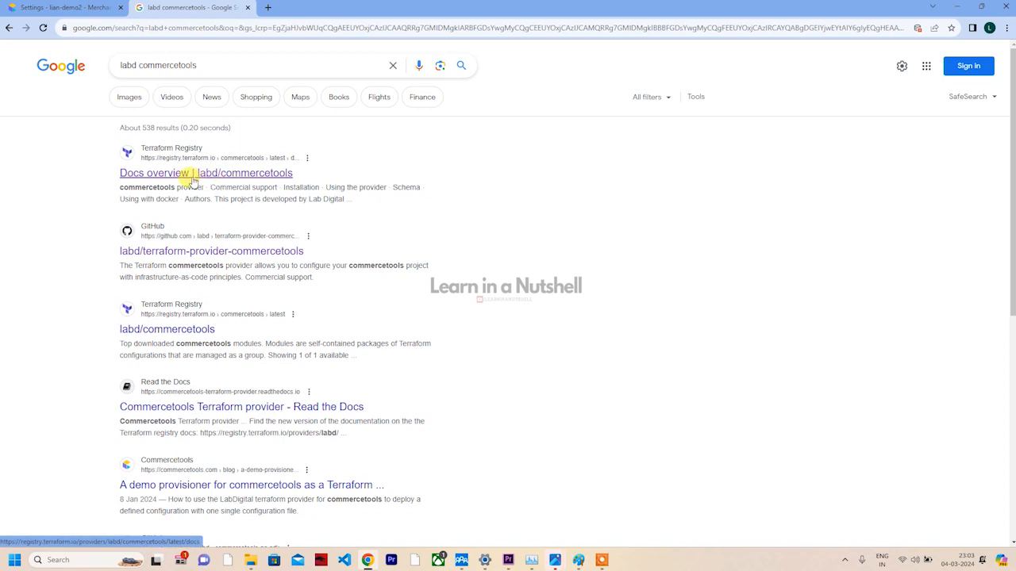
mouse_move(181, 252)
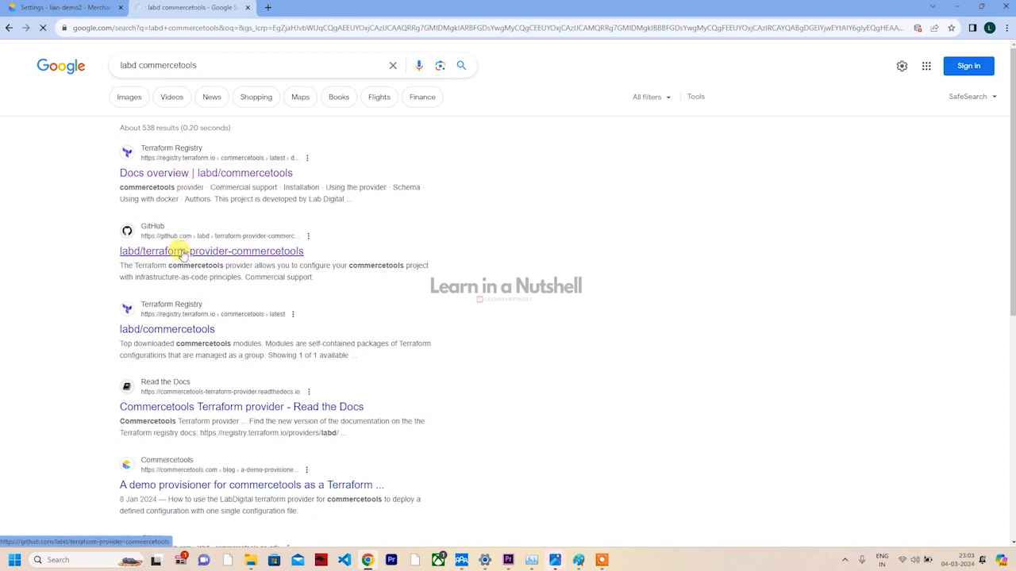
Open the labd/terraform-provider-commercetools GitHub repository and scroll down to its releases
click(190, 250)
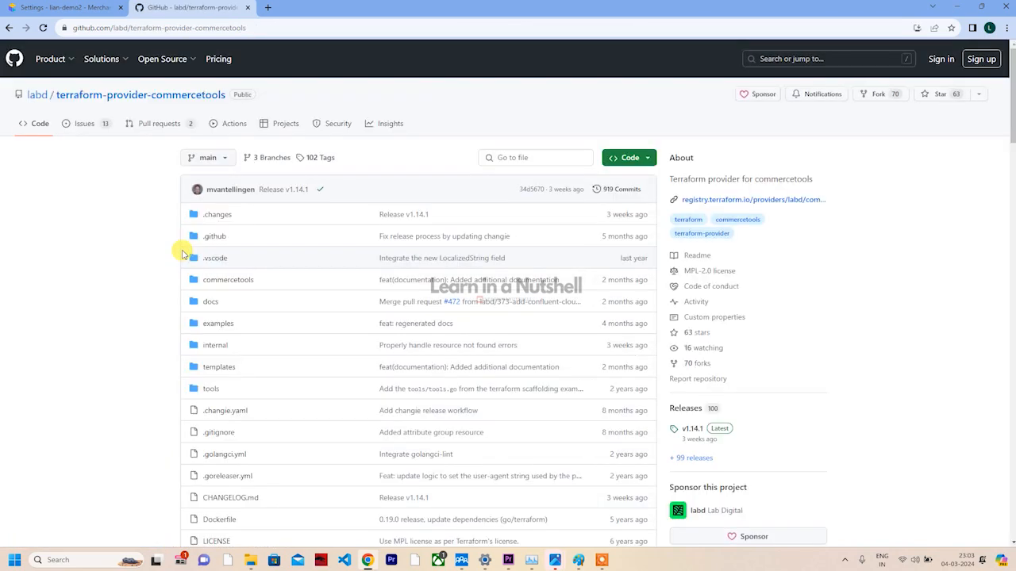
mouse_move(203, 246)
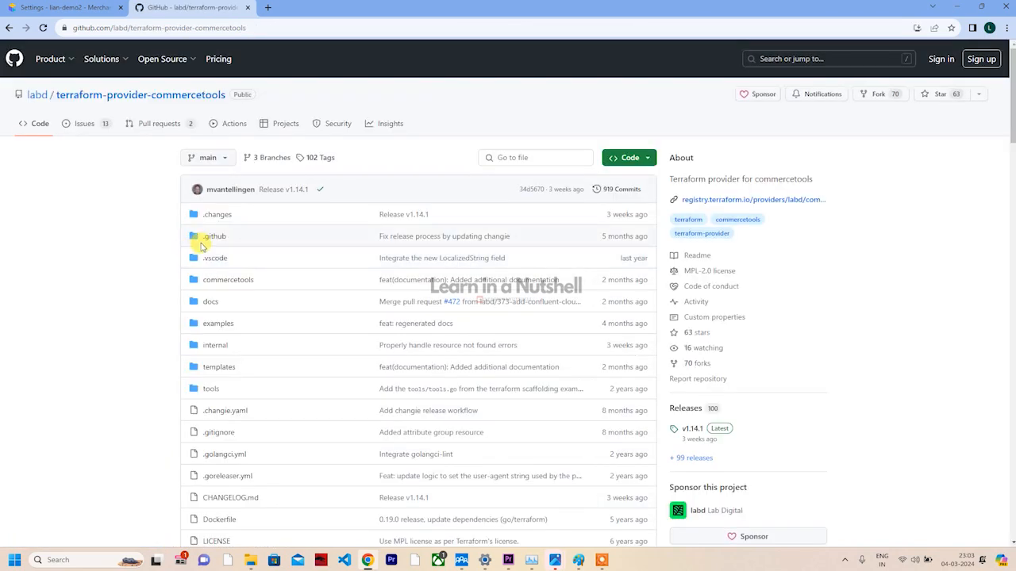
scroll(down, 3)
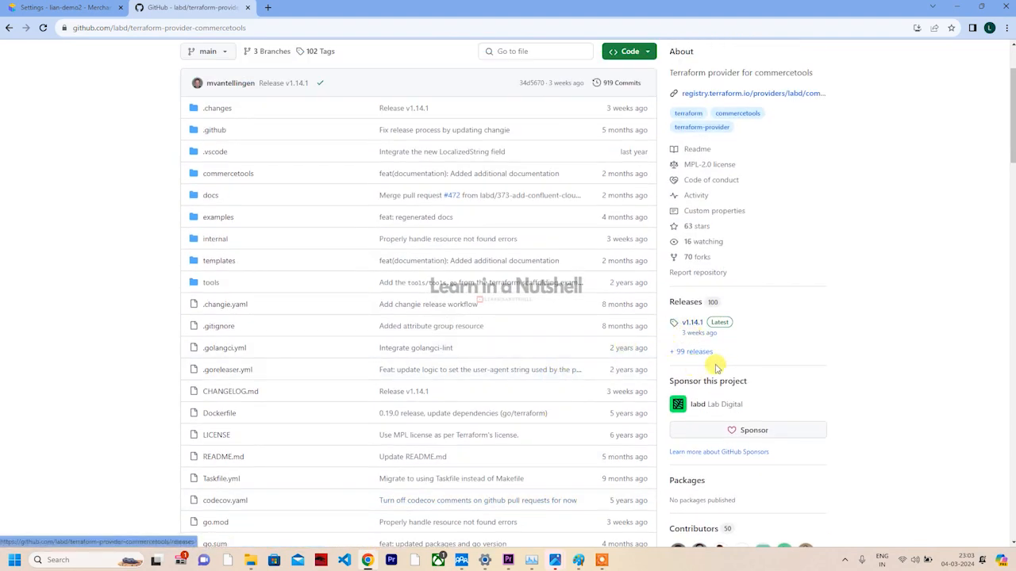
mouse_move(680, 338)
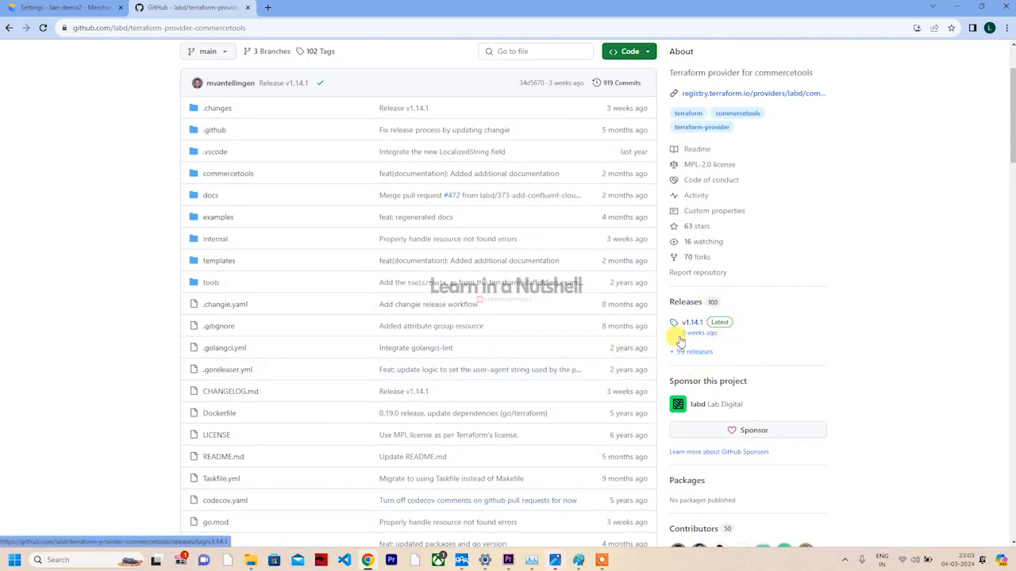
mouse_move(332, 304)
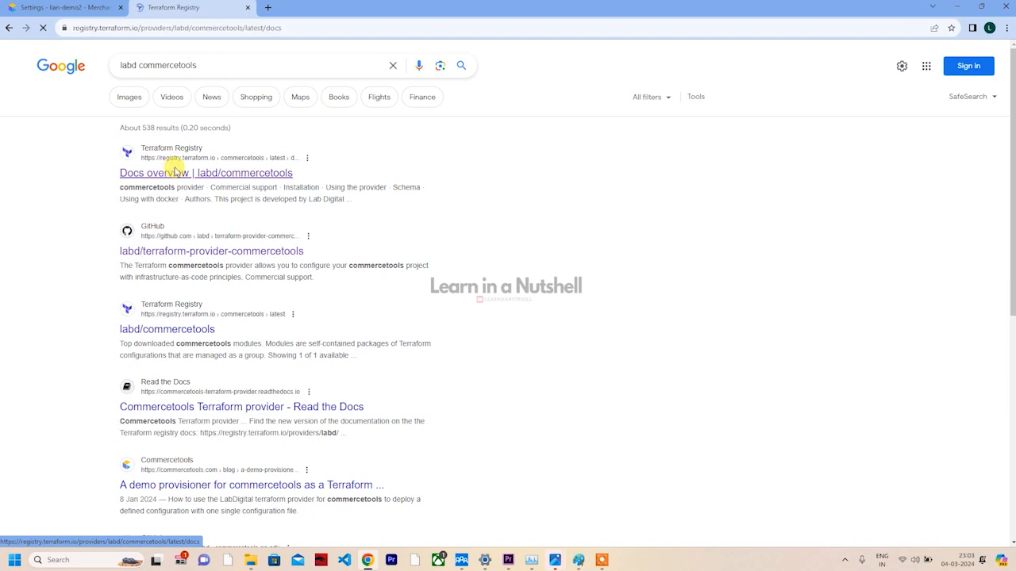
Open the labd/commercetools docs overview, check version 1.14.1, and expand Resources and Data Sources
click(206, 173)
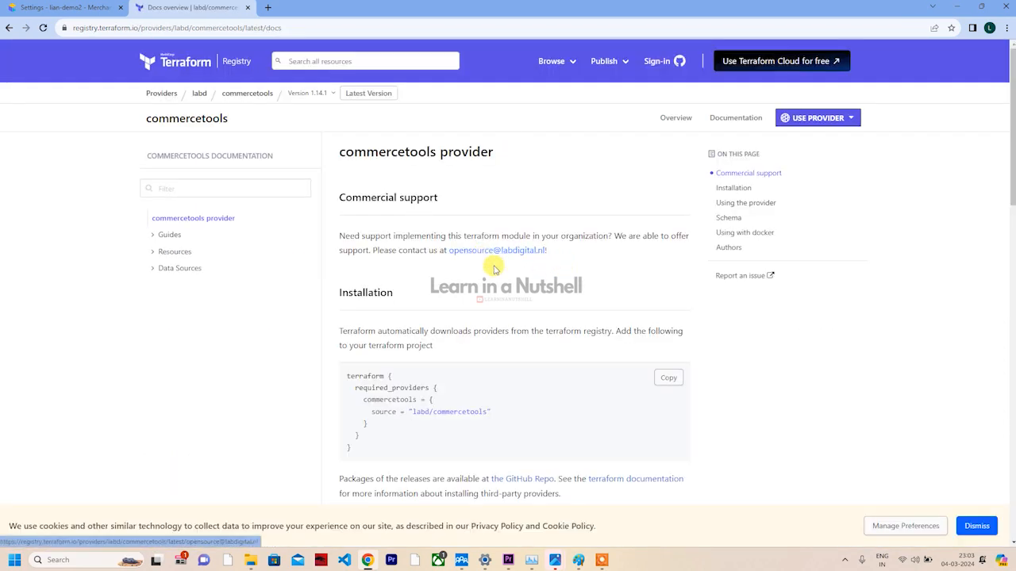
mouse_move(667, 376)
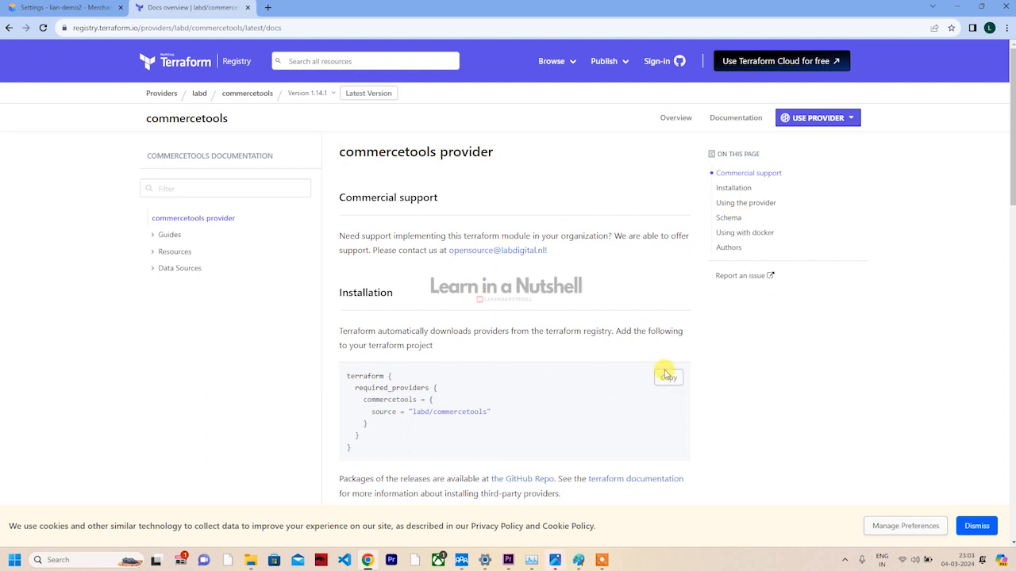
mouse_move(488, 356)
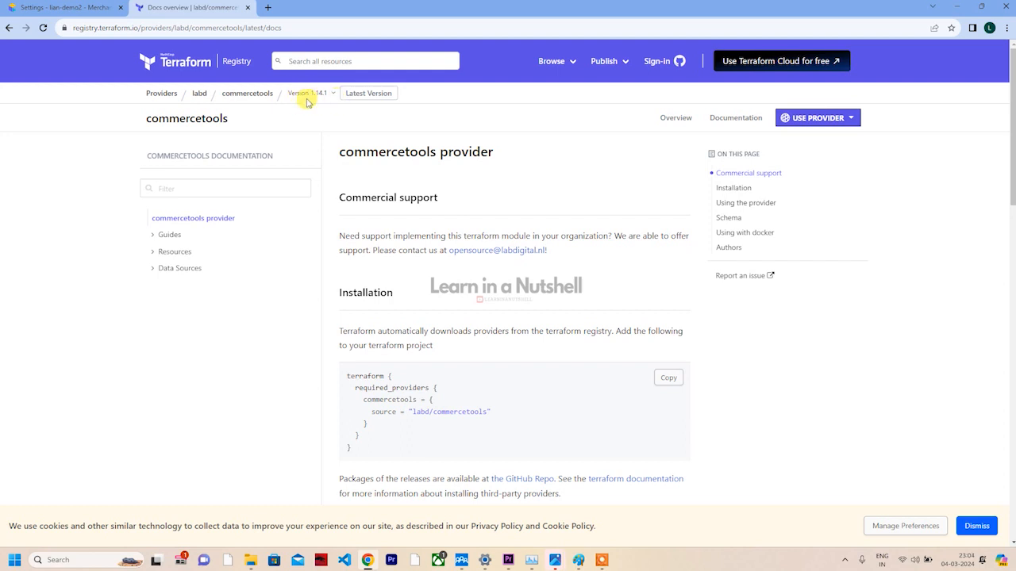
click(321, 93)
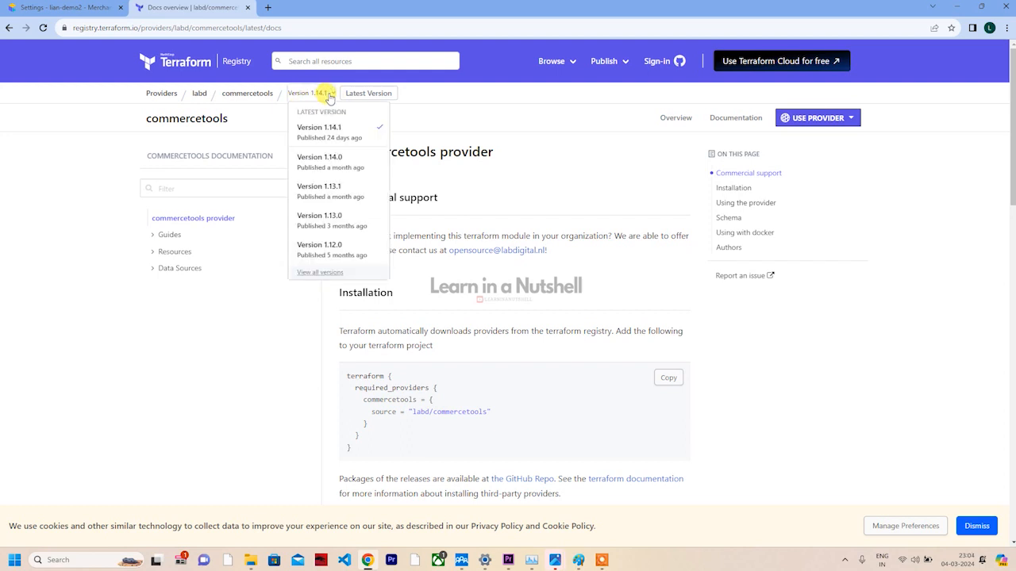
mouse_move(349, 271)
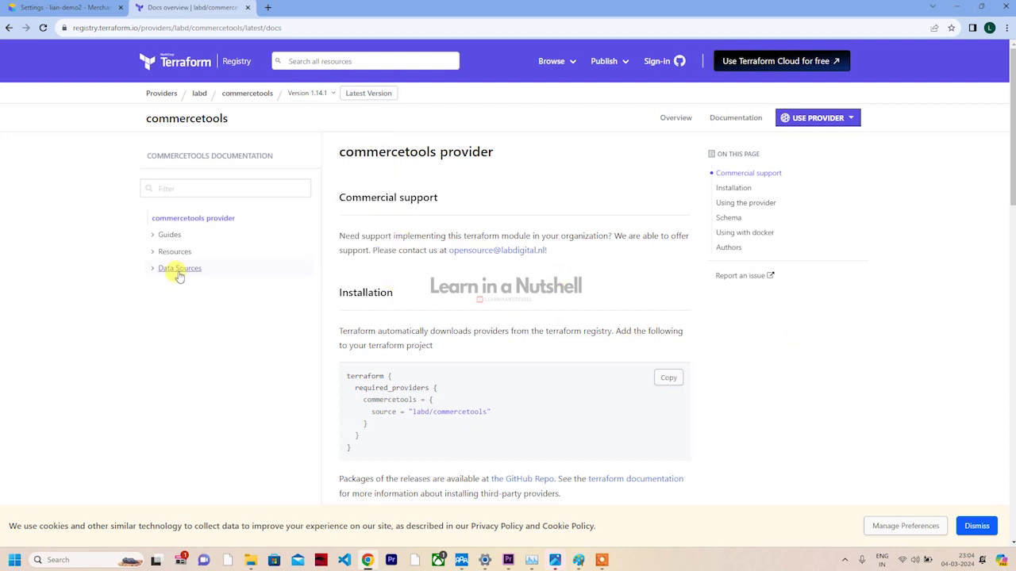
click(175, 251)
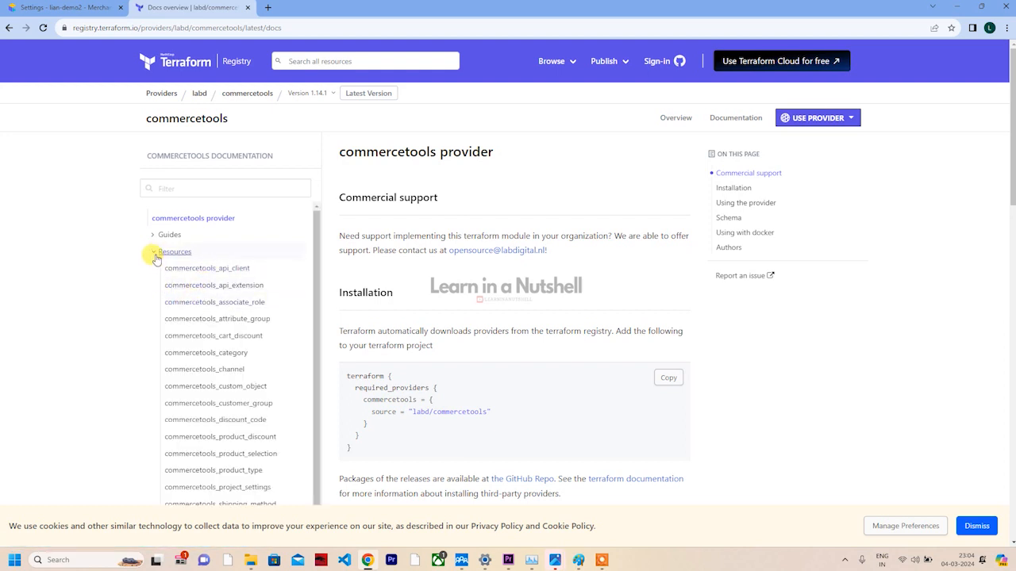
click(175, 251)
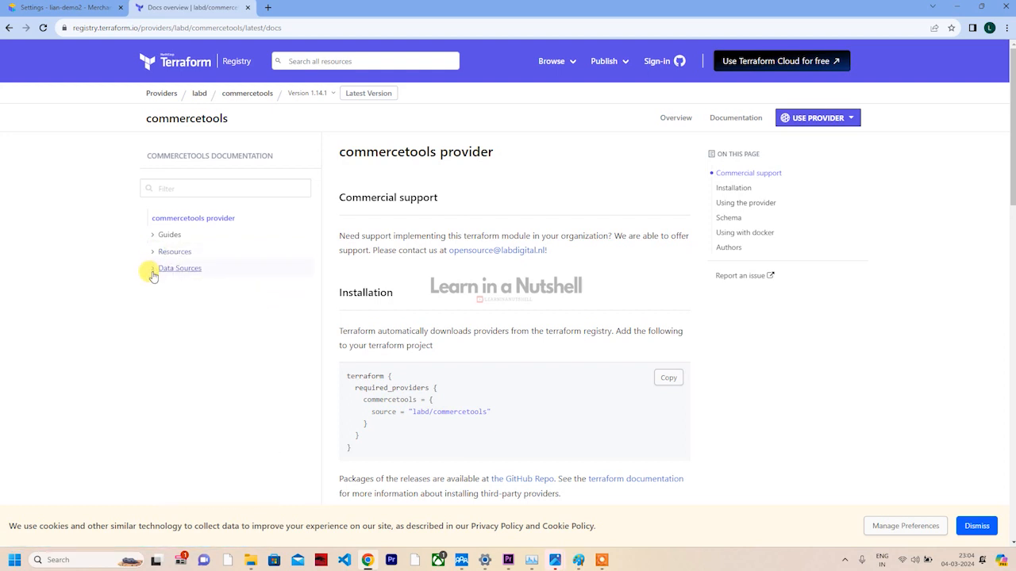
click(179, 267)
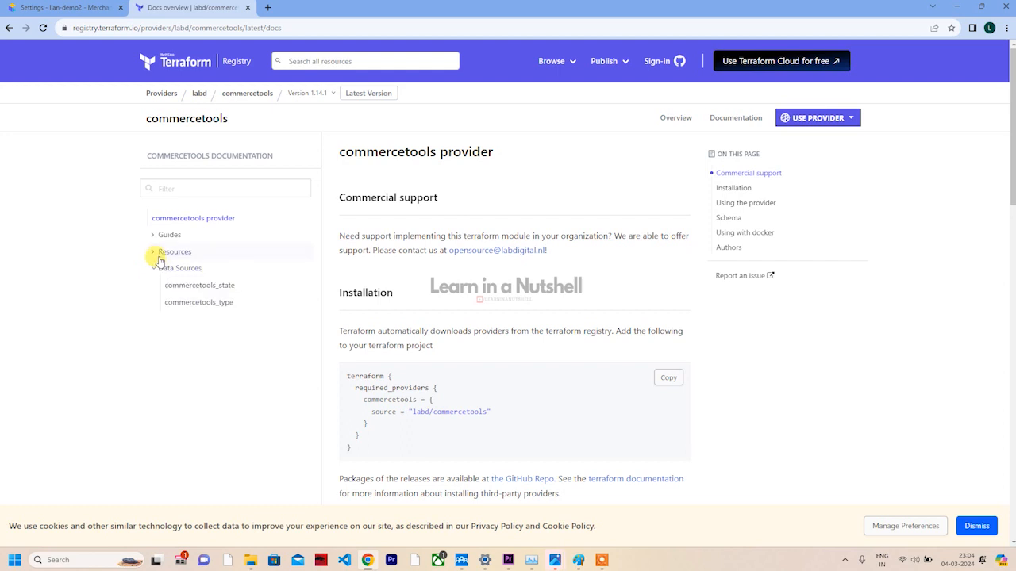
click(175, 251)
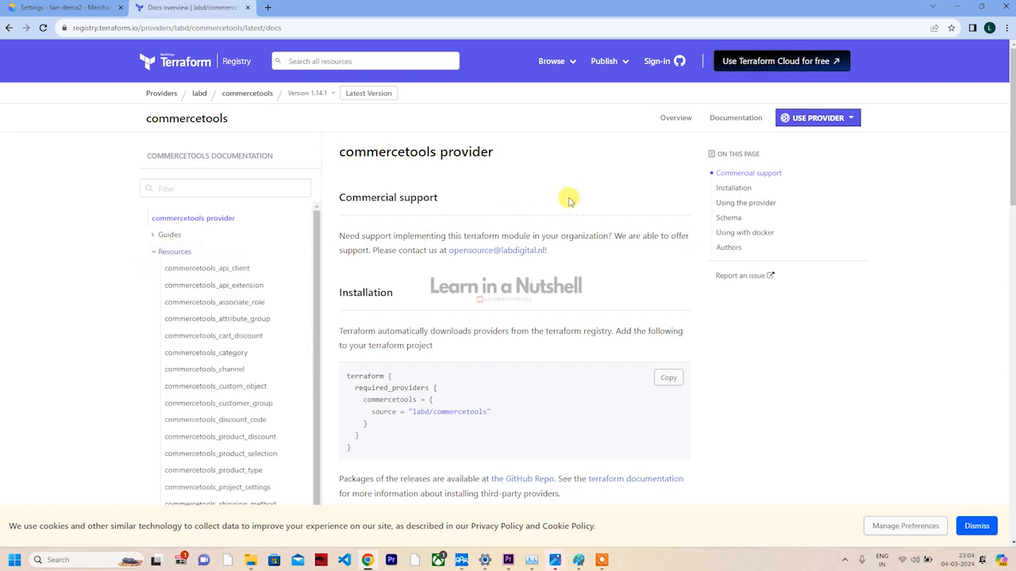
mouse_move(612, 181)
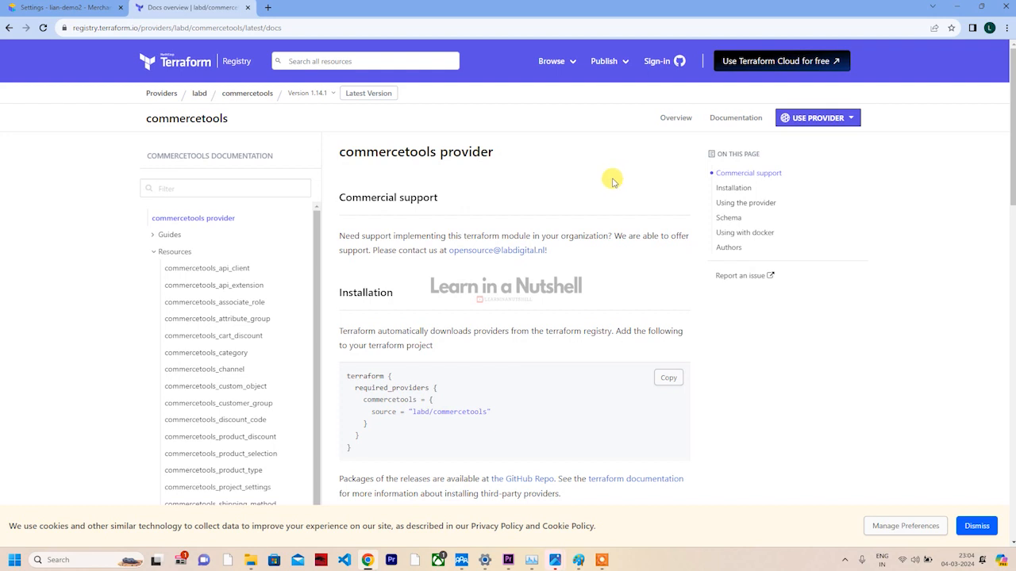
mouse_move(593, 193)
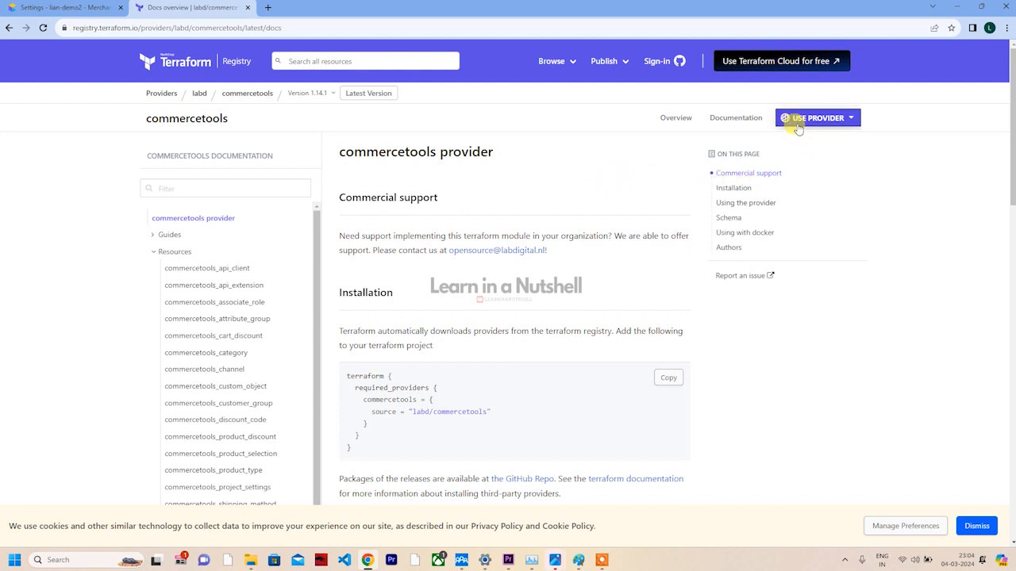
mouse_move(804, 144)
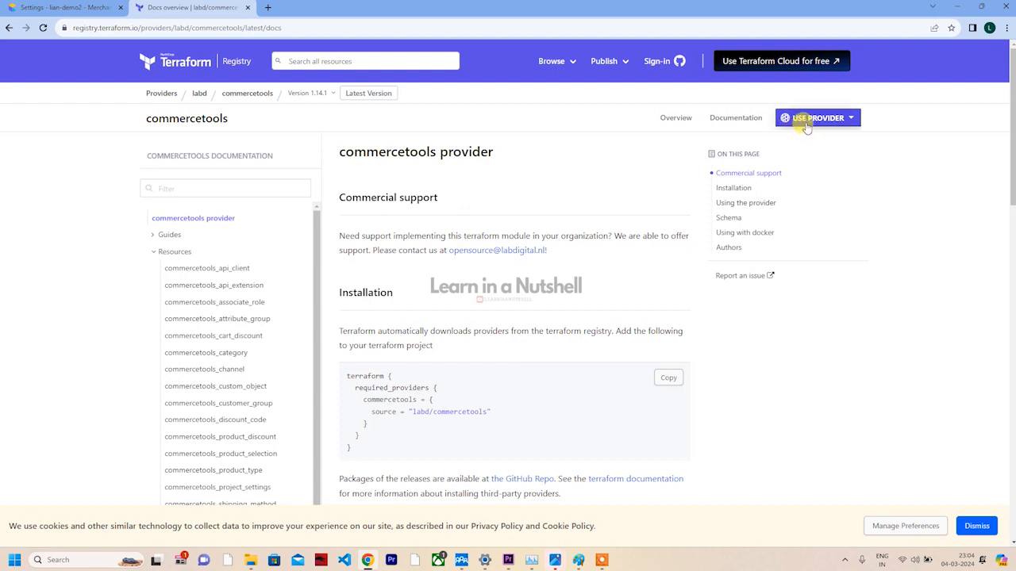
Show 'How to use this provider' and highlight the required_providers and provider code
click(818, 118)
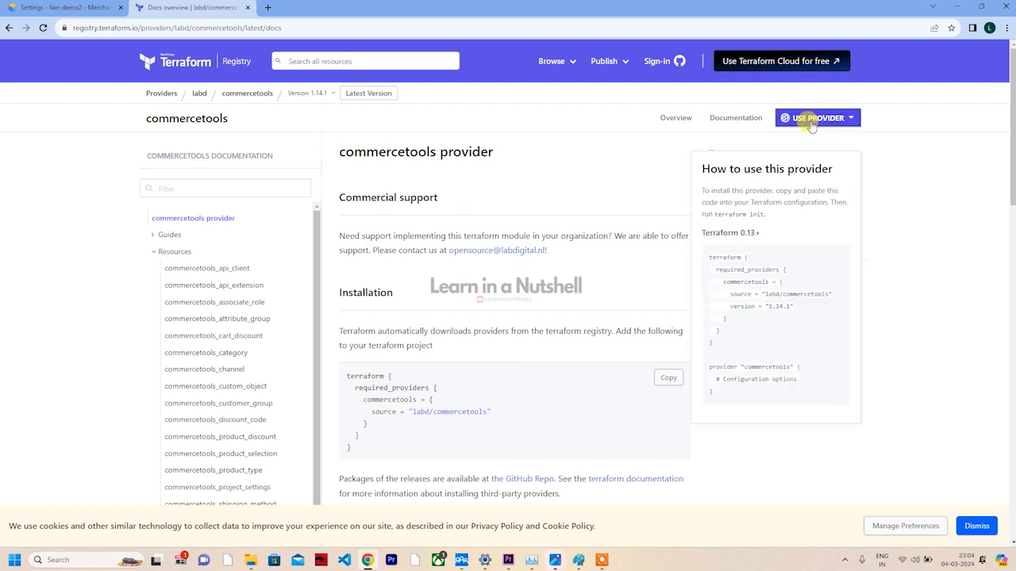
mouse_move(730, 397)
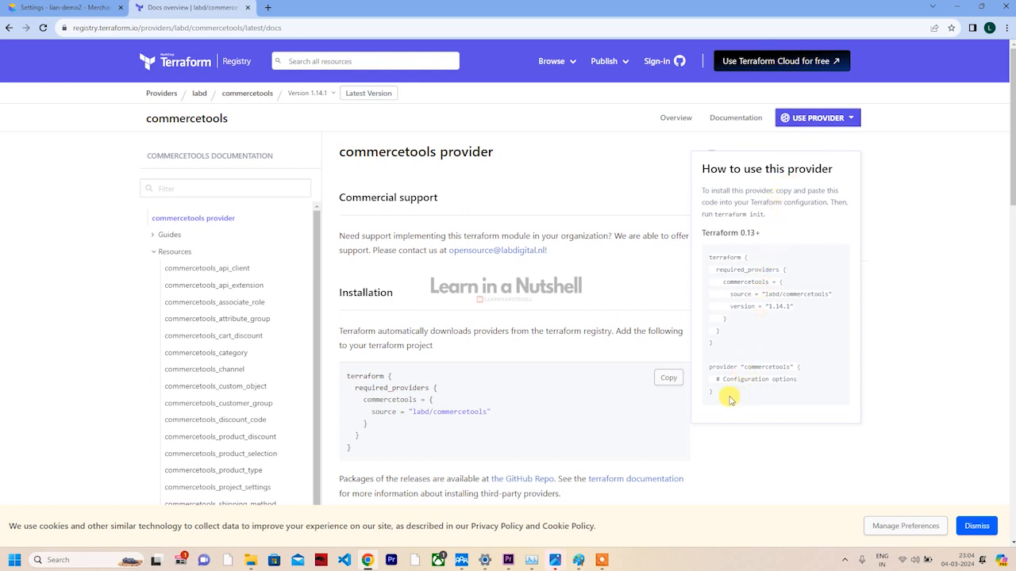
drag(710, 256, 722, 393)
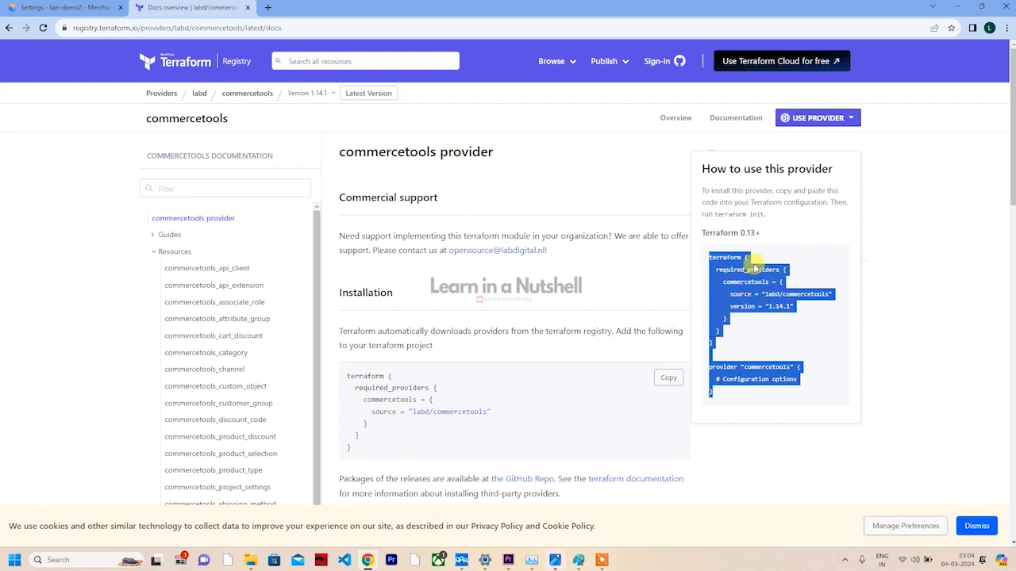
mouse_move(759, 297)
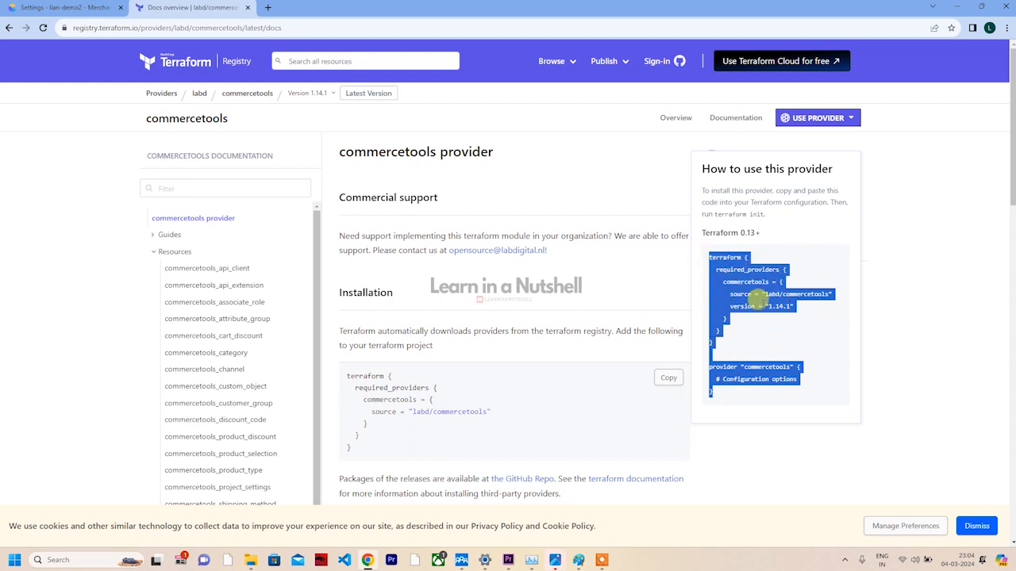
mouse_move(751, 323)
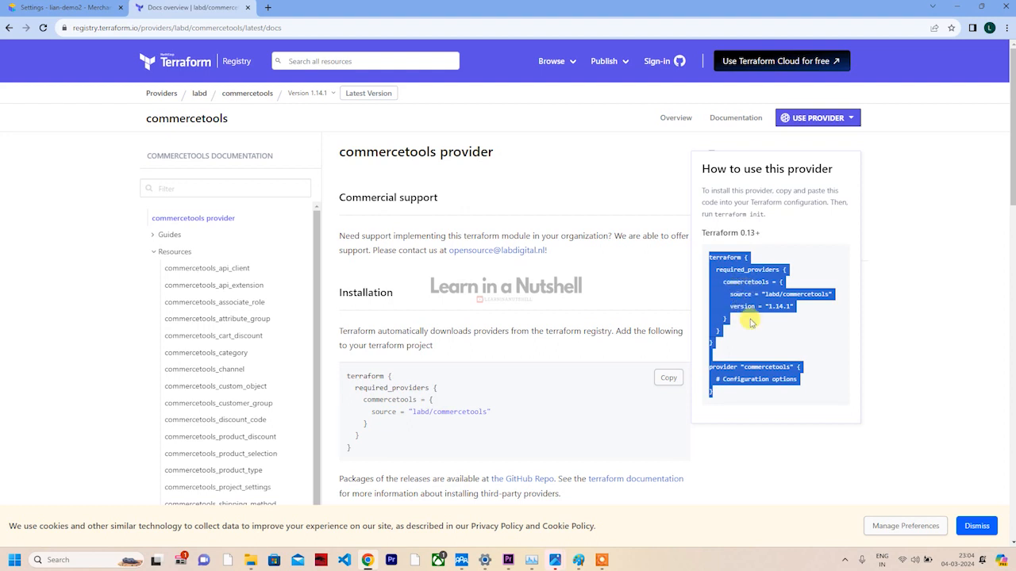
mouse_move(774, 335)
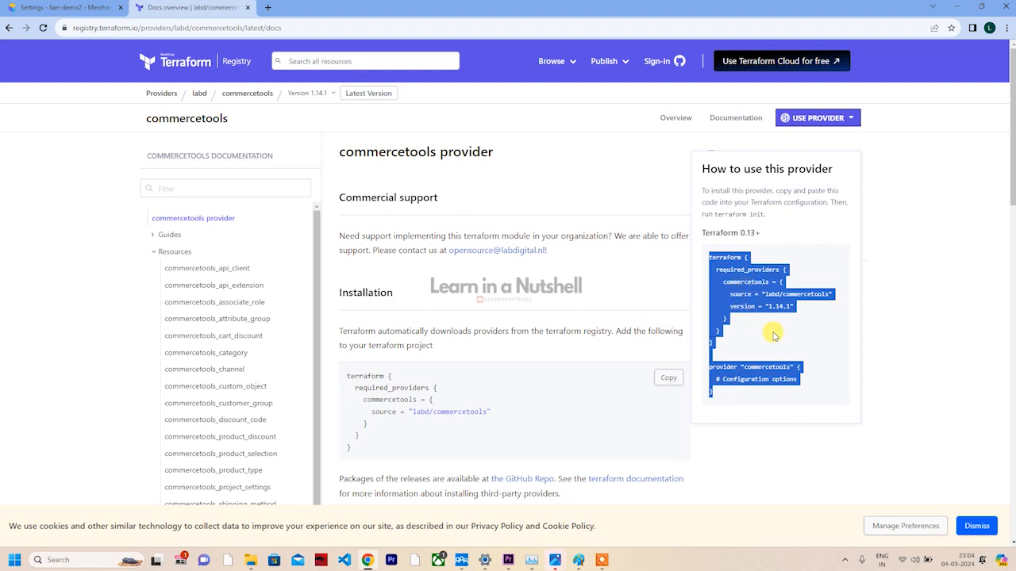
mouse_move(764, 340)
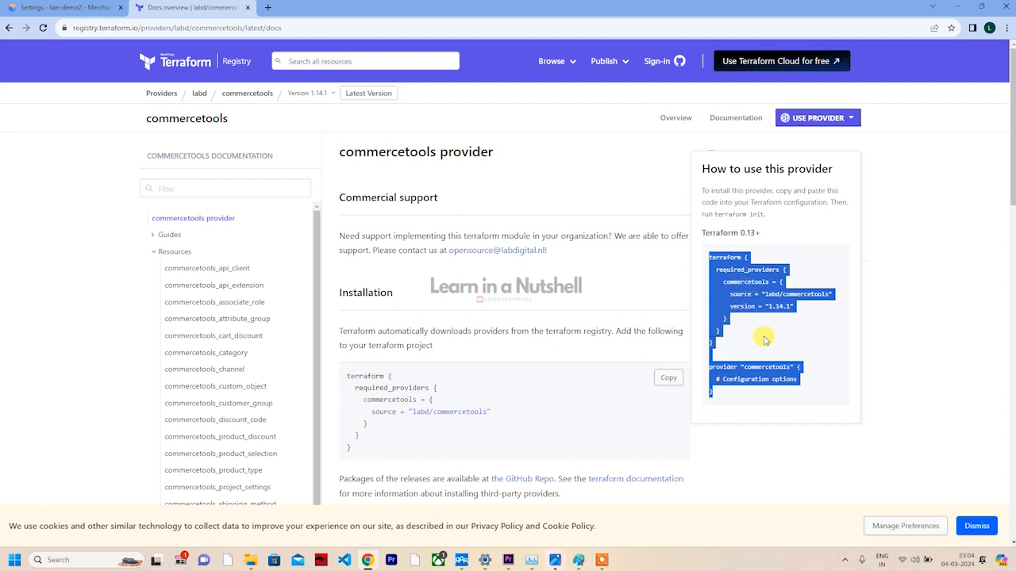
mouse_move(645, 450)
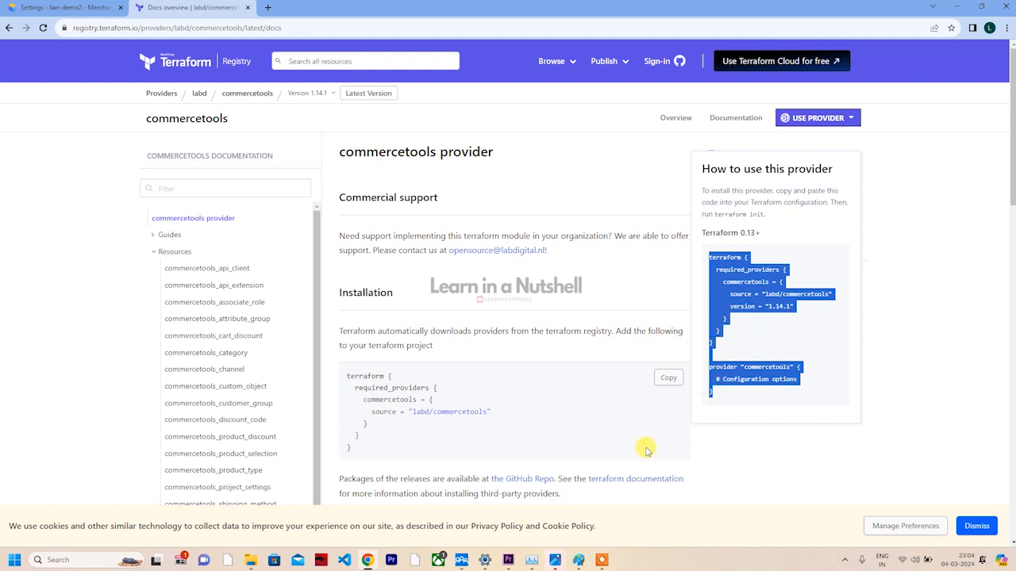
mouse_move(705, 389)
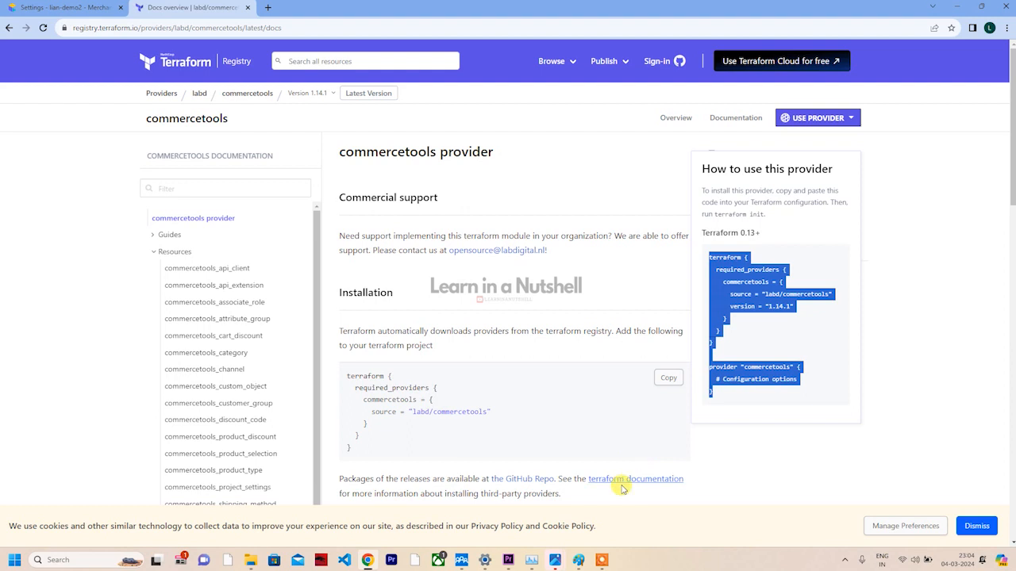
mouse_move(562, 536)
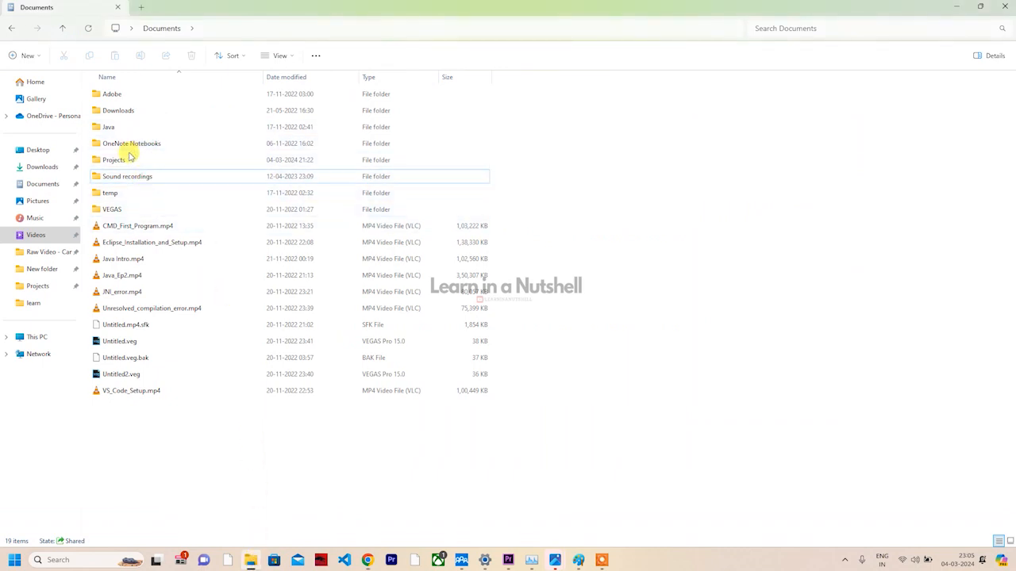
Create a Terraform folder inside Documents\Projects and open it
double_click(114, 160)
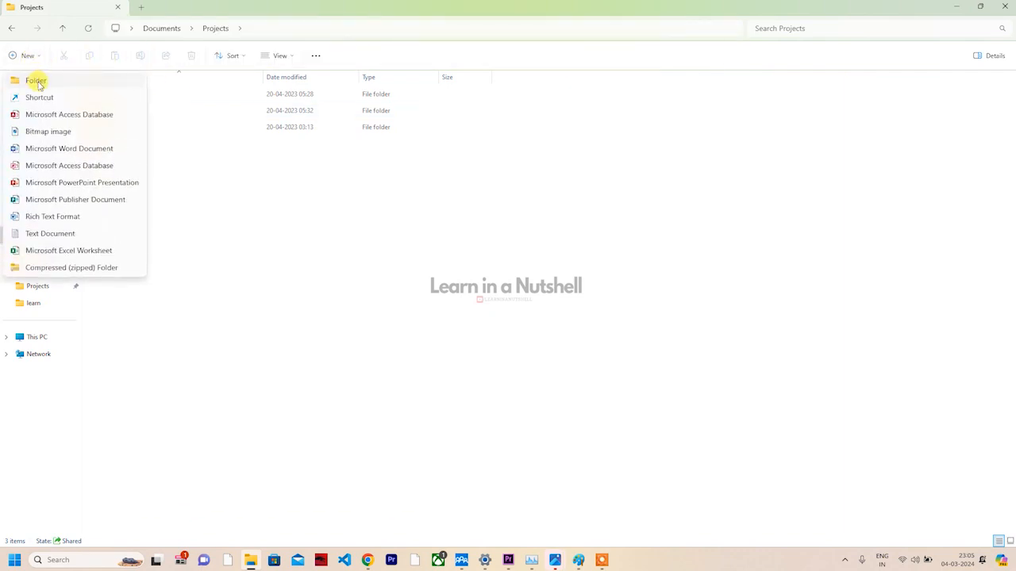
click(34, 80)
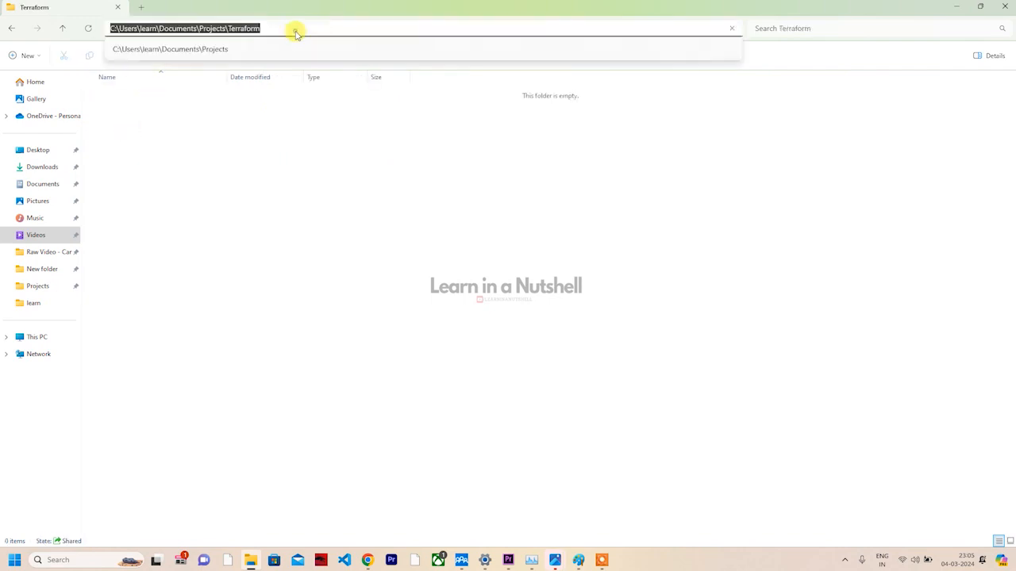
text(md)
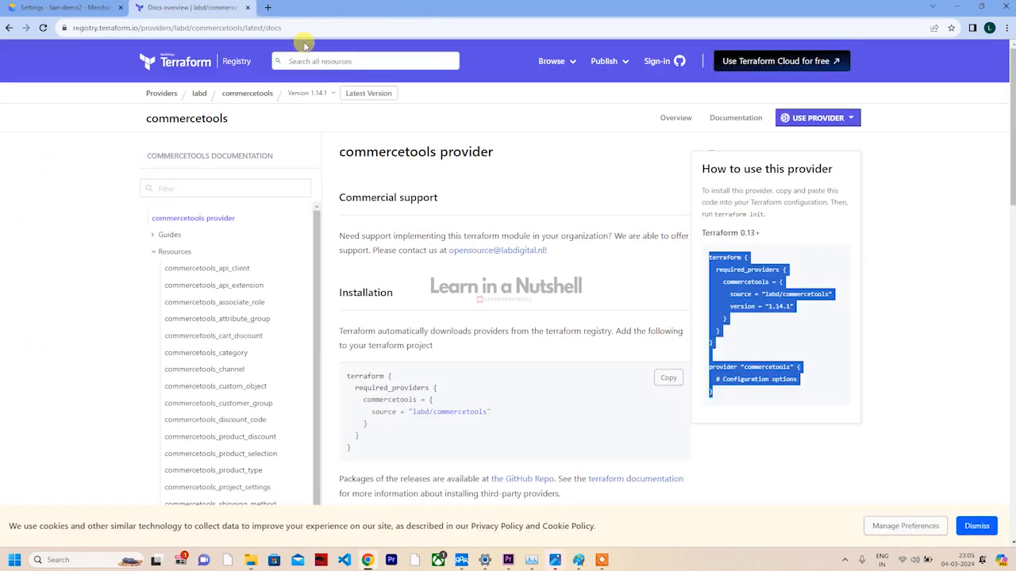
key(Alt+Tab)
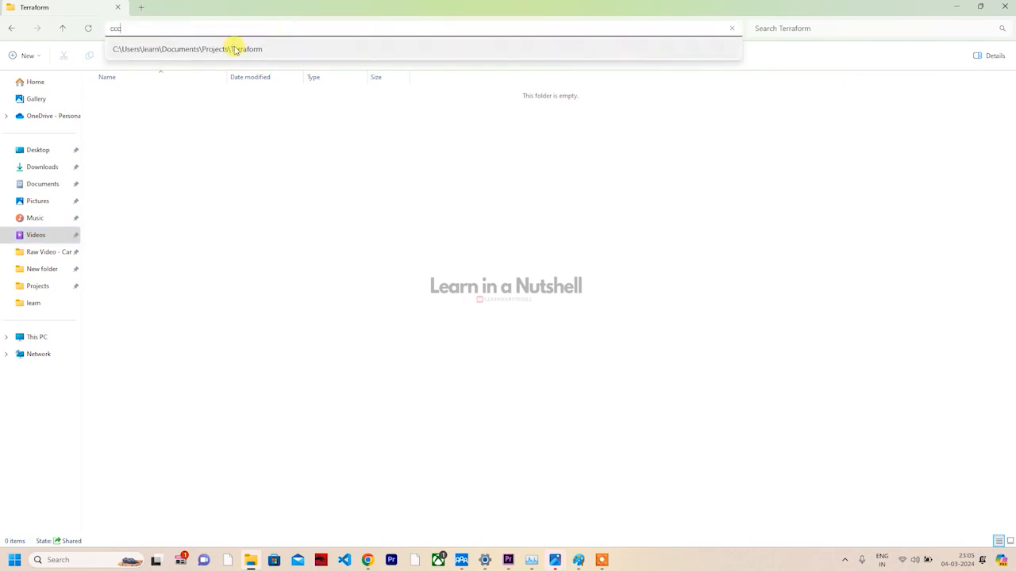
Launch VS Code on the Terraform folder with 'code .' and trust its authors
text(cmd)
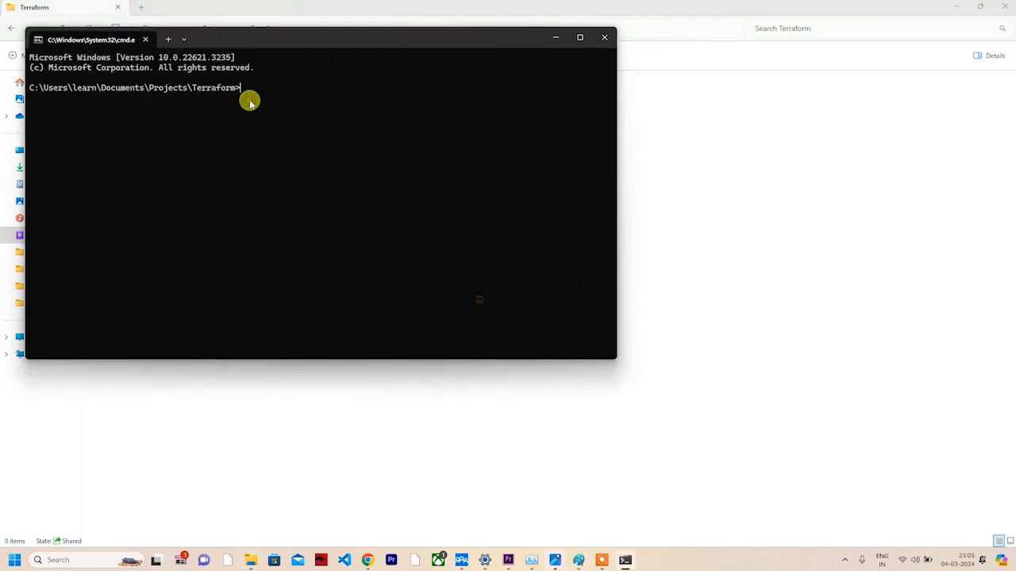
text(ccode)
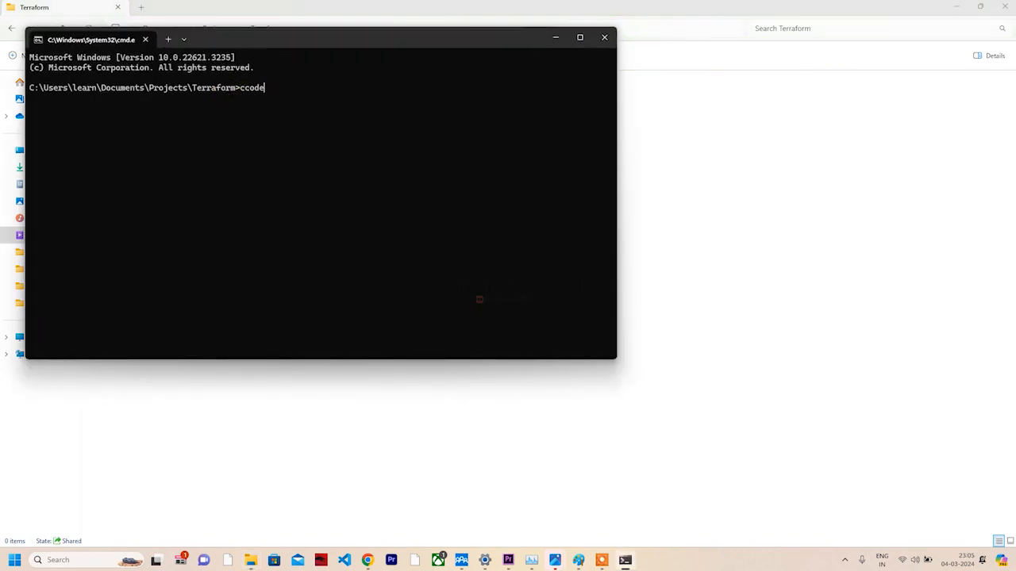
key(Backspace)
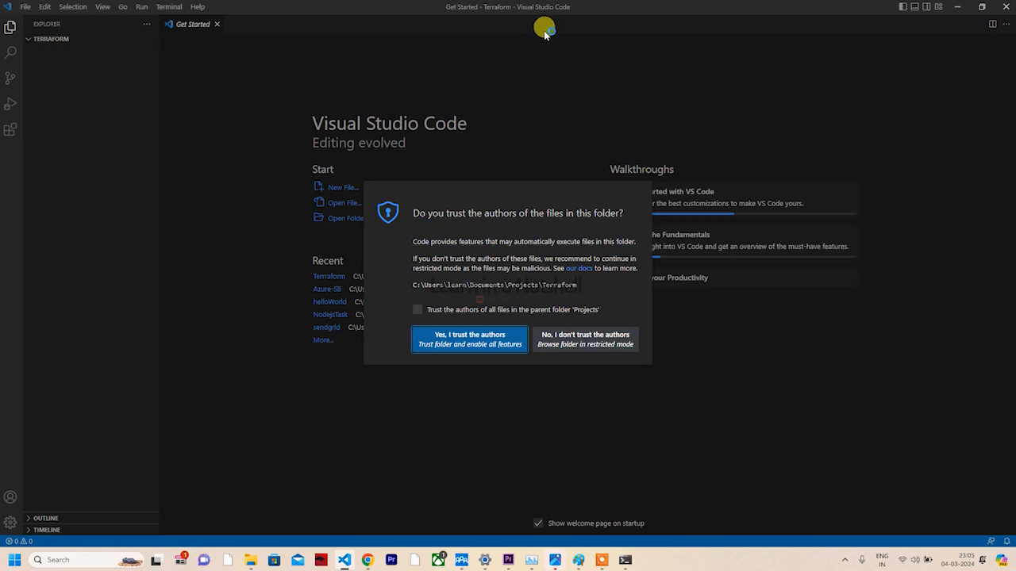
mouse_move(481, 345)
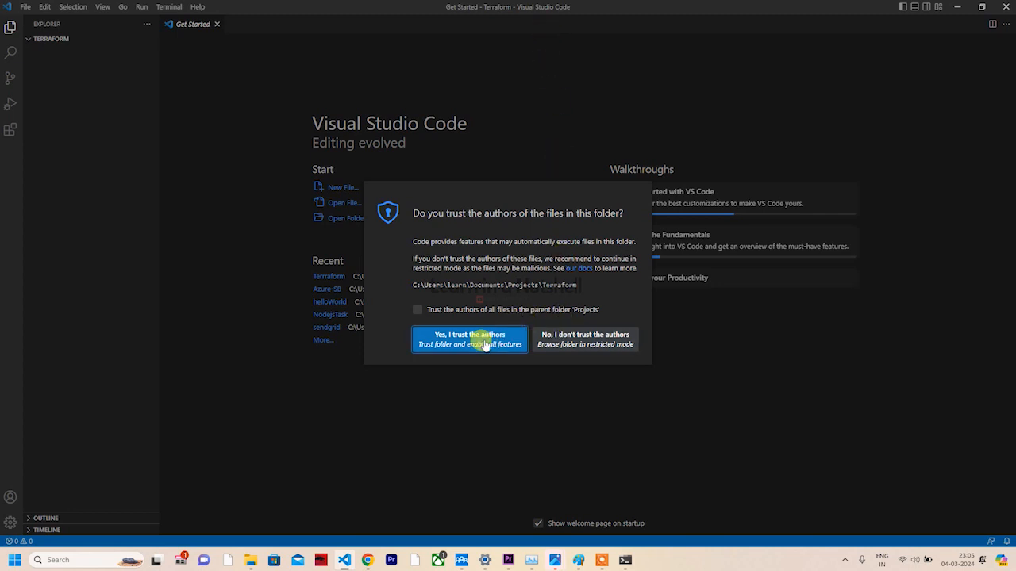
click(469, 338)
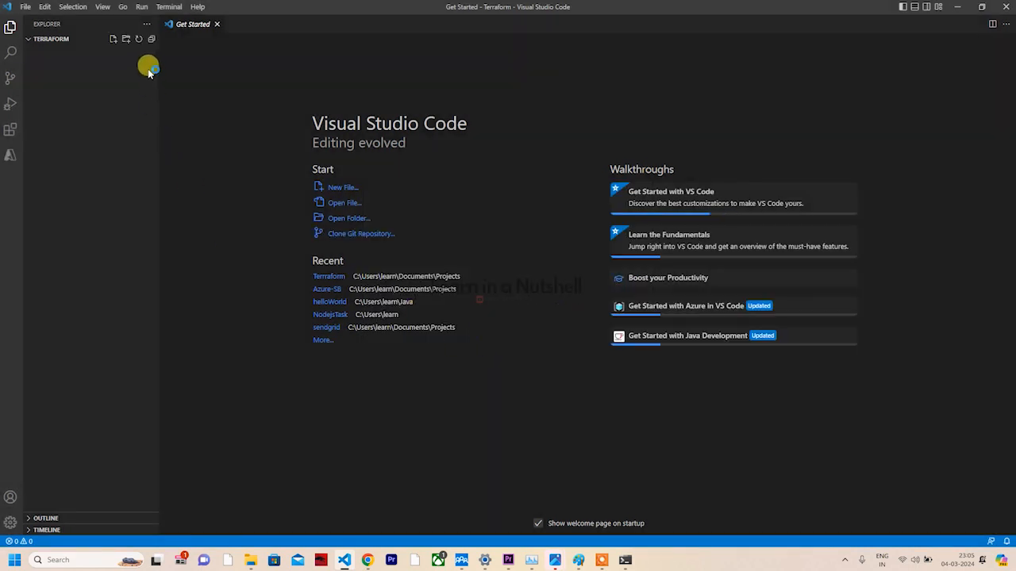
Create a new file named providers.tf in the Terraform folder
click(111, 38)
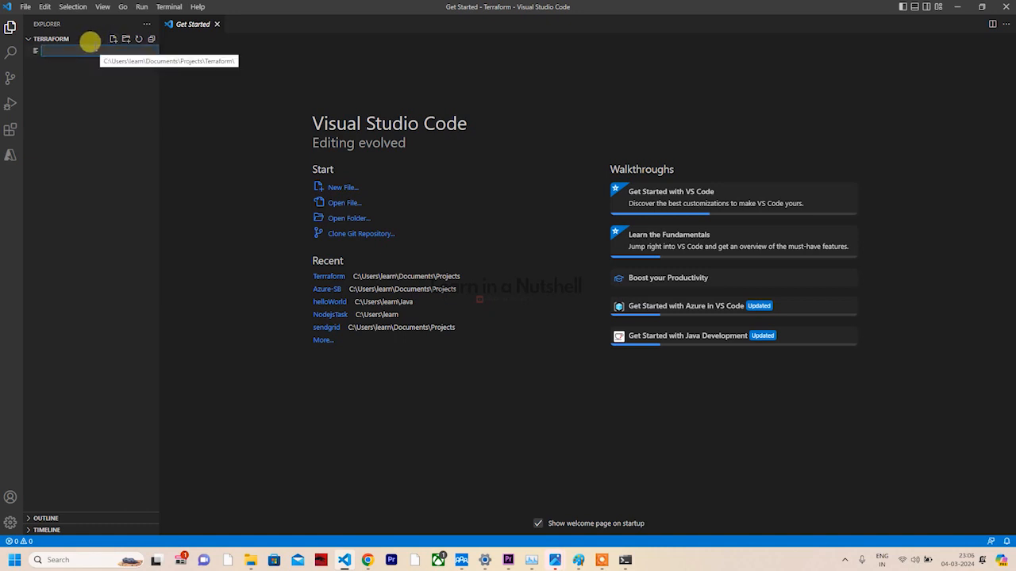
text(providers.tf)
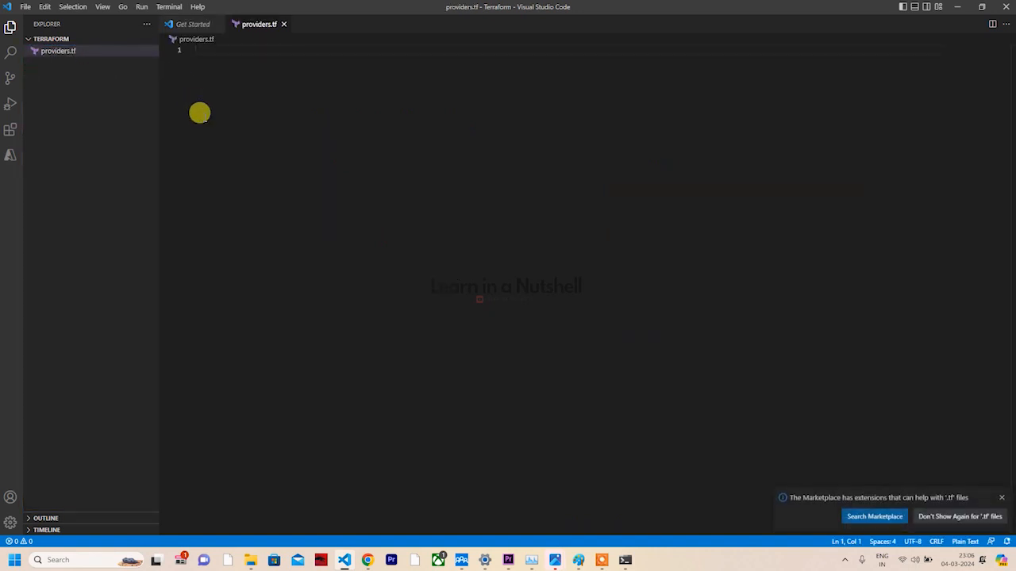
mouse_move(293, 85)
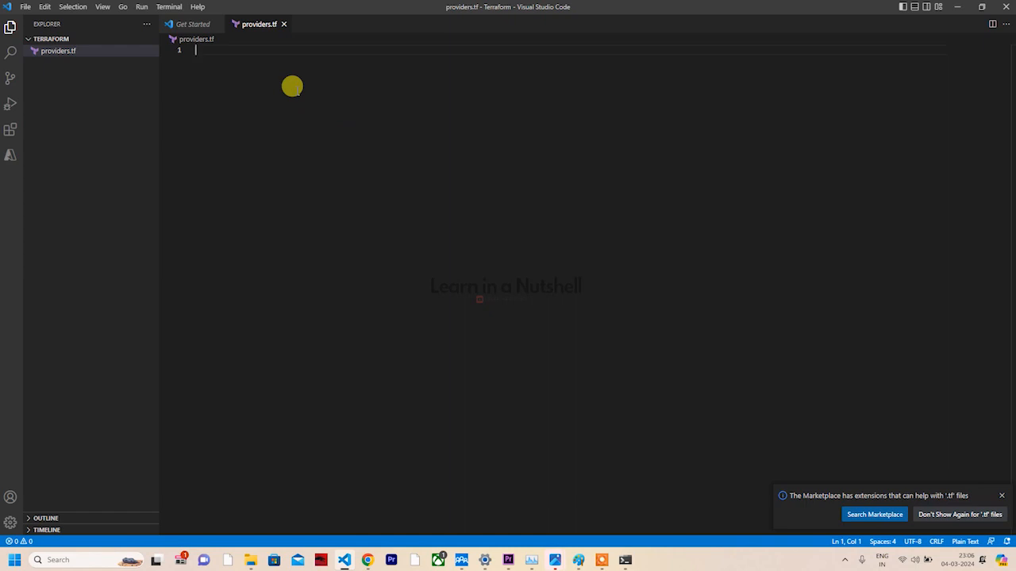
key(Alt+Tab)
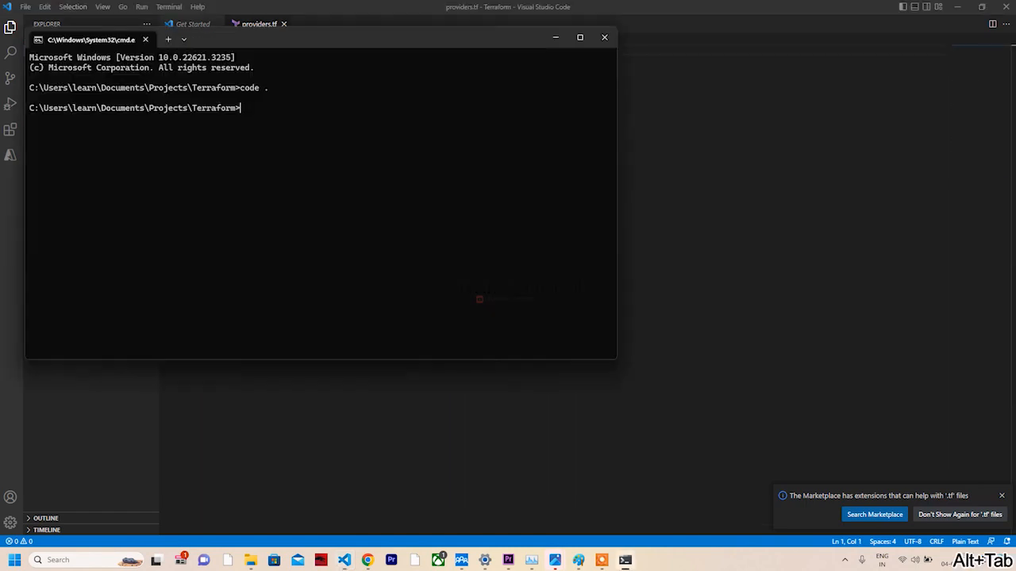
key(alt+tab)
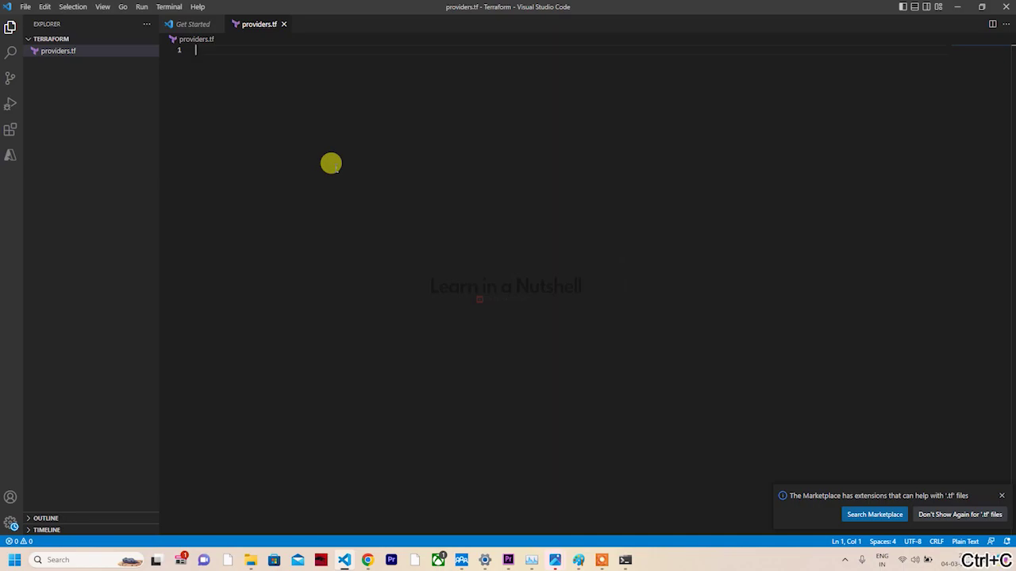
Copy the commercetools provider snippet from the registry into providers.tf
key(Alt+Tab)
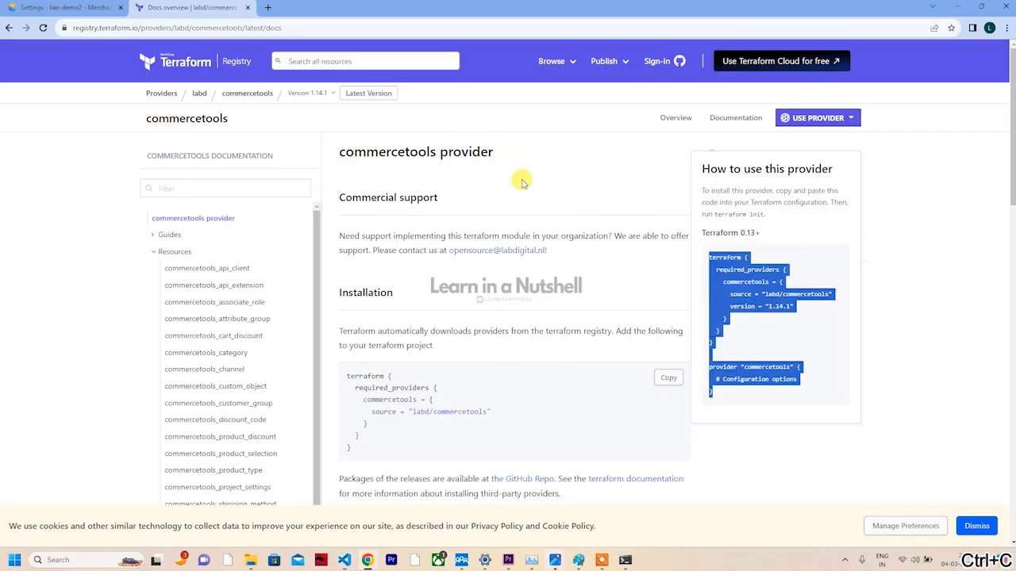
right_click(754, 301)
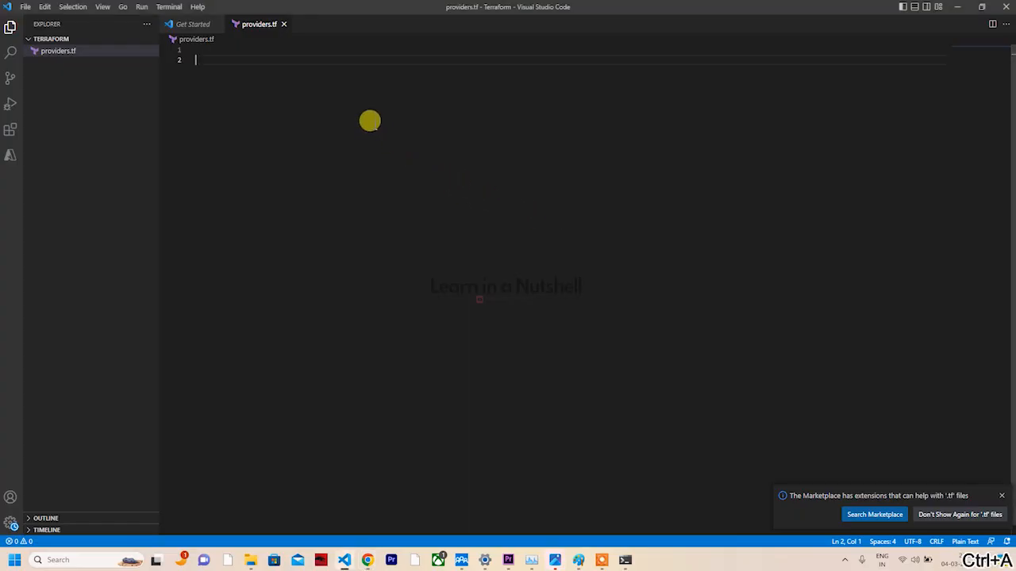
text(terraform {)
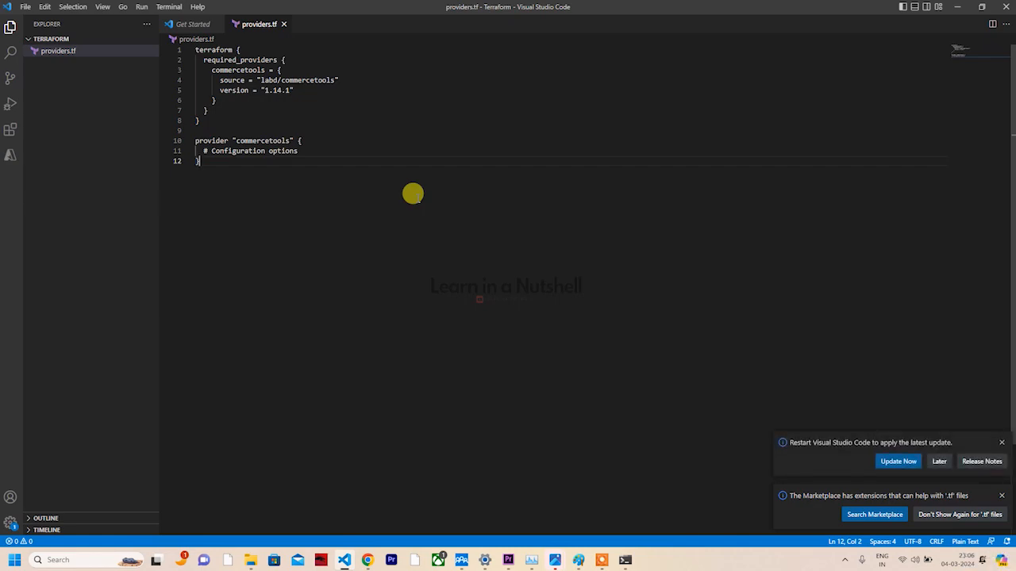
key(Alt+Tab)
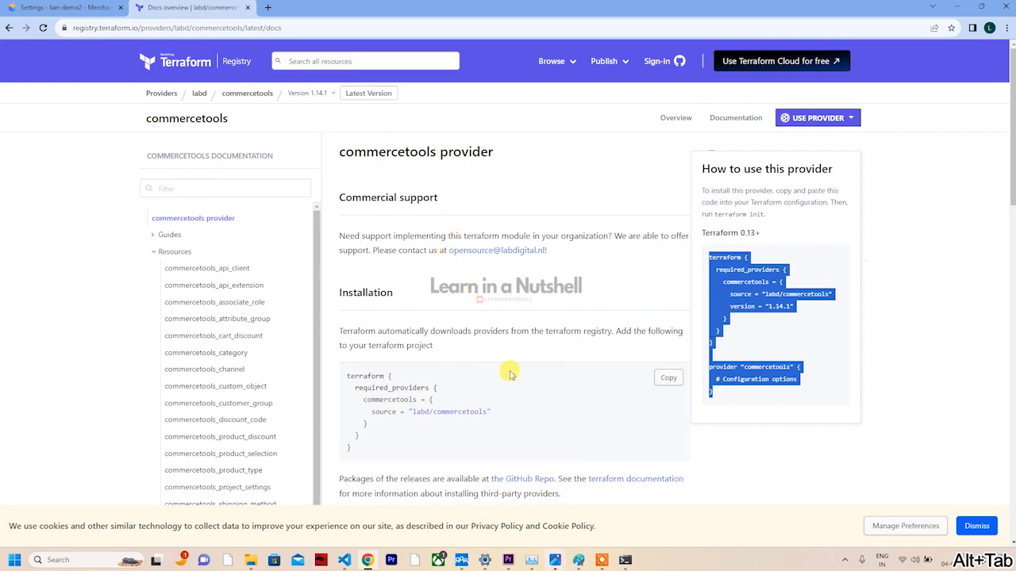
scroll(down, 3)
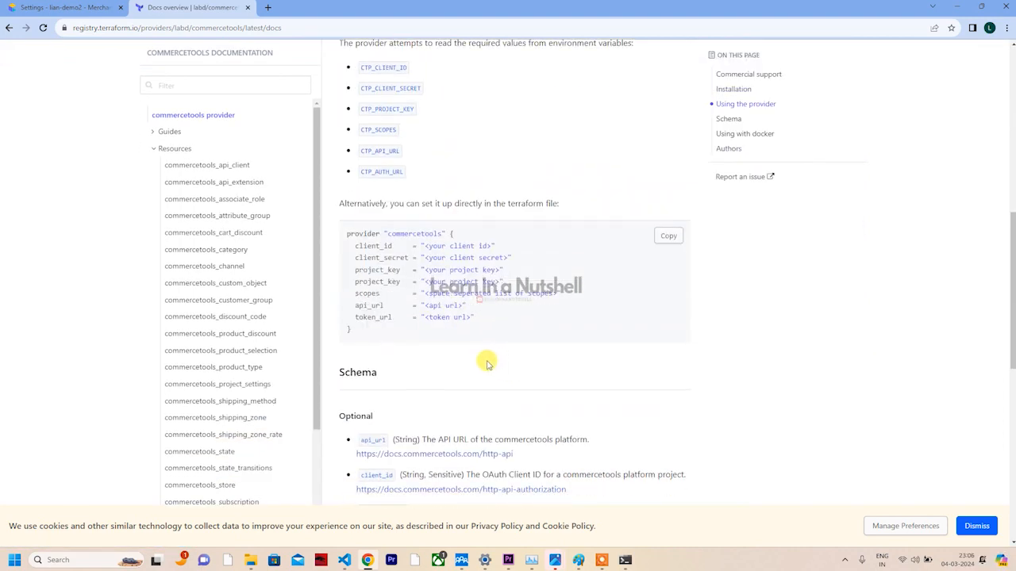
scroll(down, 3)
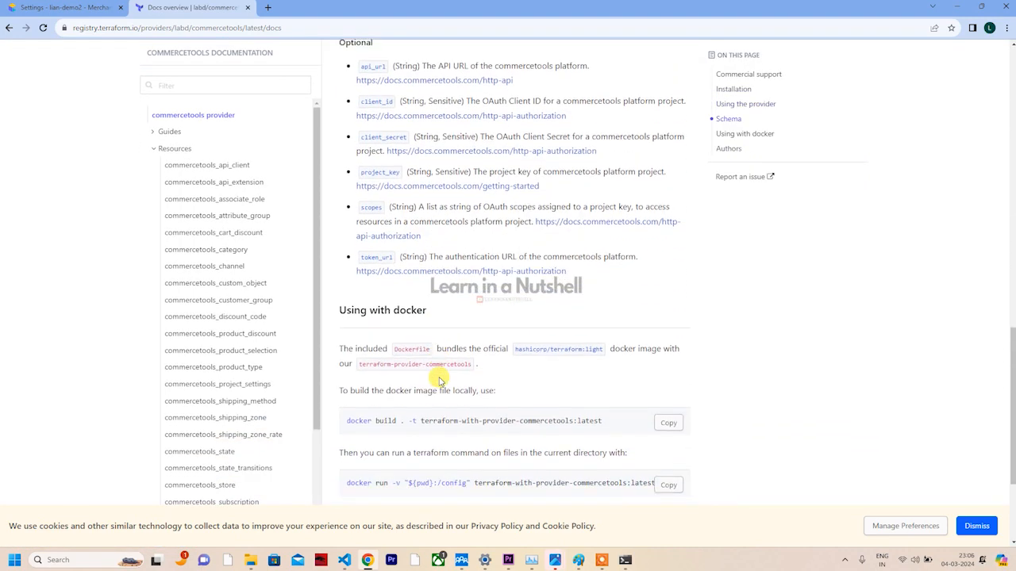
scroll(down, 3)
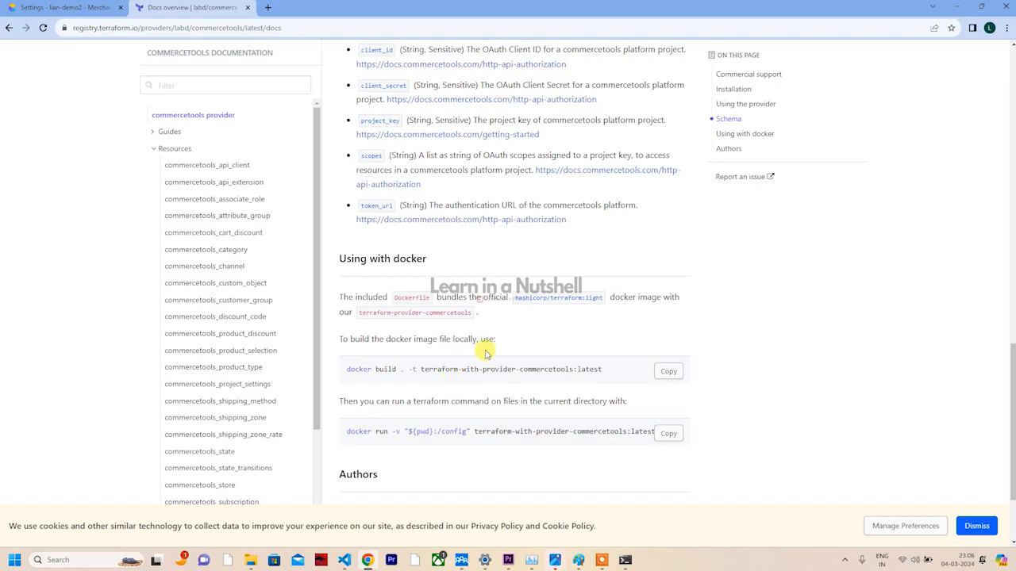
key(Alt+Tab)
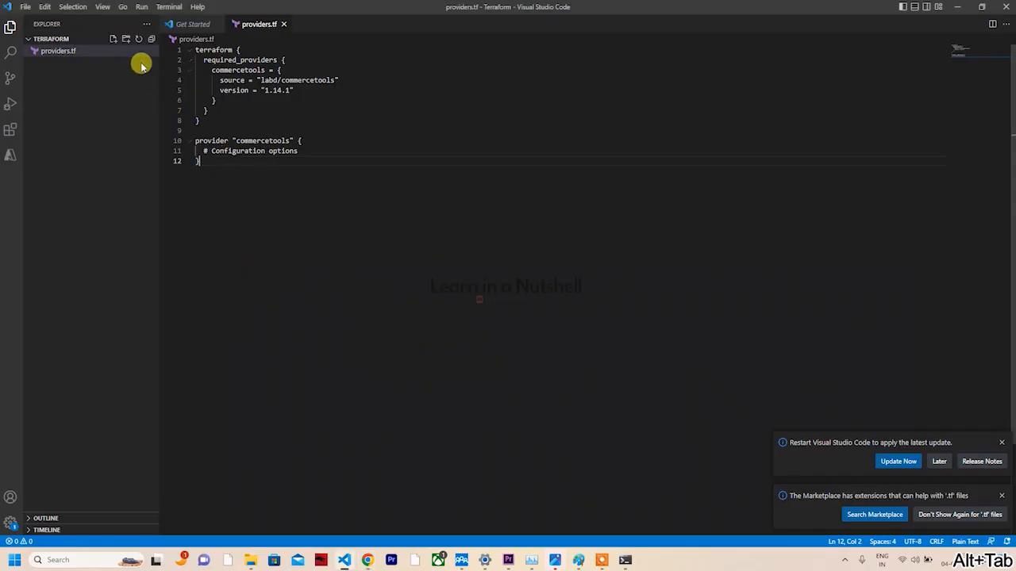
Check the installed Terraform version with terraform -v
click(170, 7)
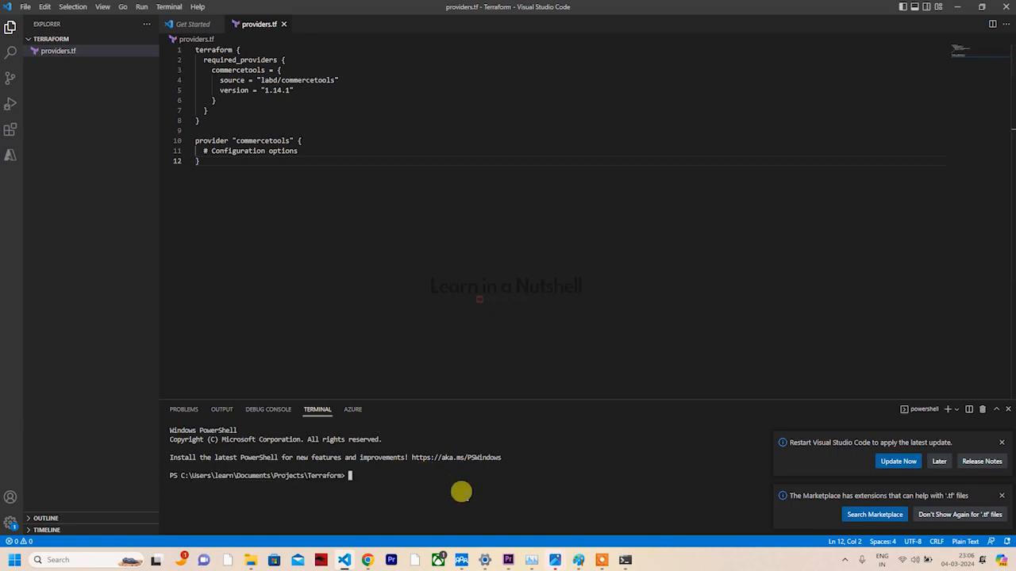
text(terraform -v)
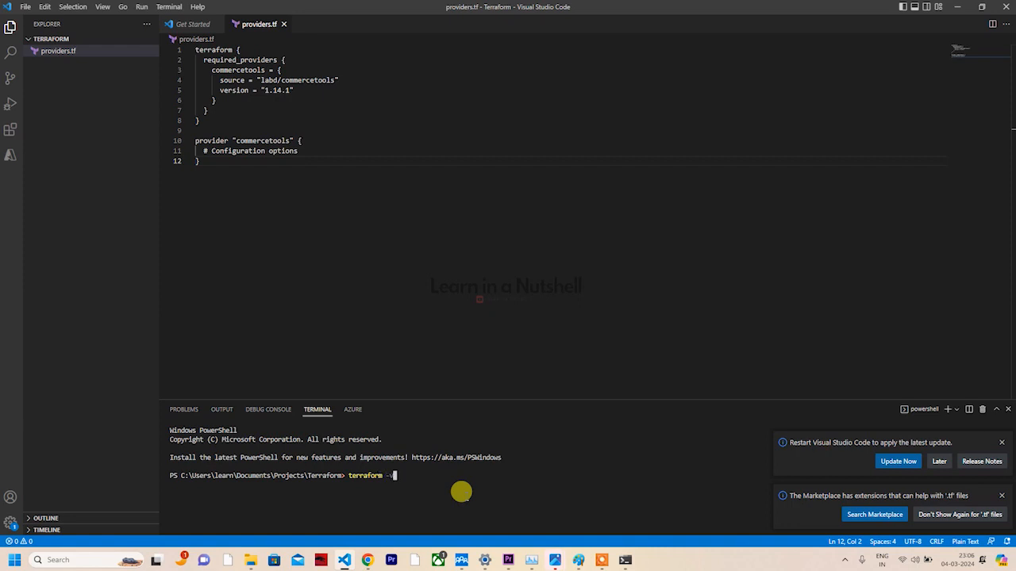
key(Enter)
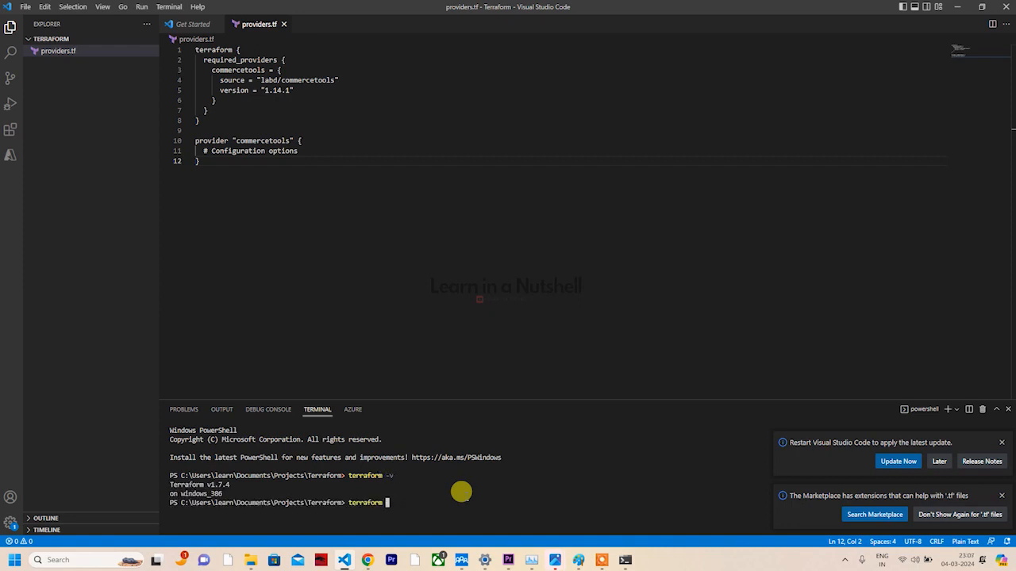
Run terraform init to download the commercetools provider
text(init)
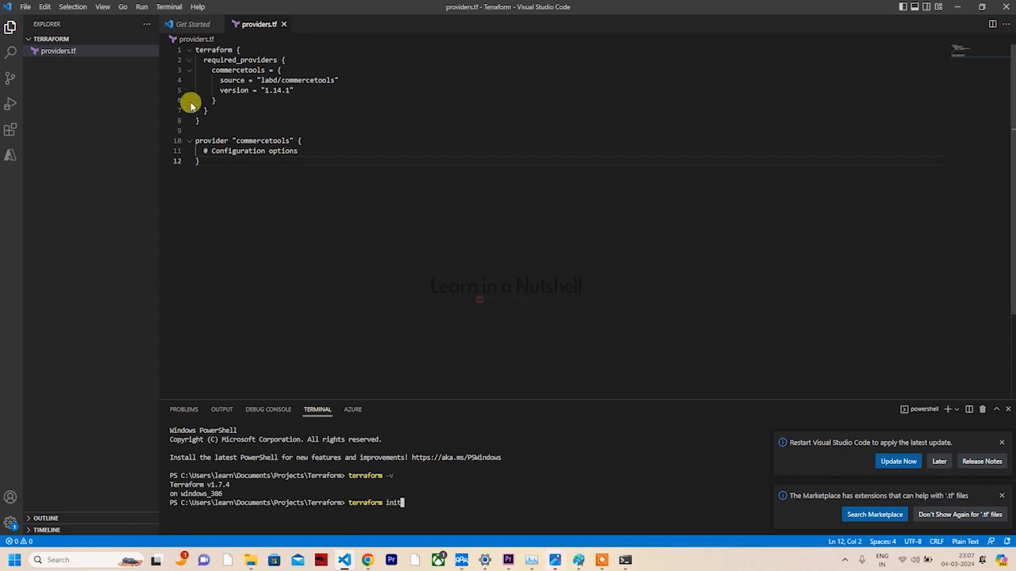
double_click(203, 50)
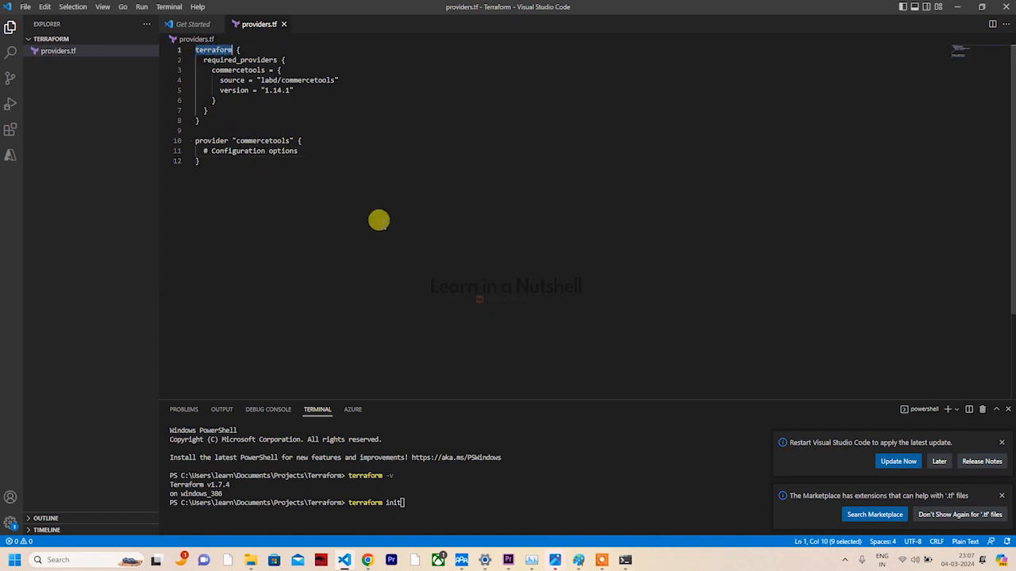
mouse_move(346, 190)
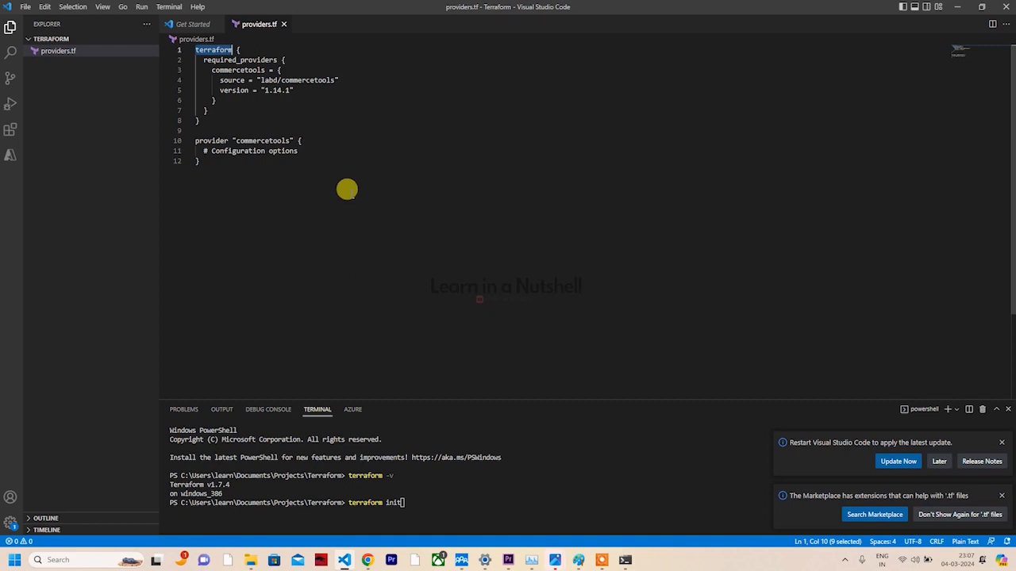
mouse_move(436, 393)
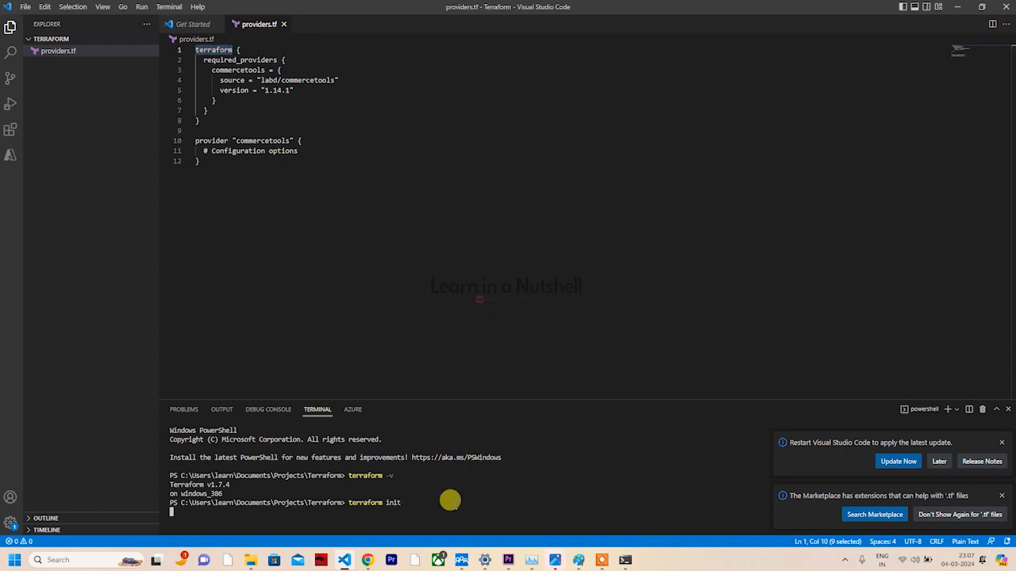
key(Enter)
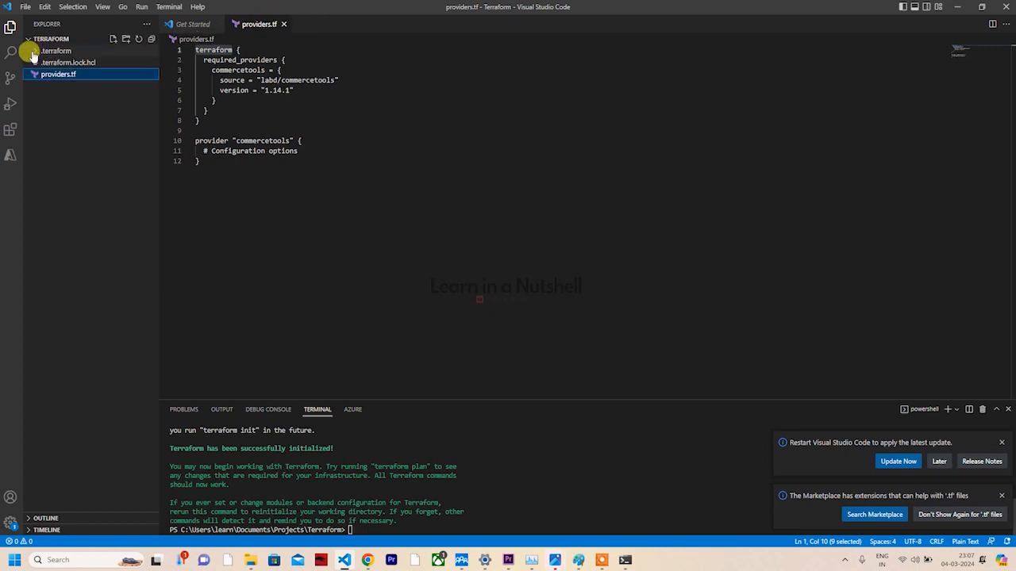
Expand the .terraform folder and highlight the provider block in providers.tf
click(35, 50)
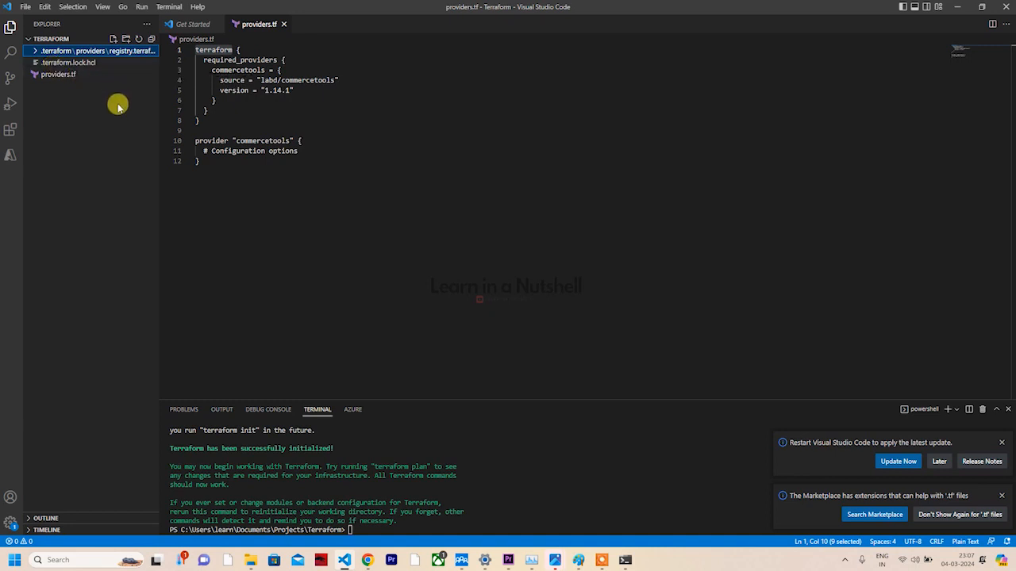
mouse_move(112, 114)
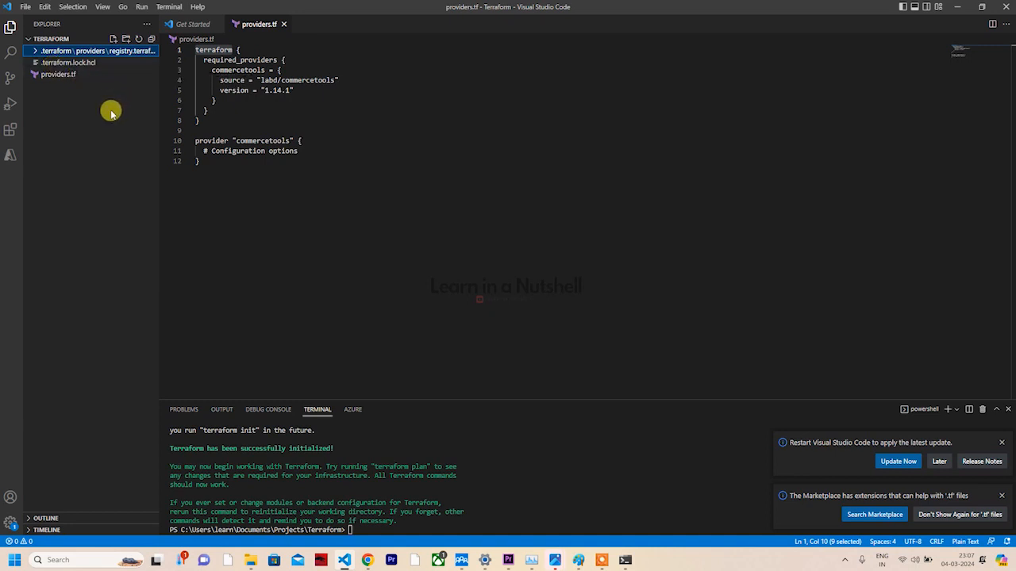
mouse_move(104, 119)
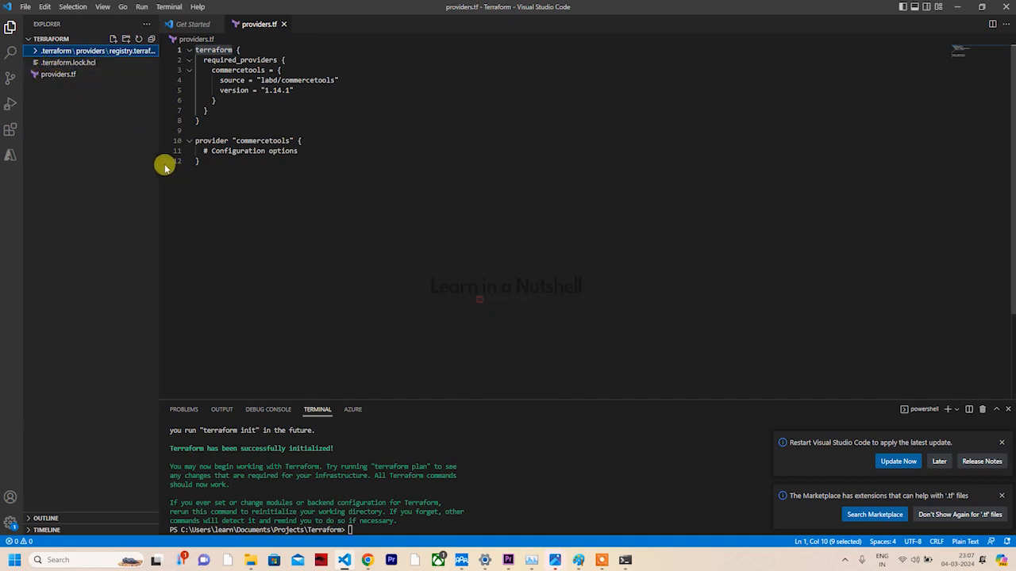
mouse_move(216, 163)
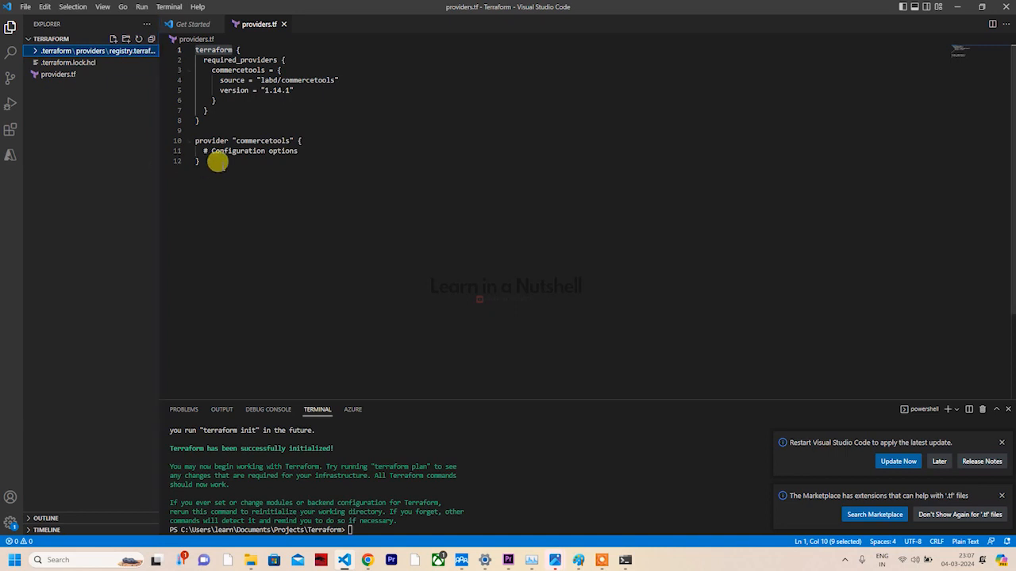
click(225, 150)
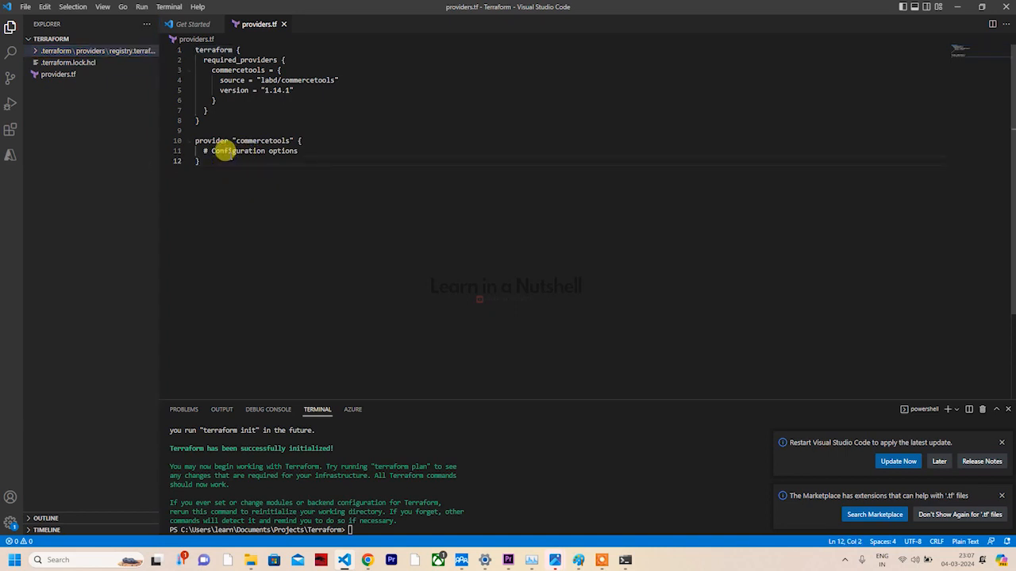
drag(204, 151, 299, 150)
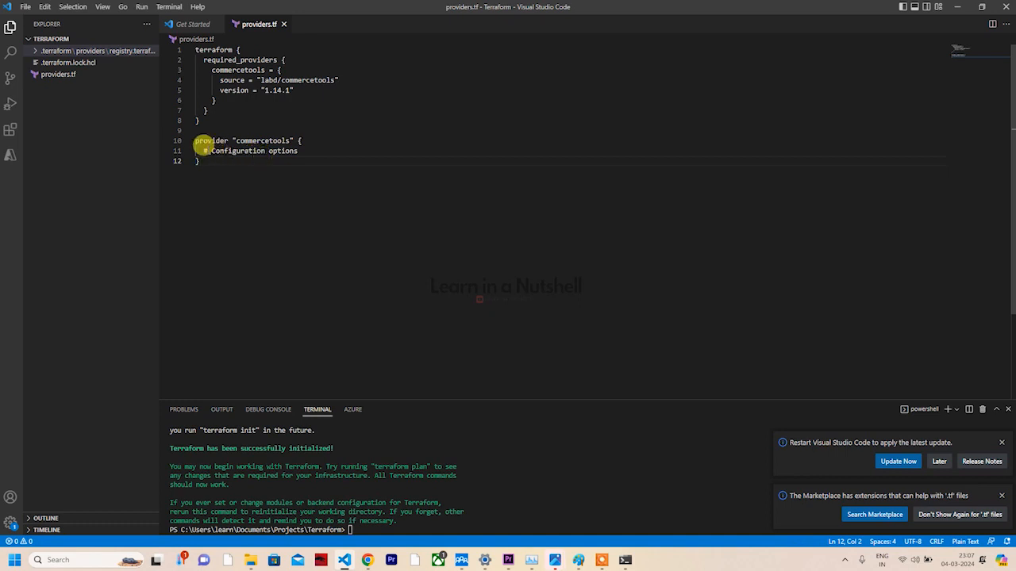
drag(206, 151, 301, 151)
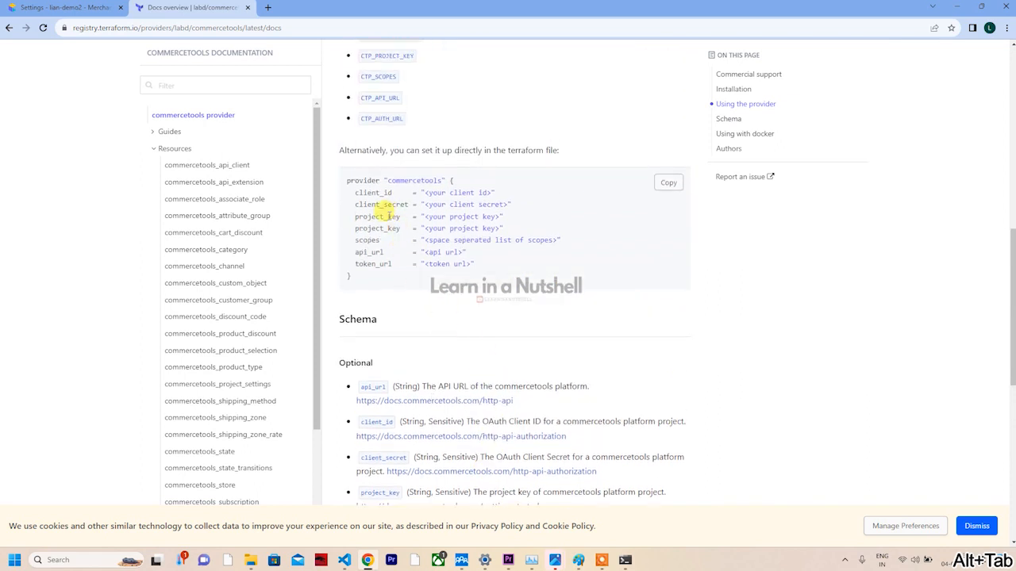
Select and copy the example client_id, client_secret, project_key, scopes, api_url and token_url settings
drag(353, 193, 456, 243)
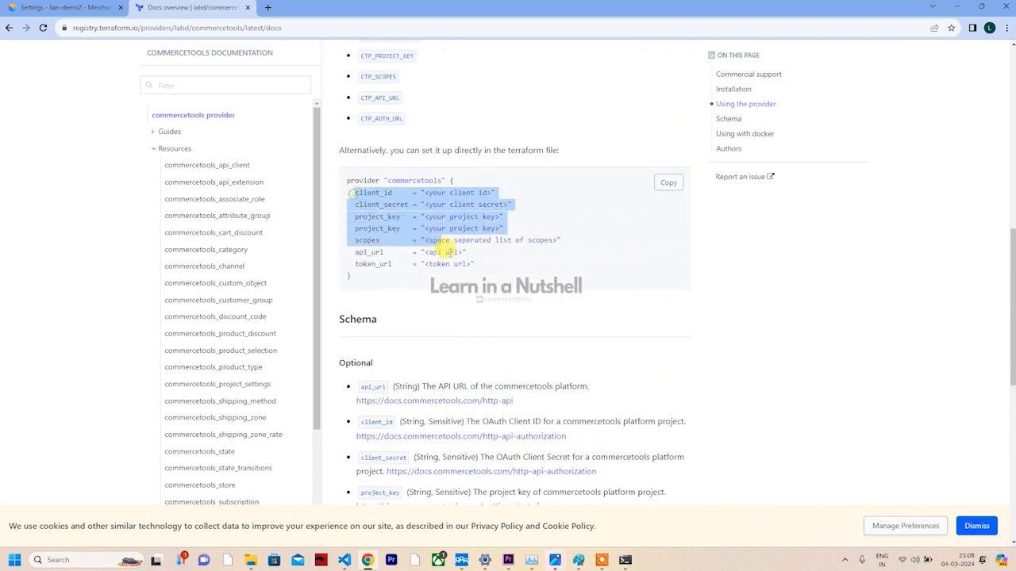
drag(452, 246, 472, 266)
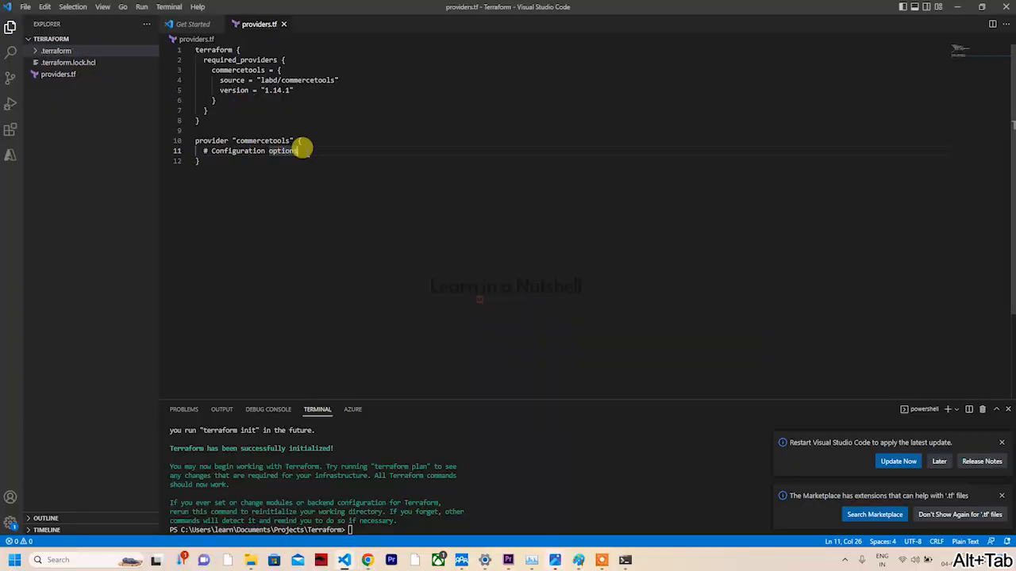
drag(297, 151, 204, 151)
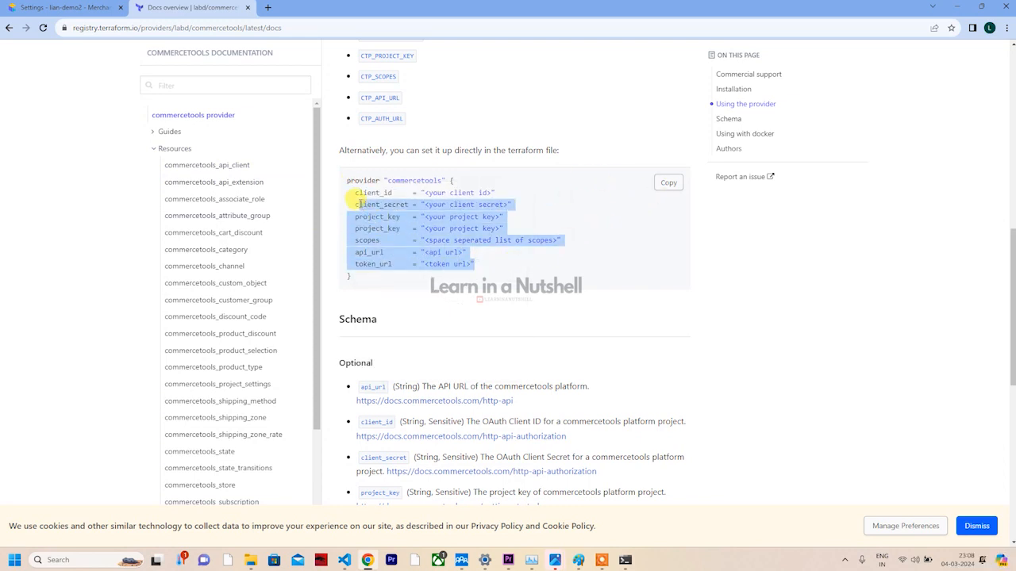
key(Alt+Tab)
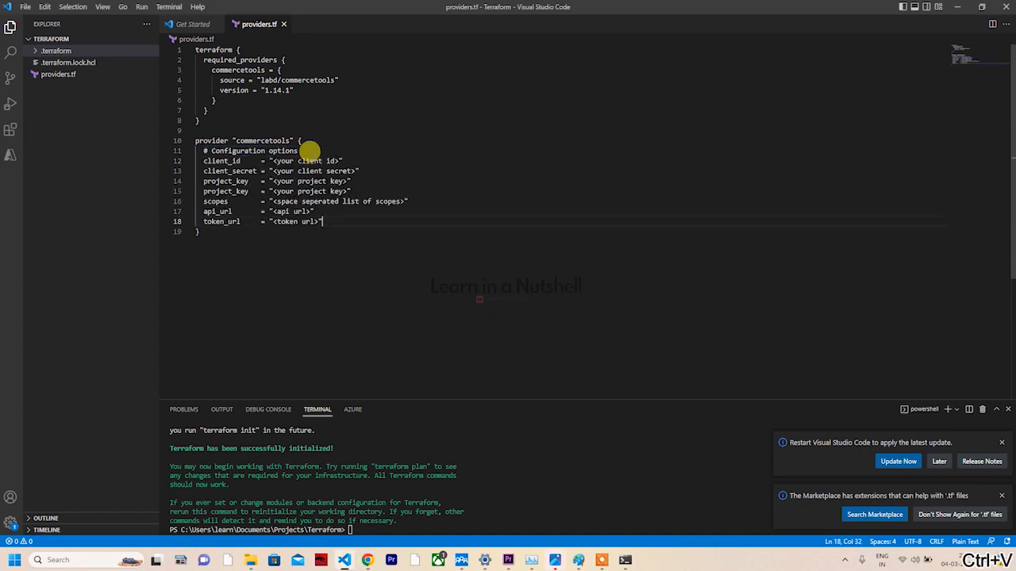
mouse_move(291, 282)
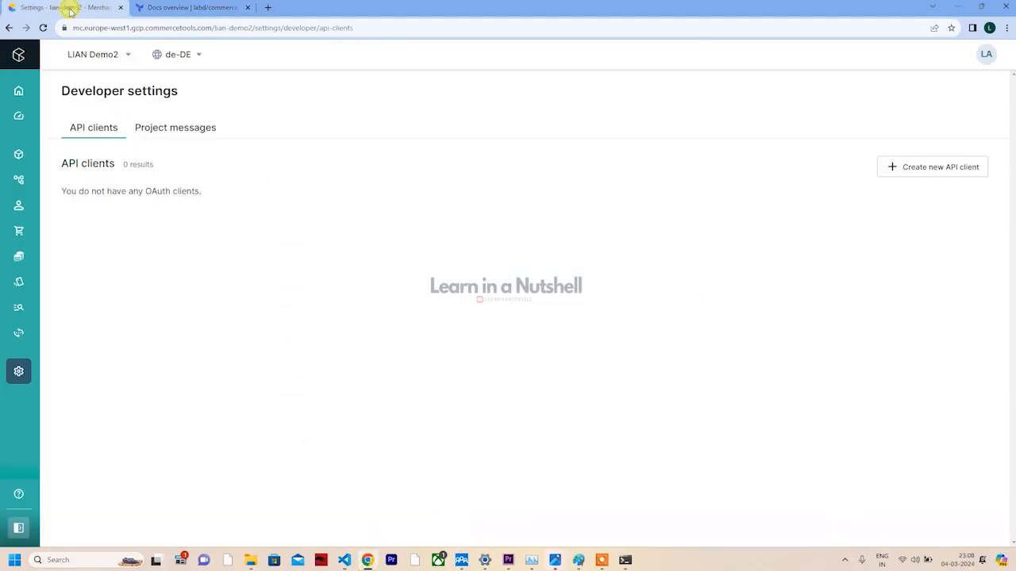
Go to LIAN Demo2's Developer settings in Merchant Center, which lists zero API clients
click(18, 371)
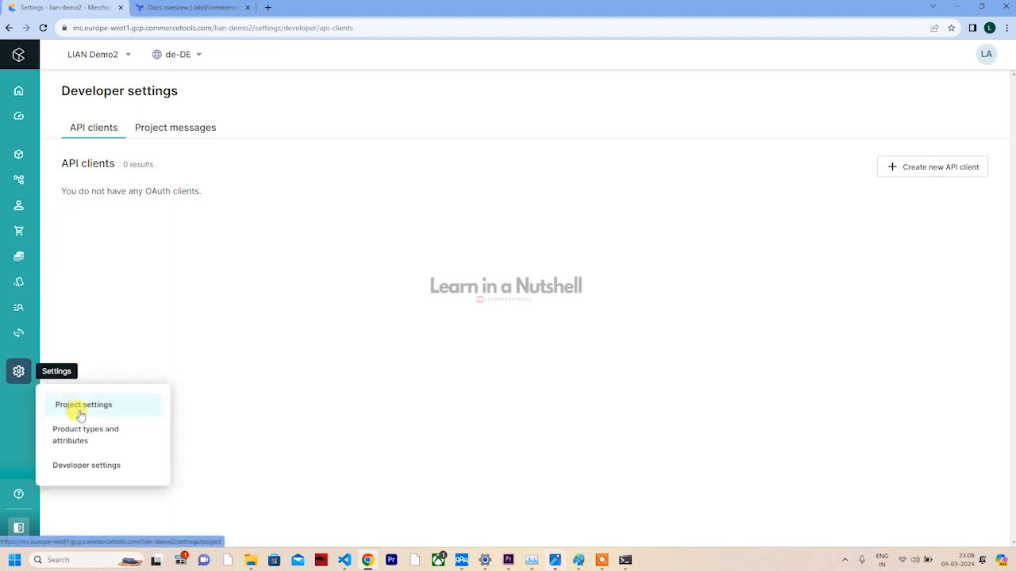
mouse_move(49, 346)
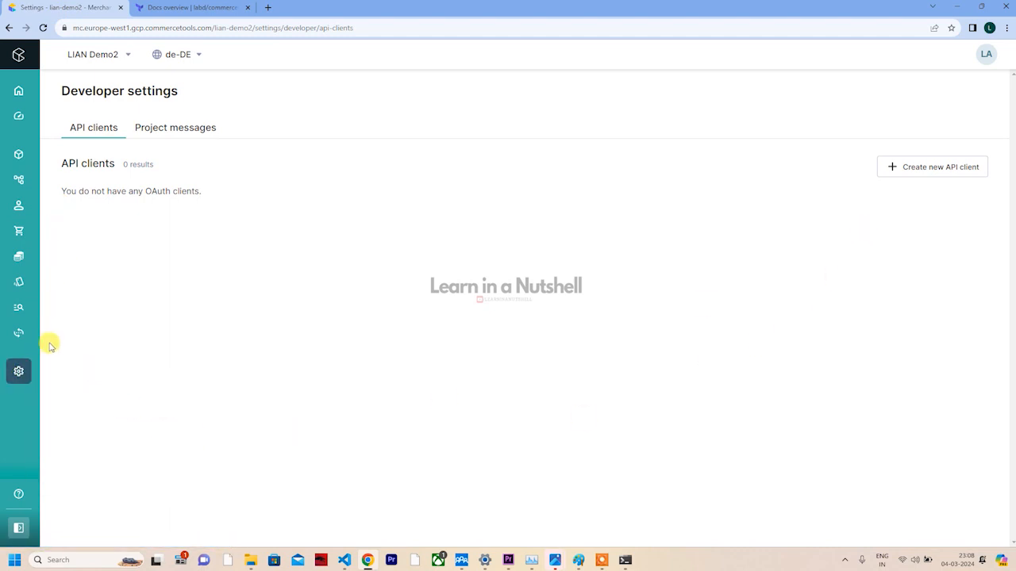
click(19, 372)
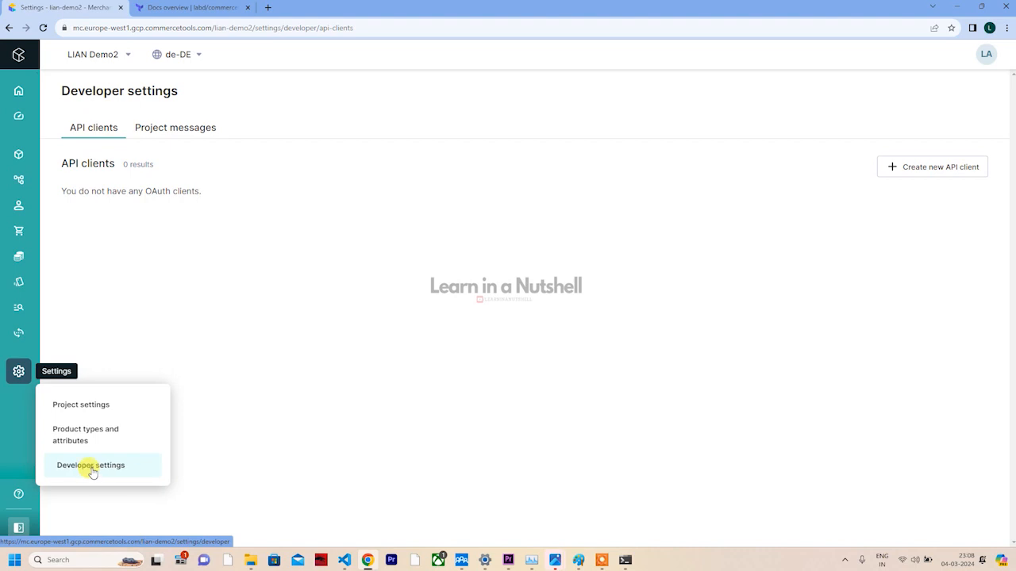
click(90, 465)
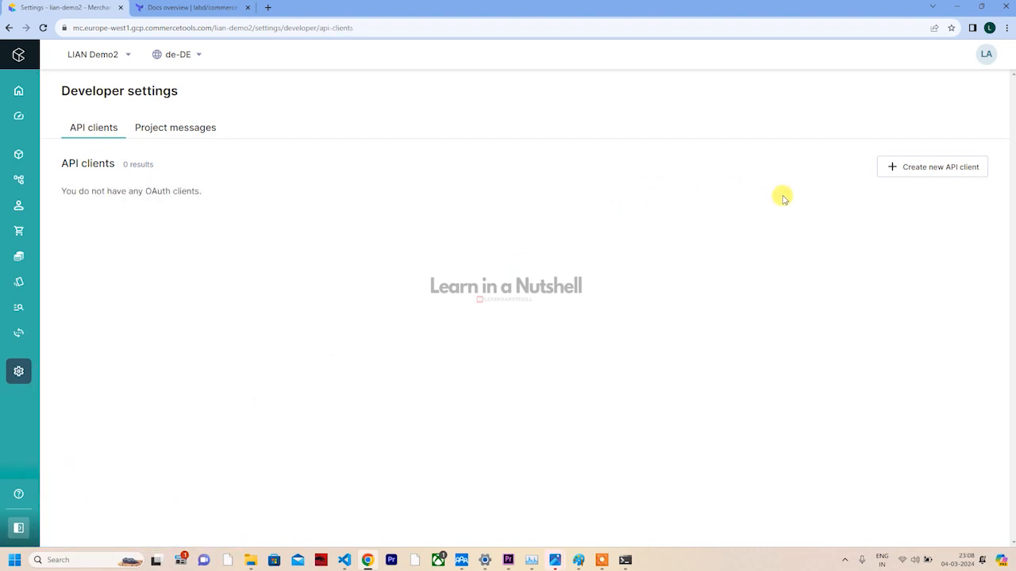
mouse_move(917, 180)
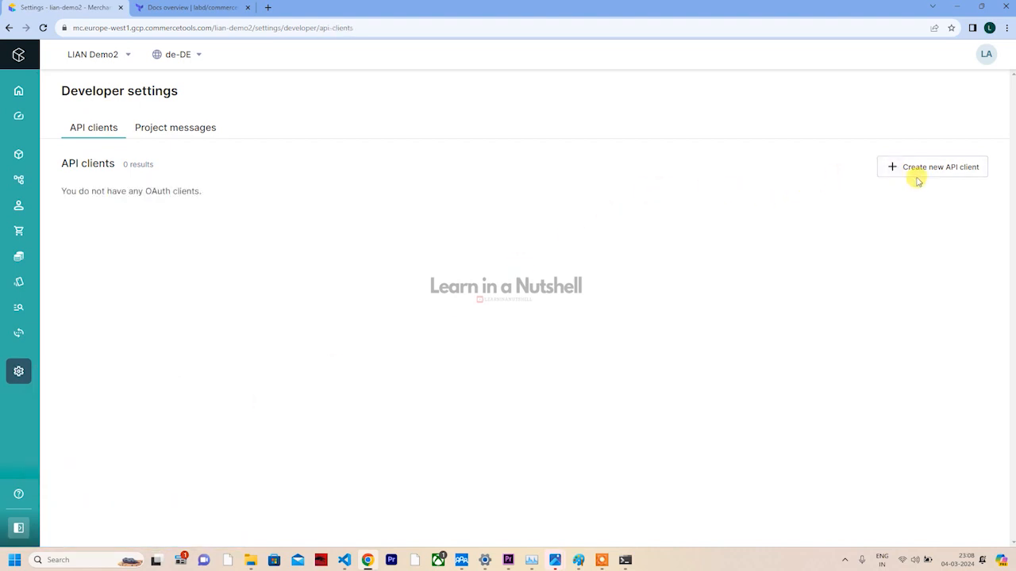
Create an API client named 'admin' using the Admin client scope template
click(940, 167)
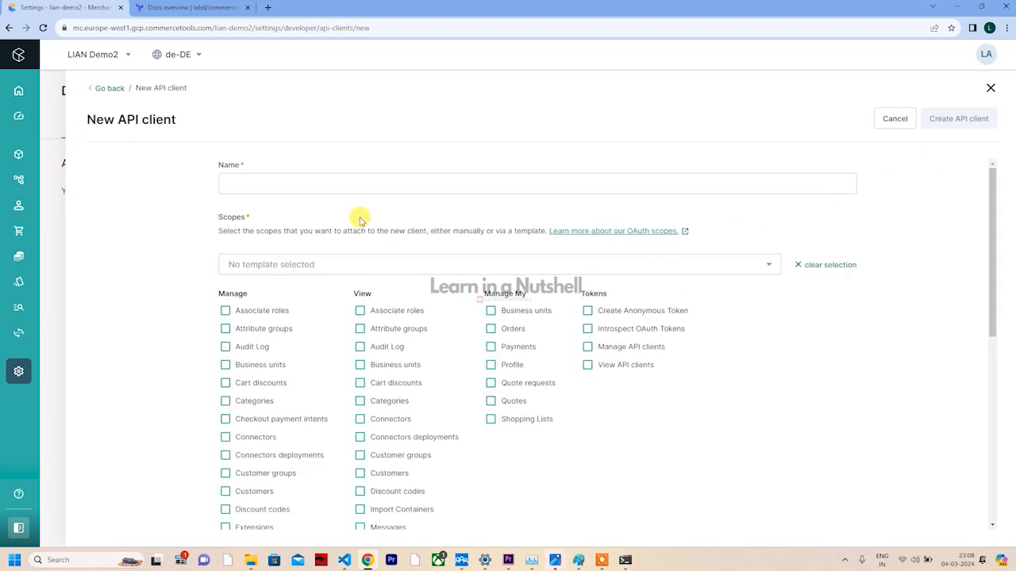
text(admin)
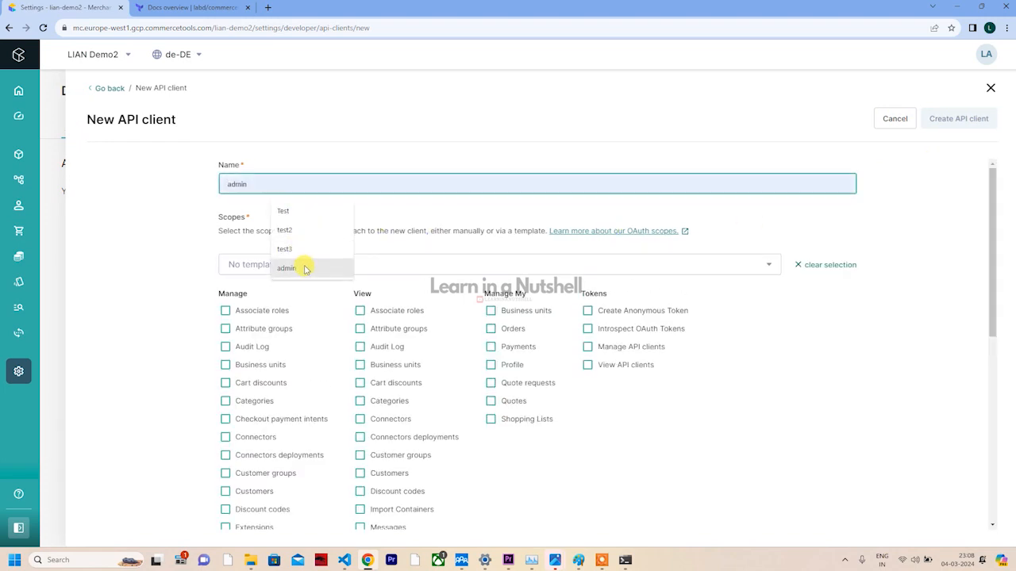
click(281, 265)
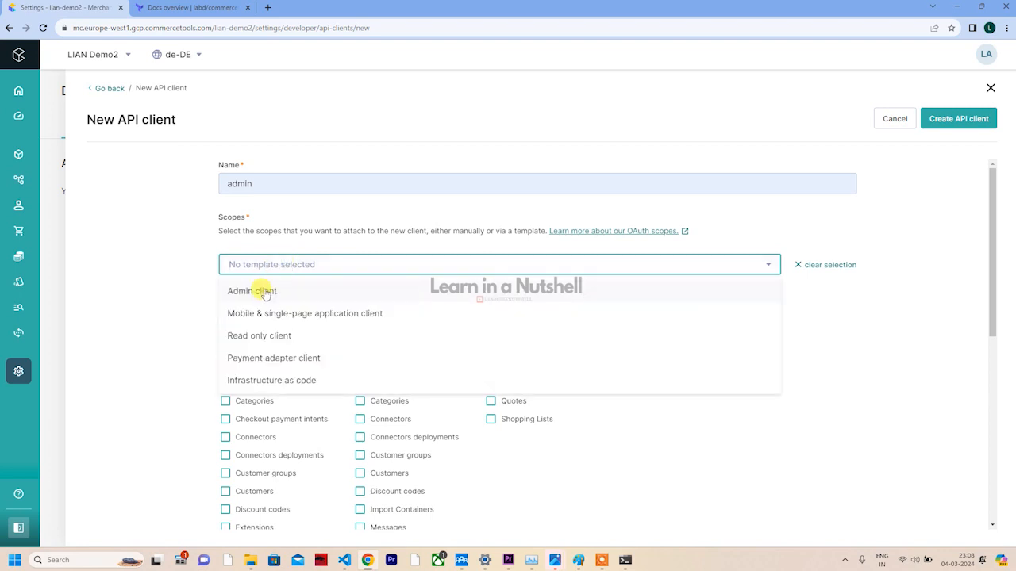
click(251, 291)
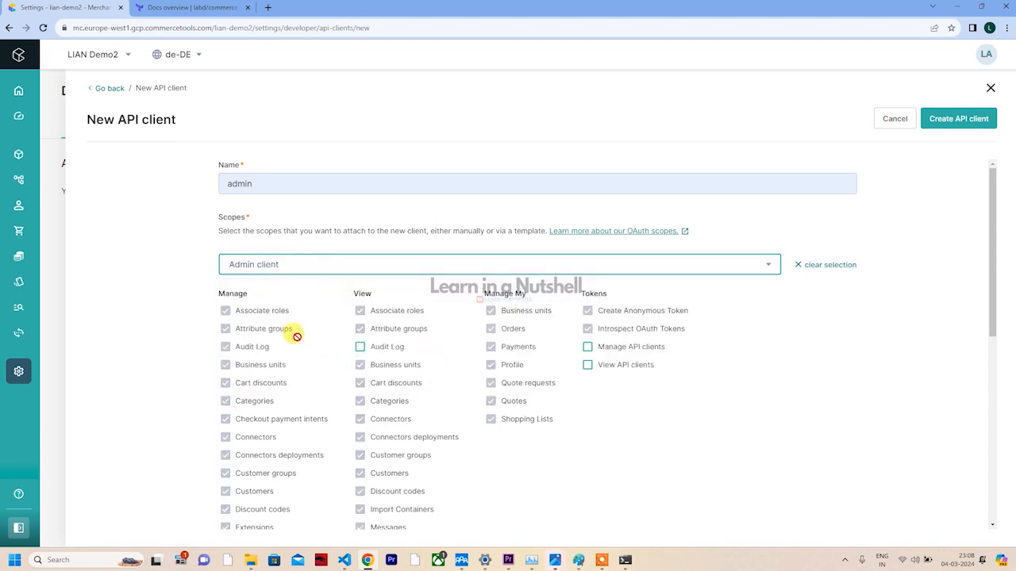
scroll(down, 3)
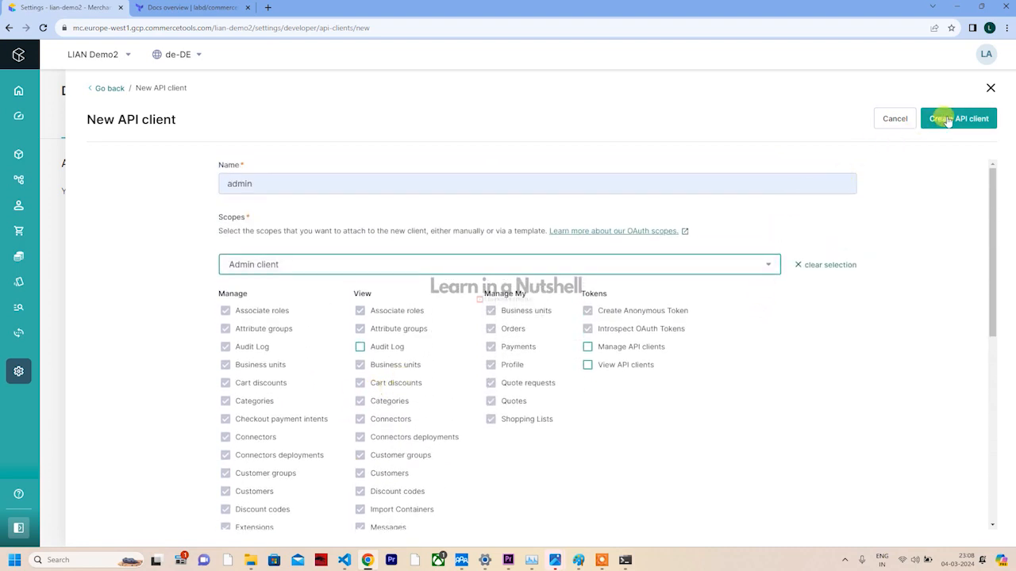
click(961, 118)
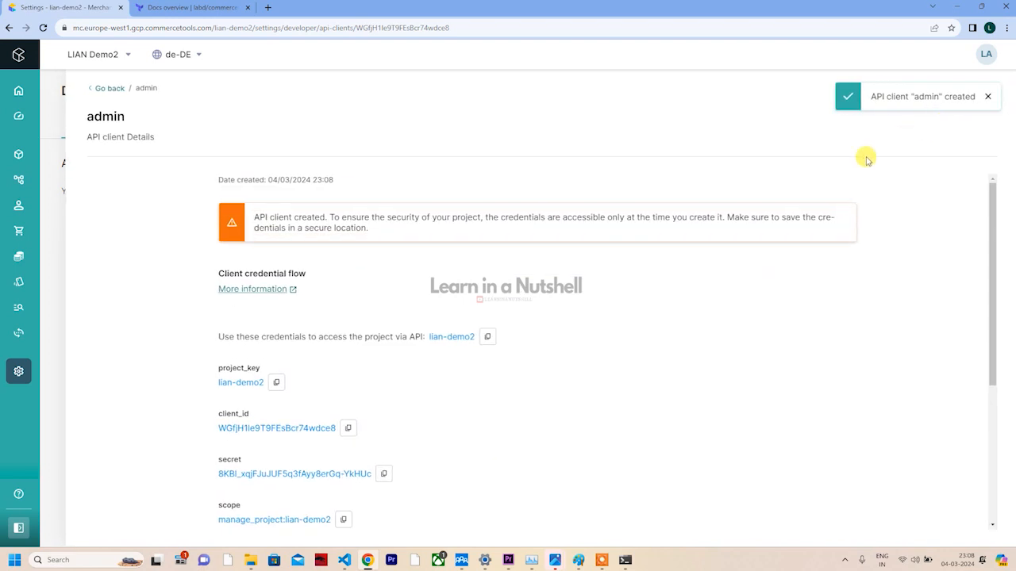
Download the admin client's credentials in Environment Variables (.env) format
scroll(down, 3)
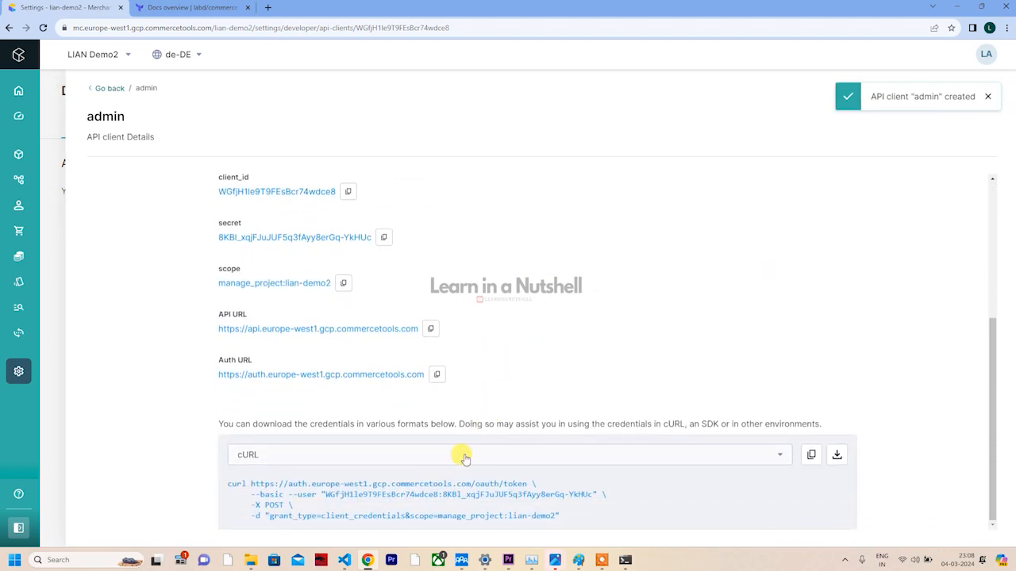
click(508, 455)
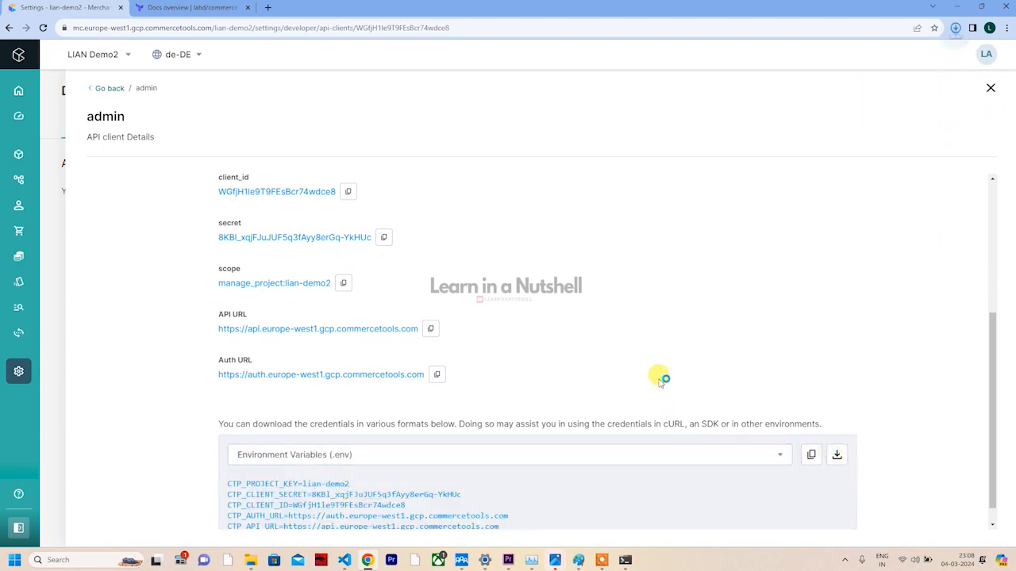
click(957, 28)
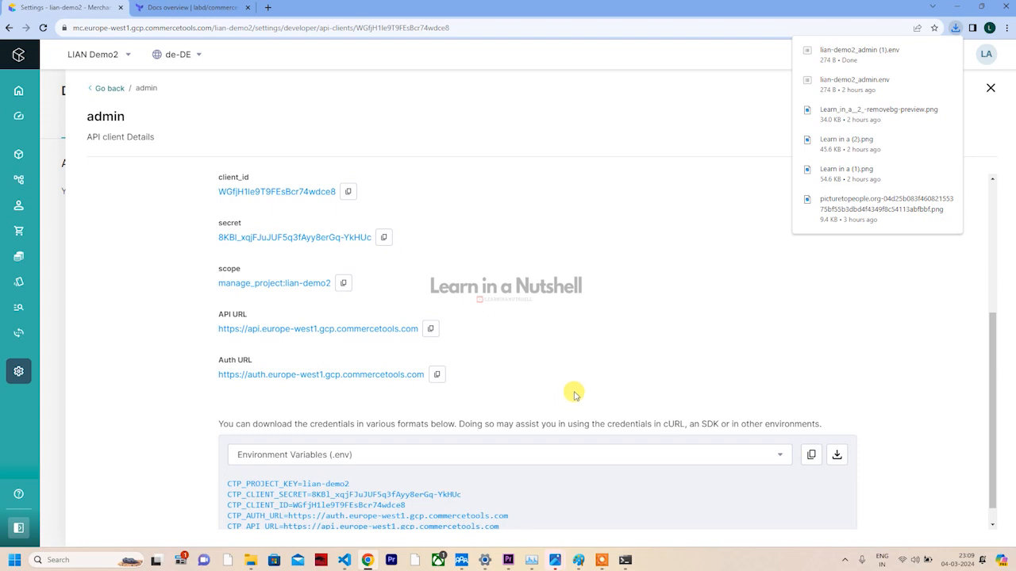
mouse_move(488, 369)
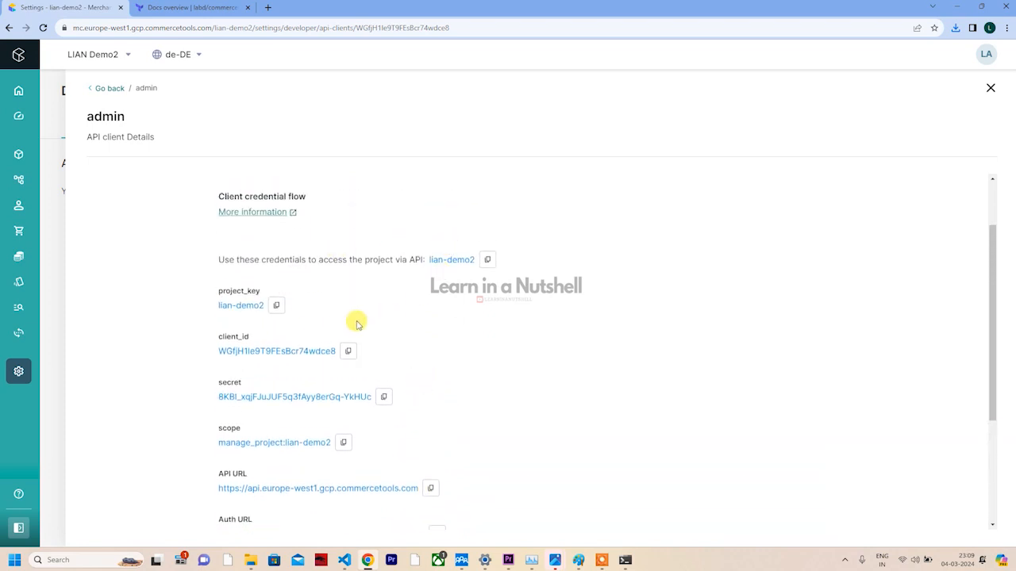
Put the project key lian-demo and the client id into providers.tf
click(276, 305)
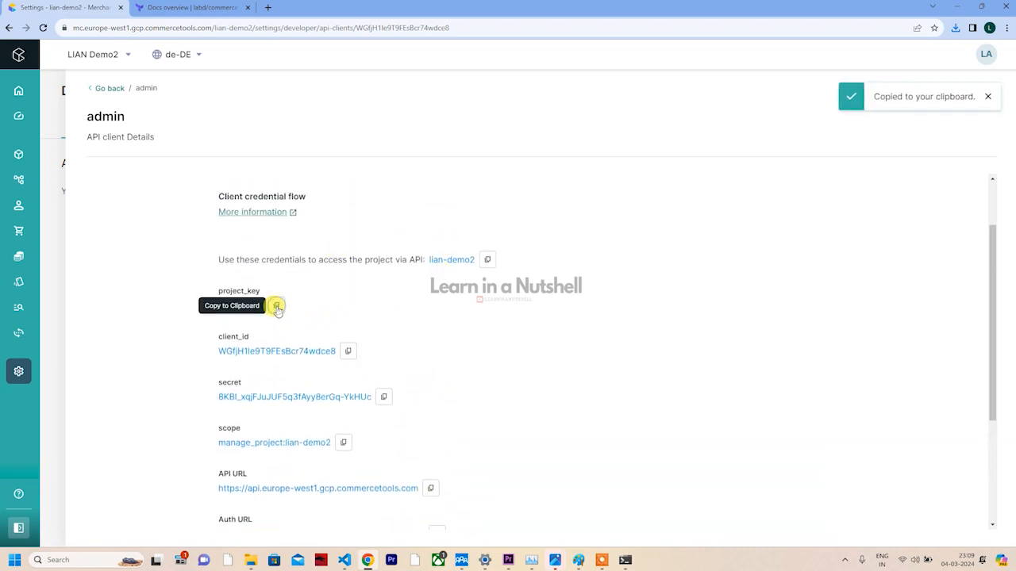
key(alt+tab)
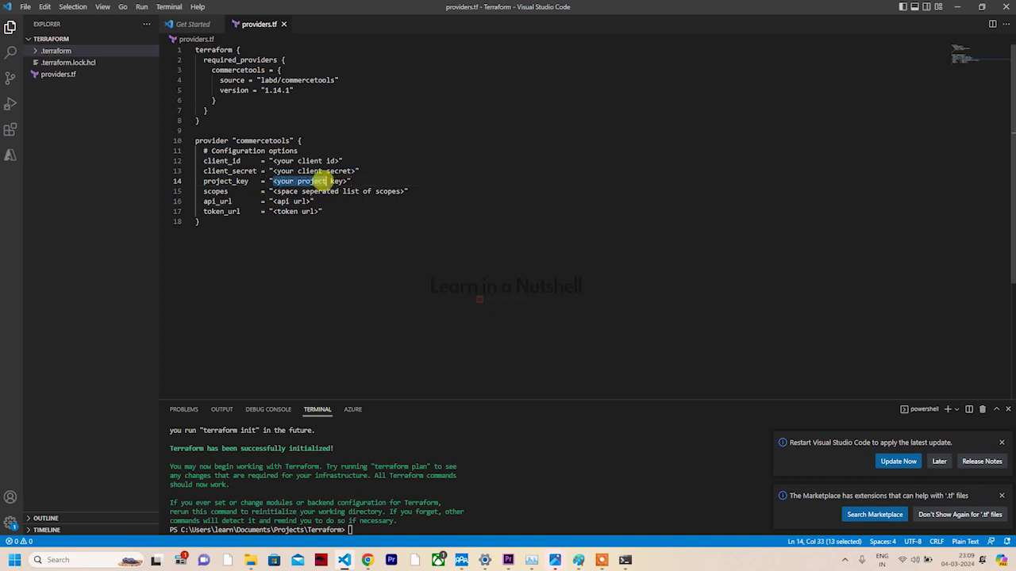
text(lian-demo)
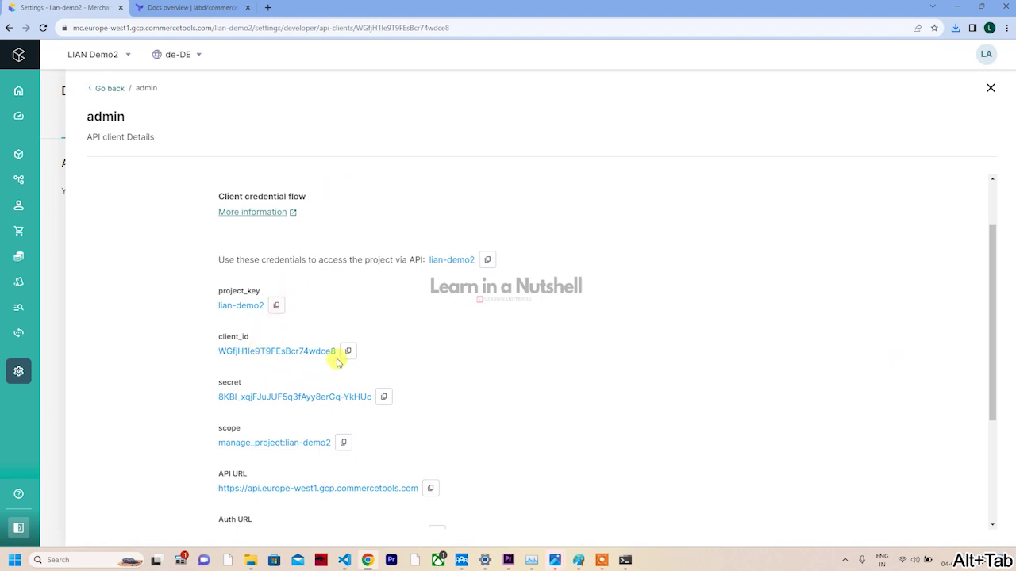
click(348, 351)
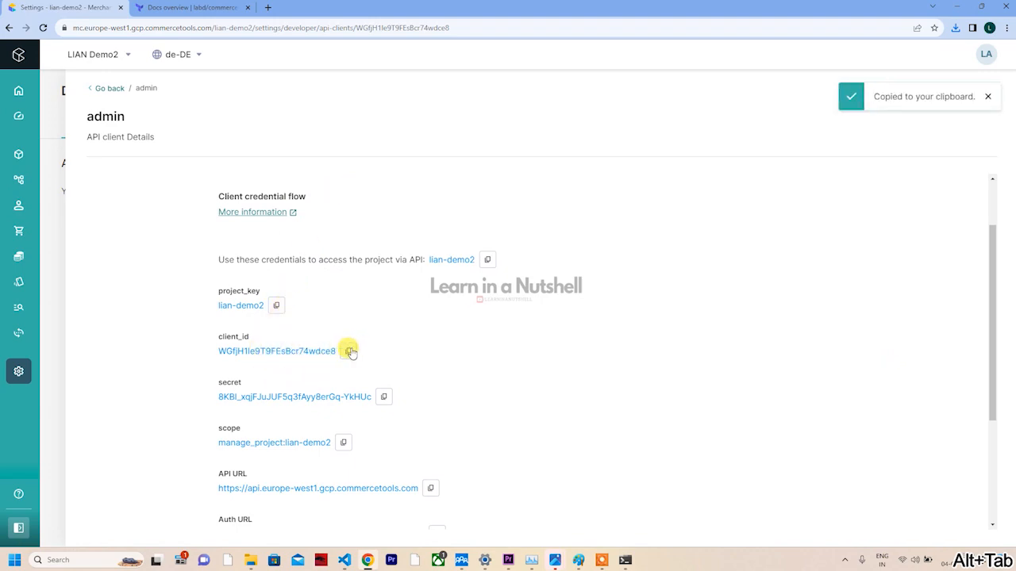
key(Alt+Tab)
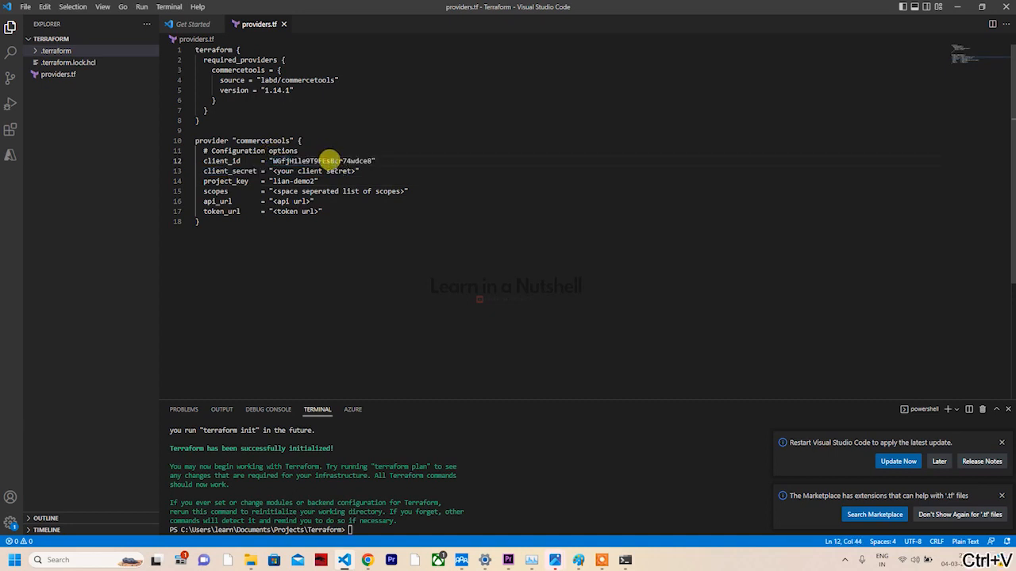
mouse_move(316, 175)
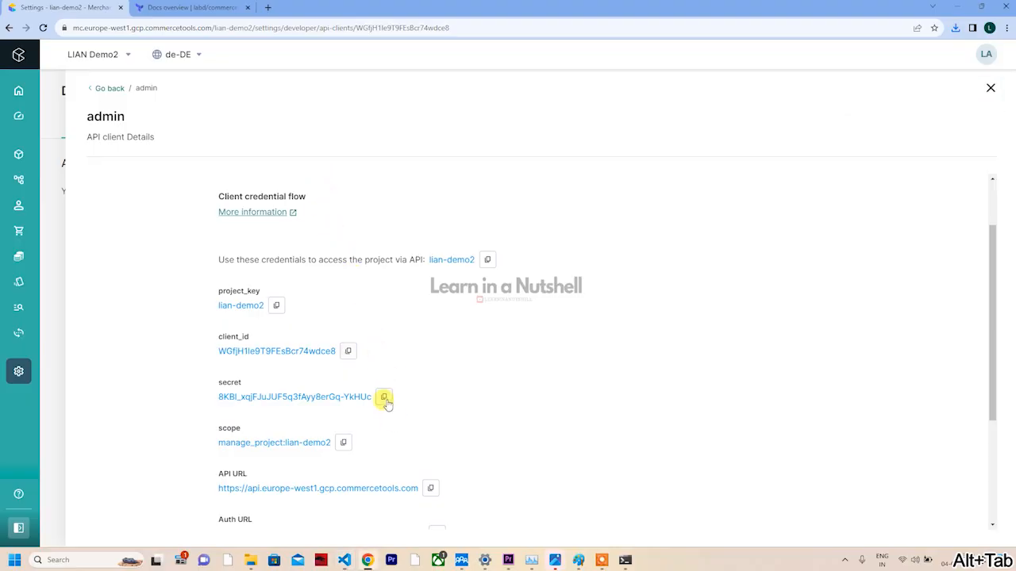
Fill in the secret, API and token URLs, and scope manage_project:lian-demo2, then save
key(Alt+Tab)
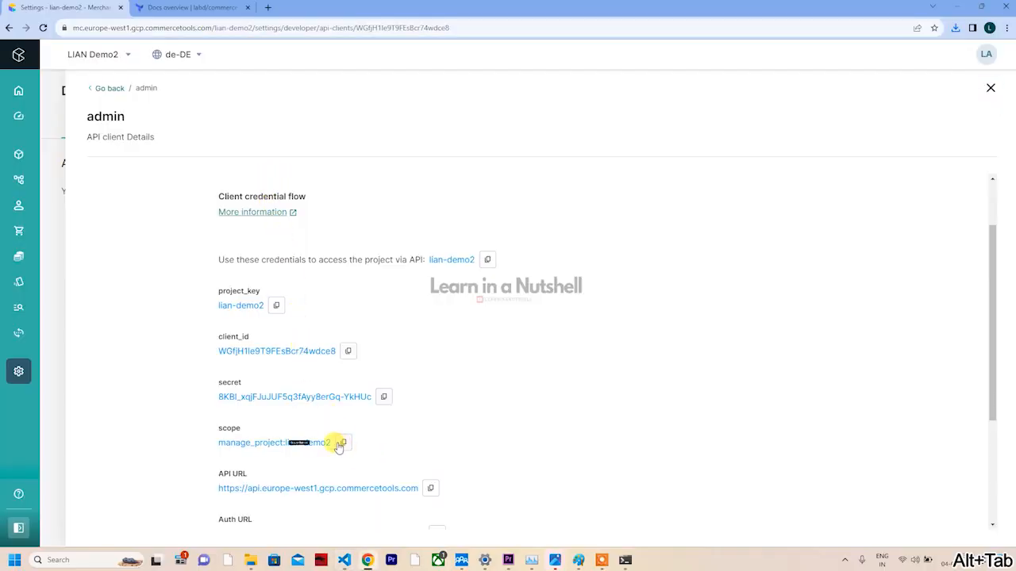
click(343, 443)
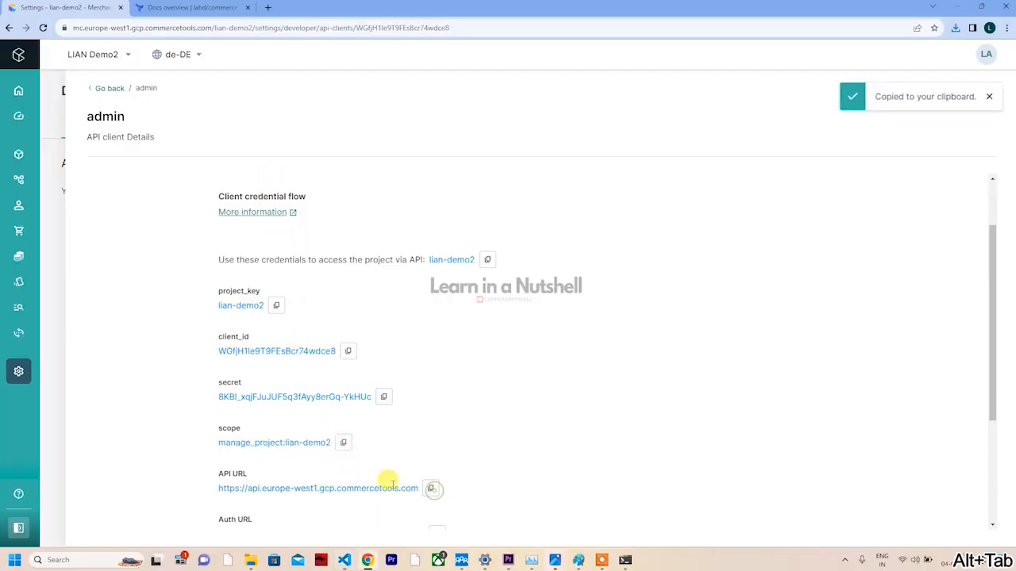
key(Alt+Tab)
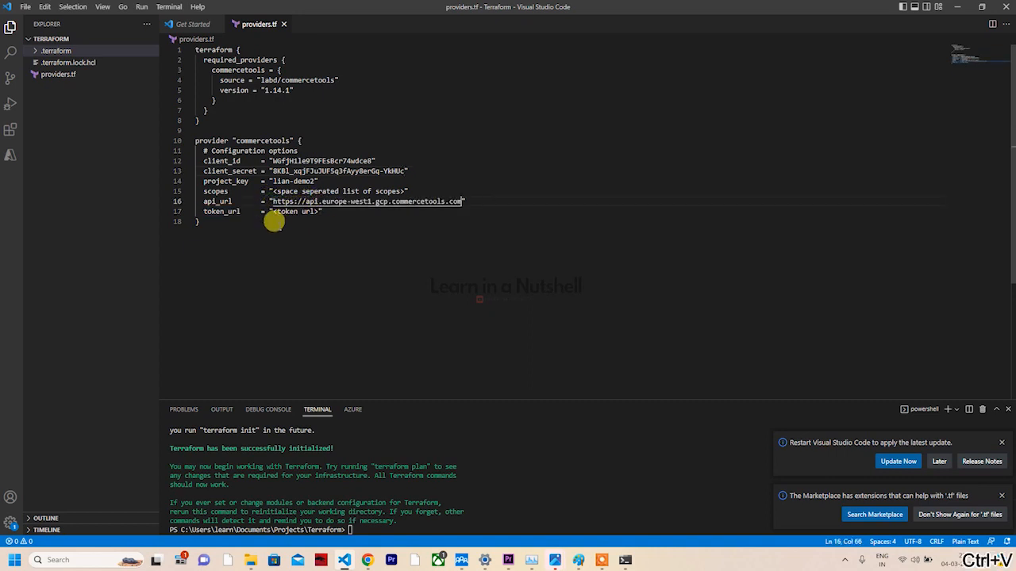
double_click(295, 211)
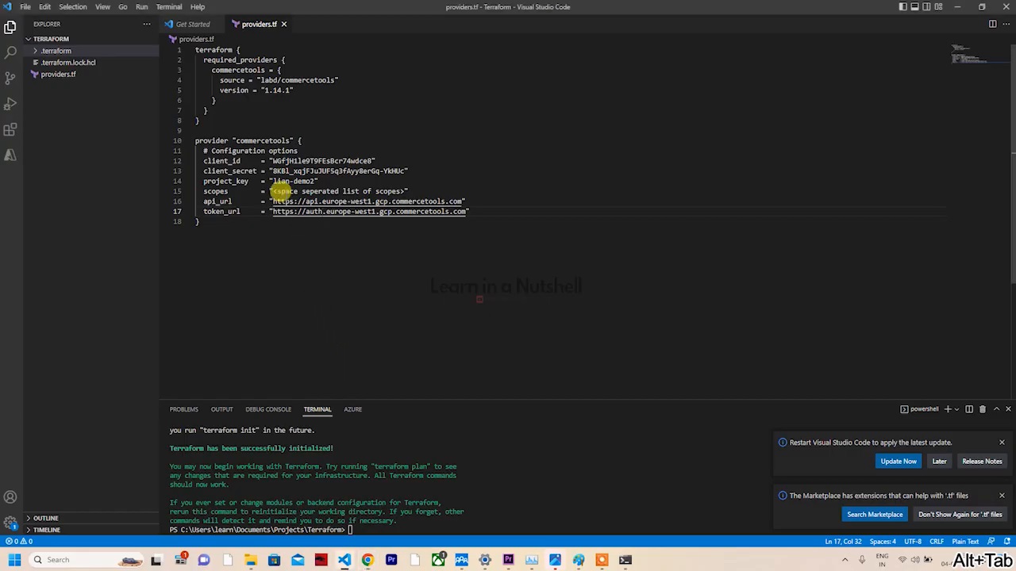
drag(272, 192, 405, 191)
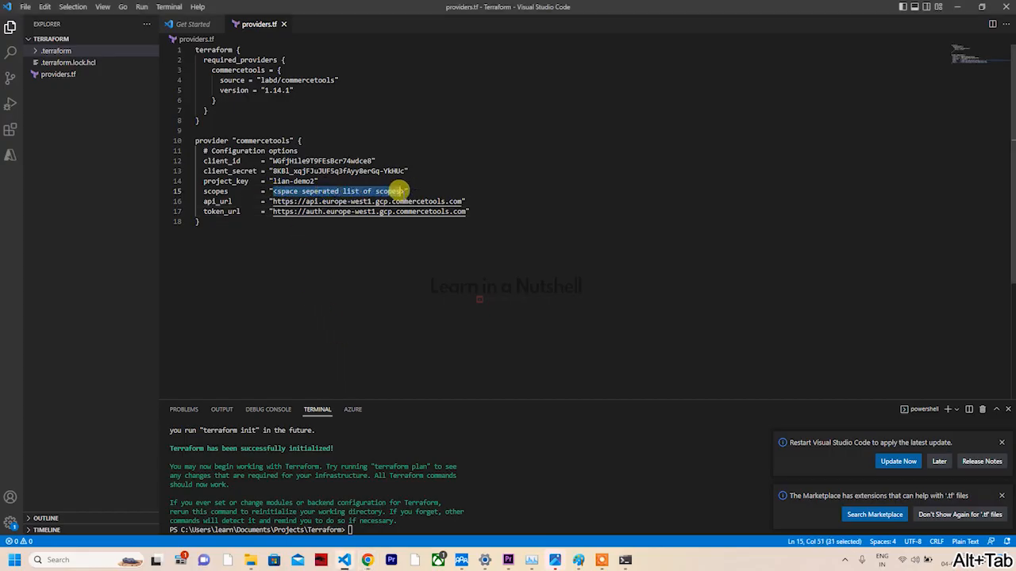
text(manage_project:lian-demo2")
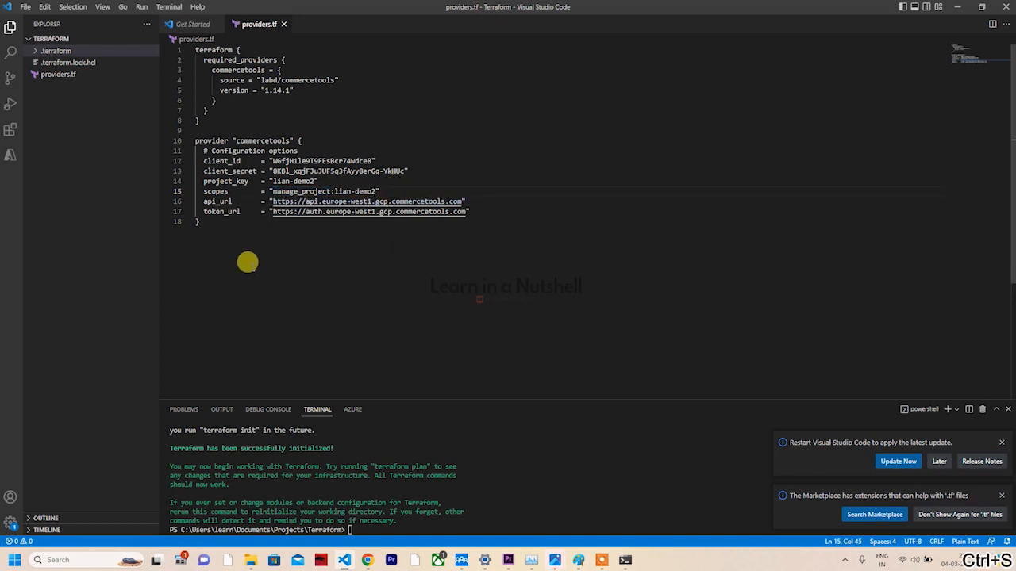
key(Alt+Tab)
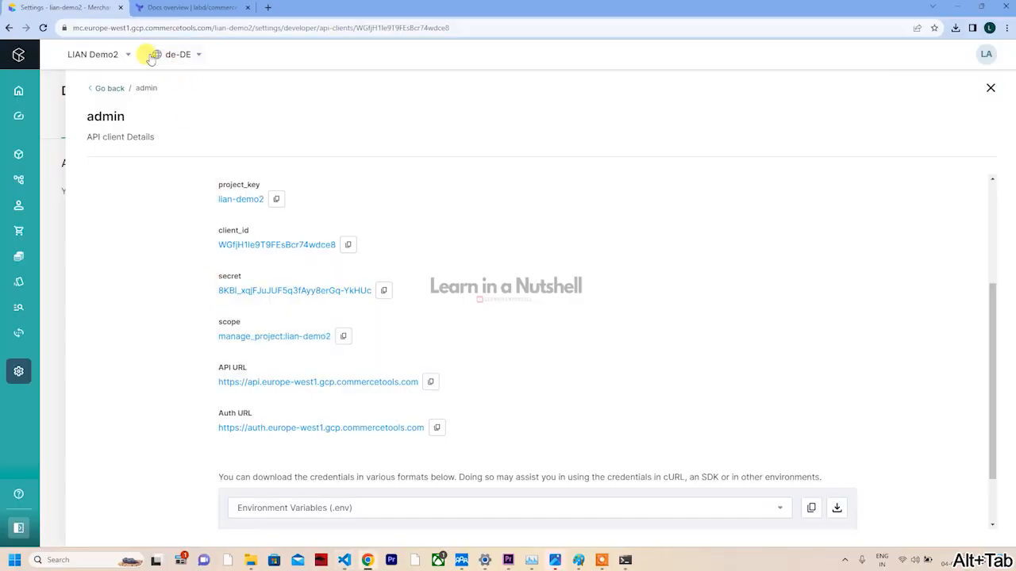
Confirm Merchant Center's Product types page shows 0 results, then return to VS Code
click(18, 371)
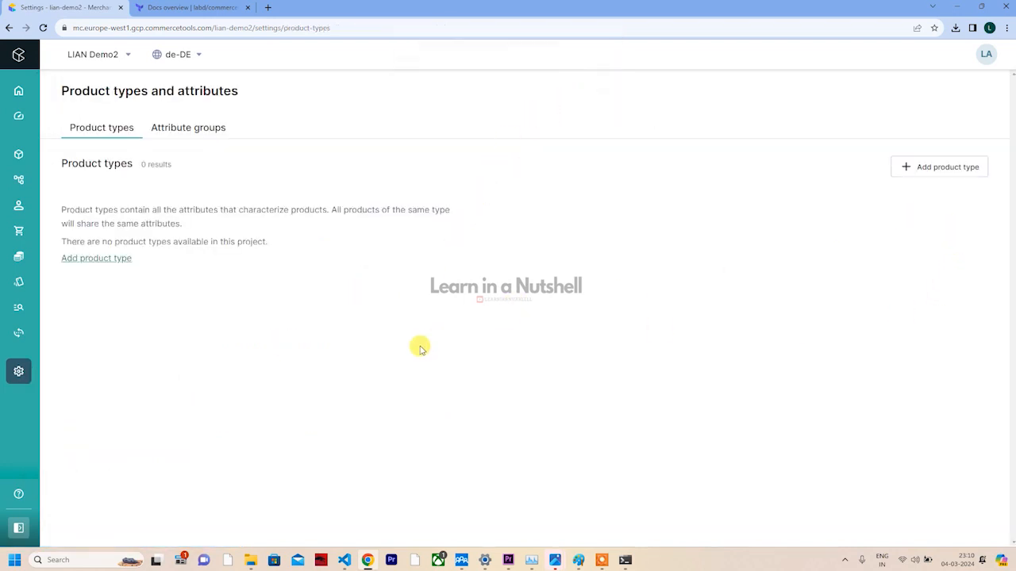
click(183, 7)
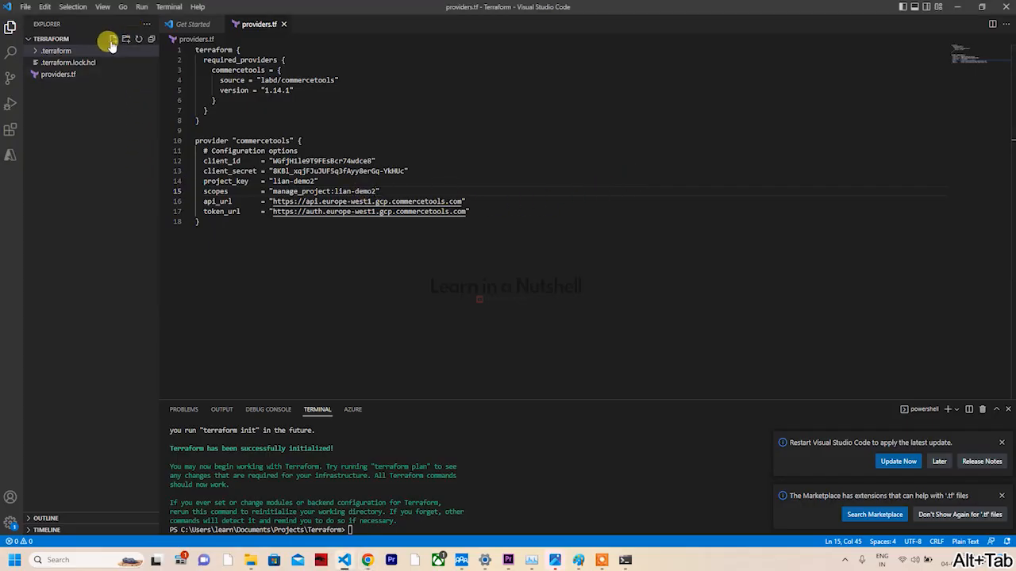
Create a new file named product_type.tf in the Terraform folder
click(47, 51)
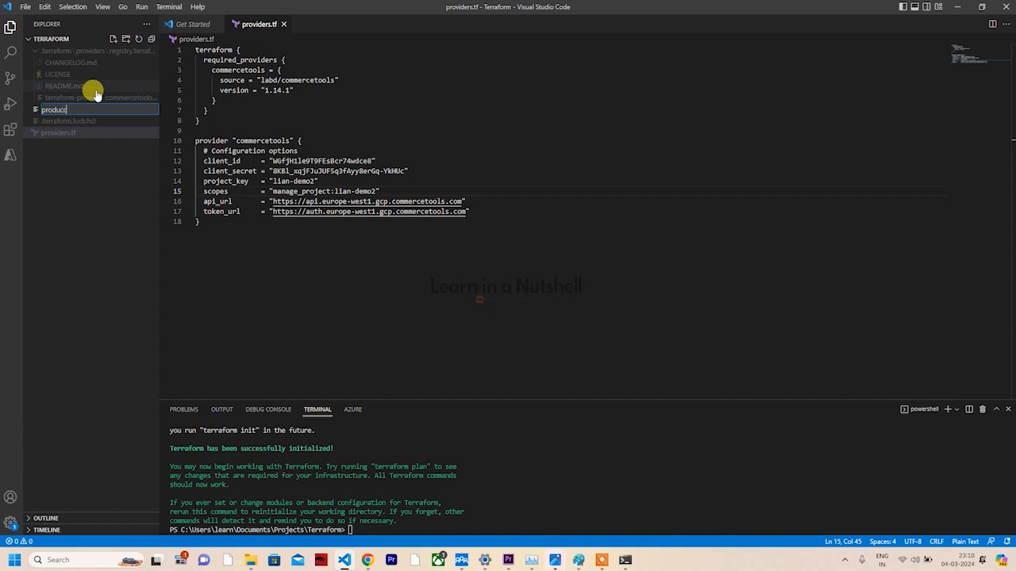
text(product_type.)
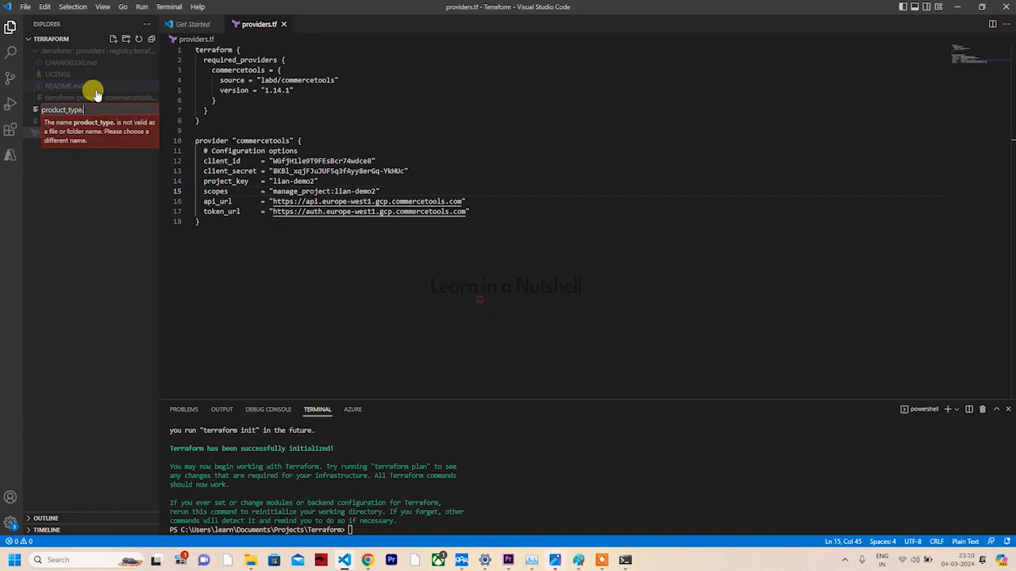
key(Enter)
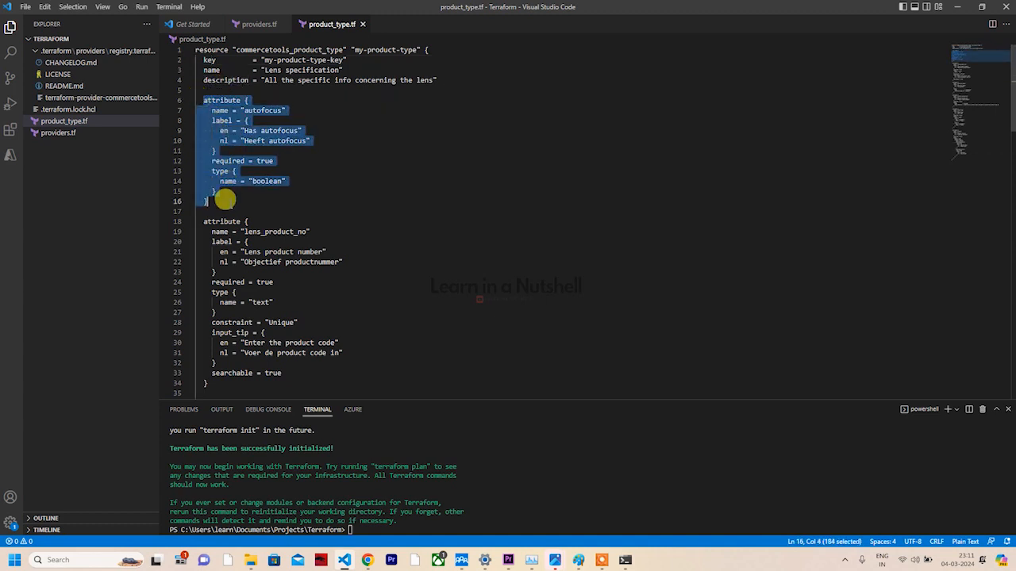
Review the pasted attribute blocks, highlighting the origin attribute's enum set type
scroll(down, 3)
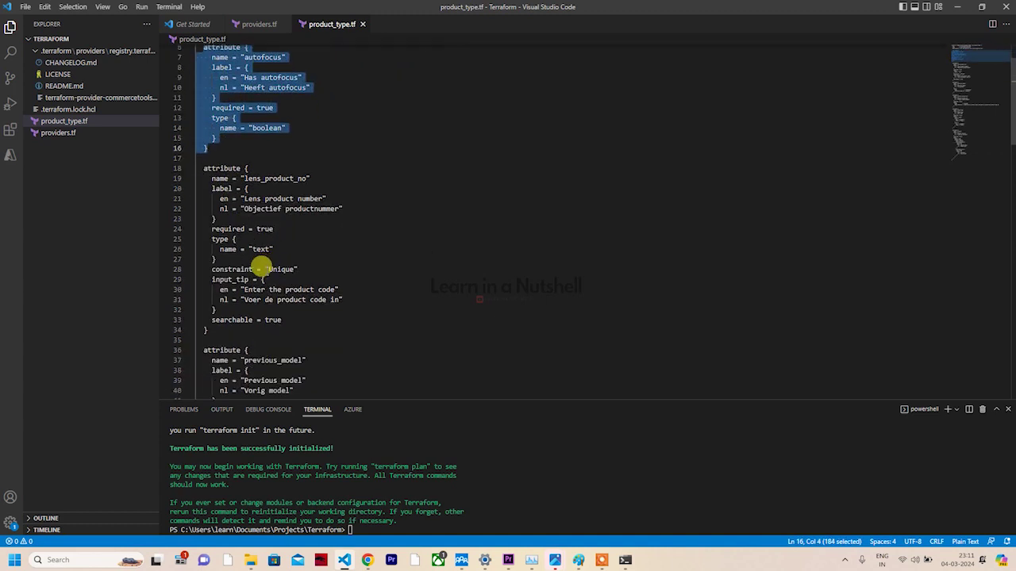
scroll(down, 3)
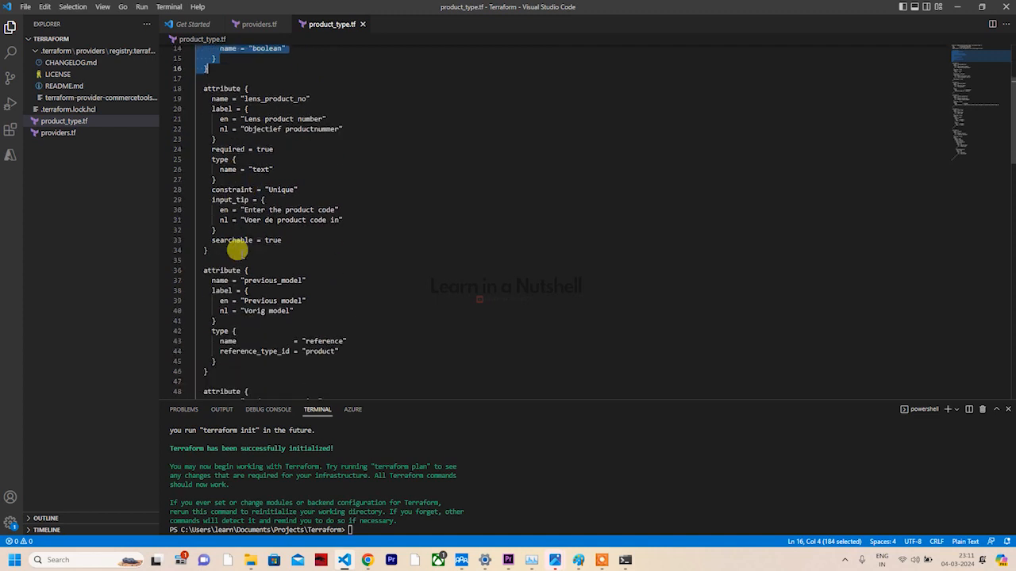
scroll(down, 3)
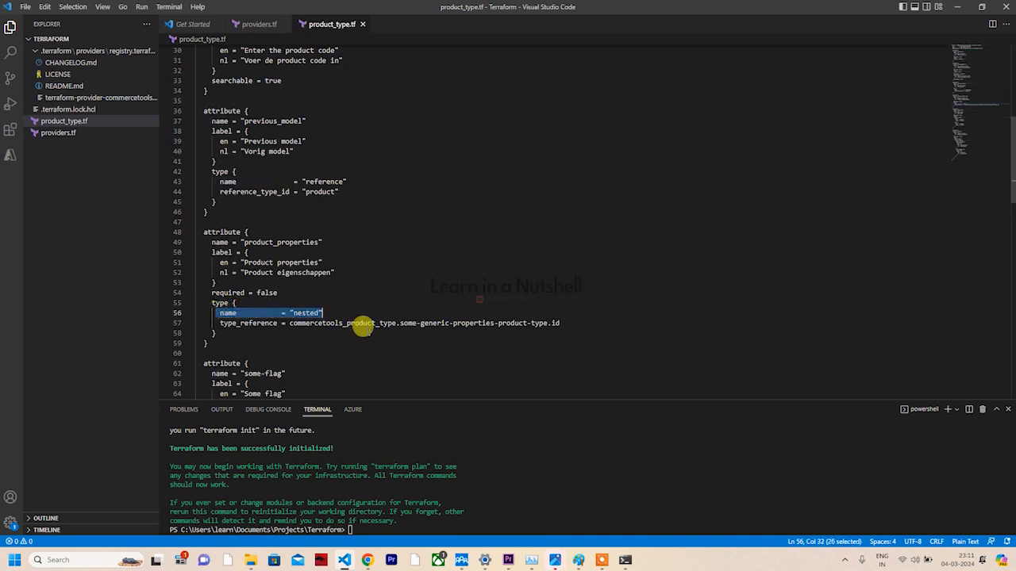
scroll(down, 3)
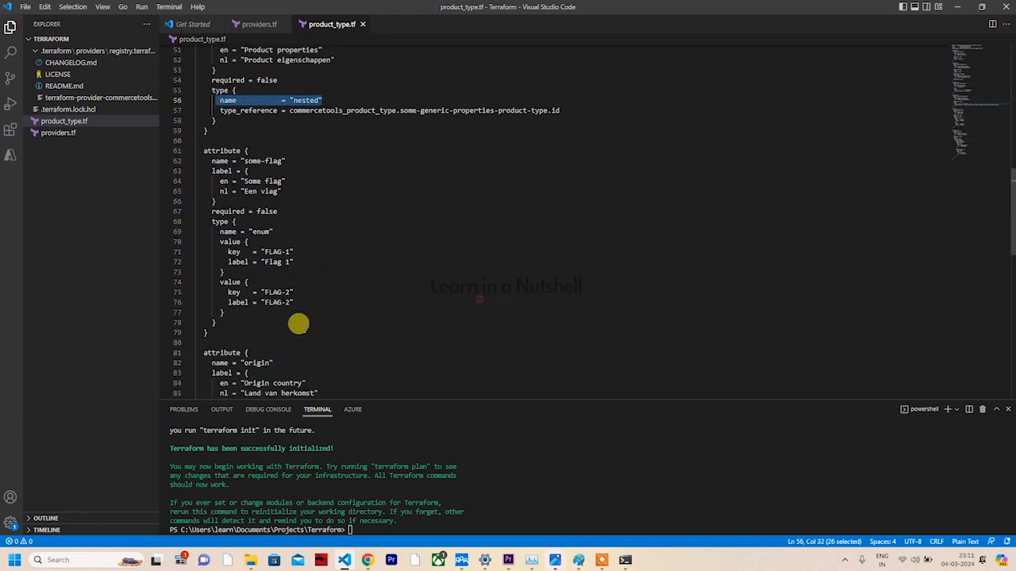
scroll(down, 3)
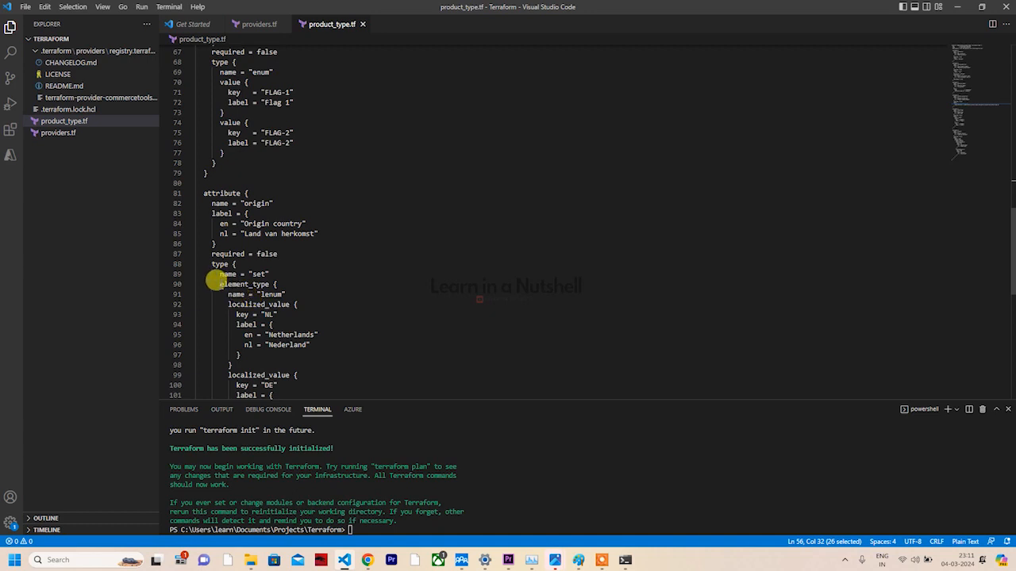
drag(220, 284, 305, 334)
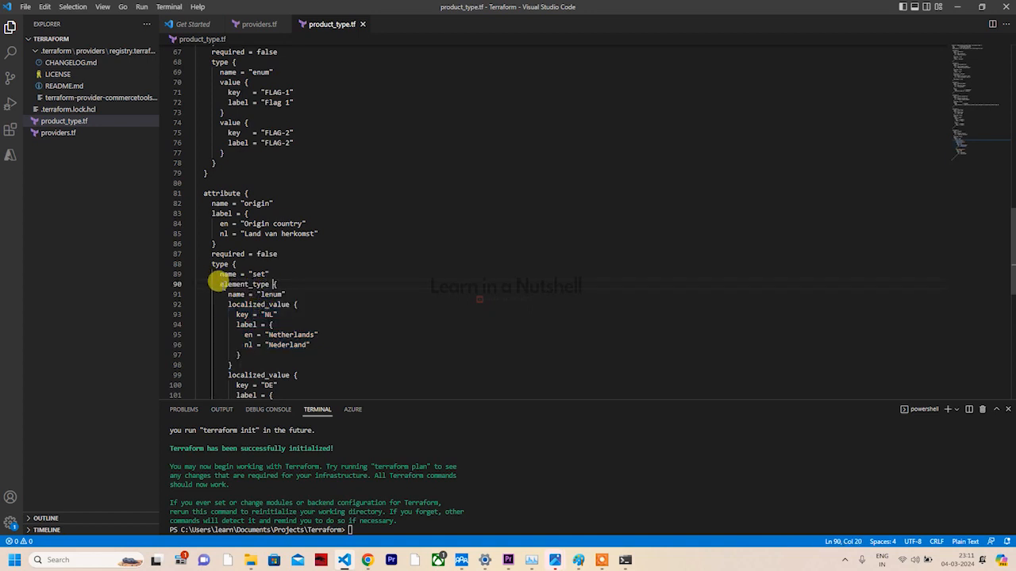
double_click(244, 284)
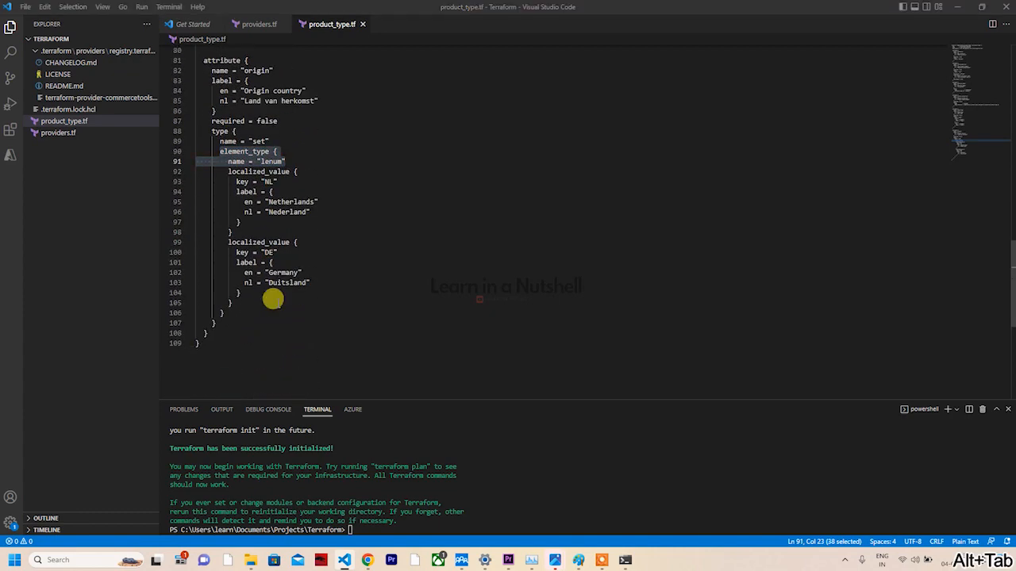
key(Alt+Tab)
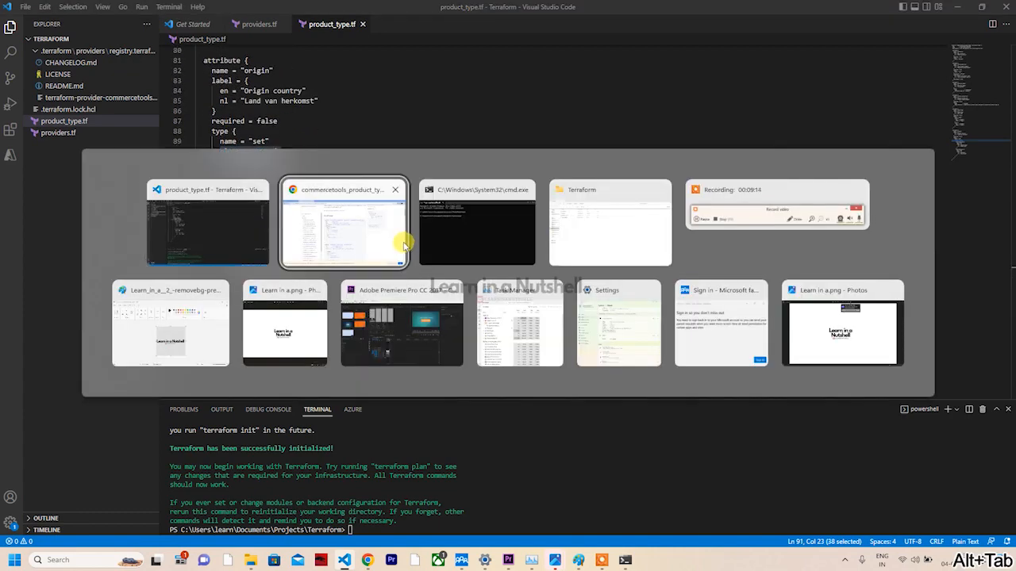
click(343, 223)
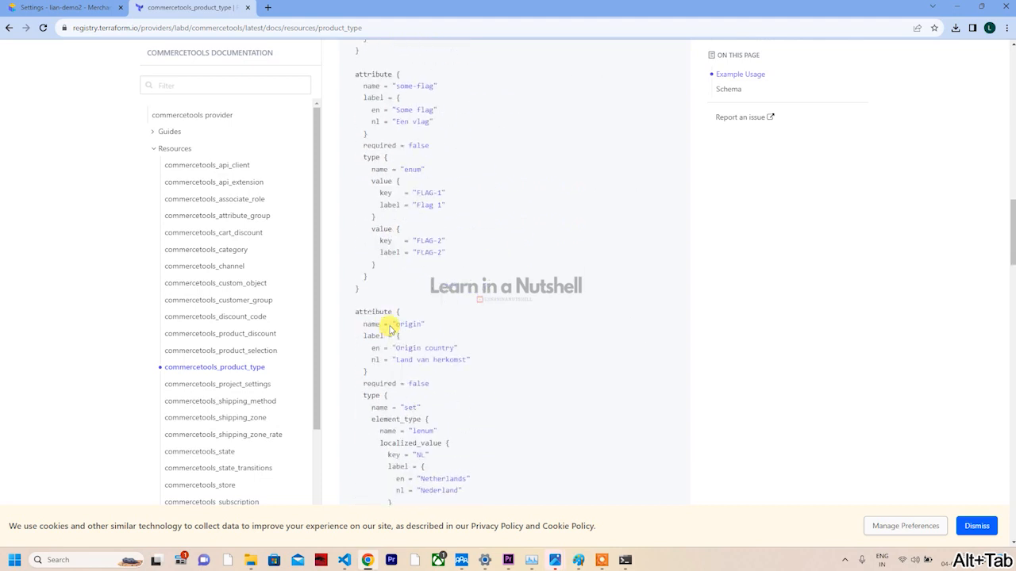
scroll(down, 3)
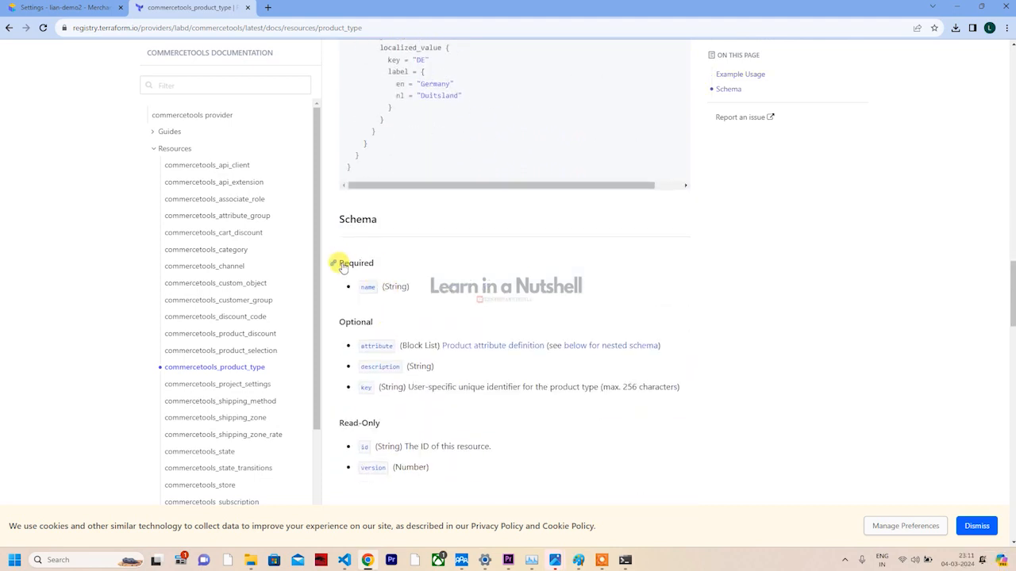
scroll(down, 3)
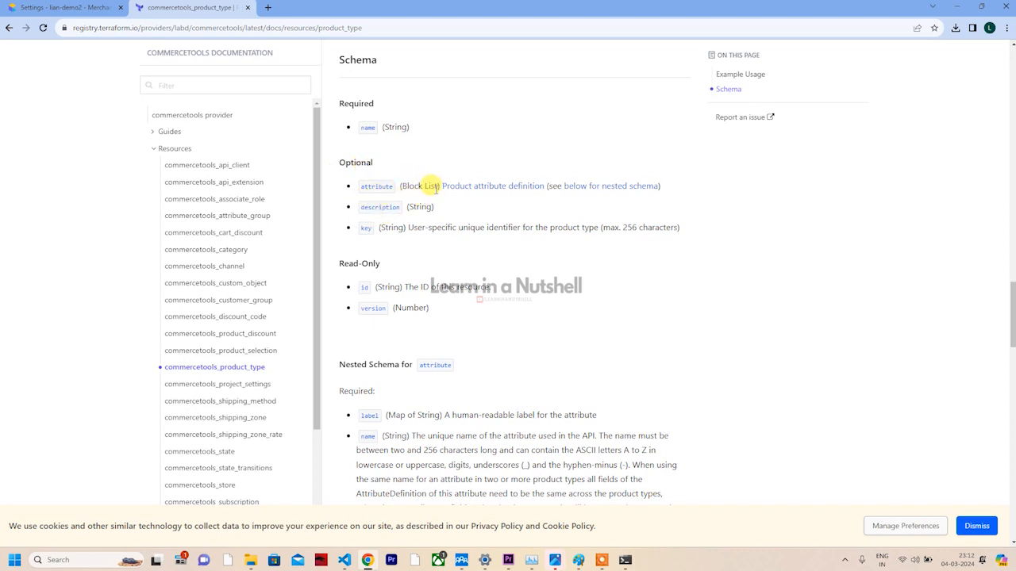
scroll(down, 3)
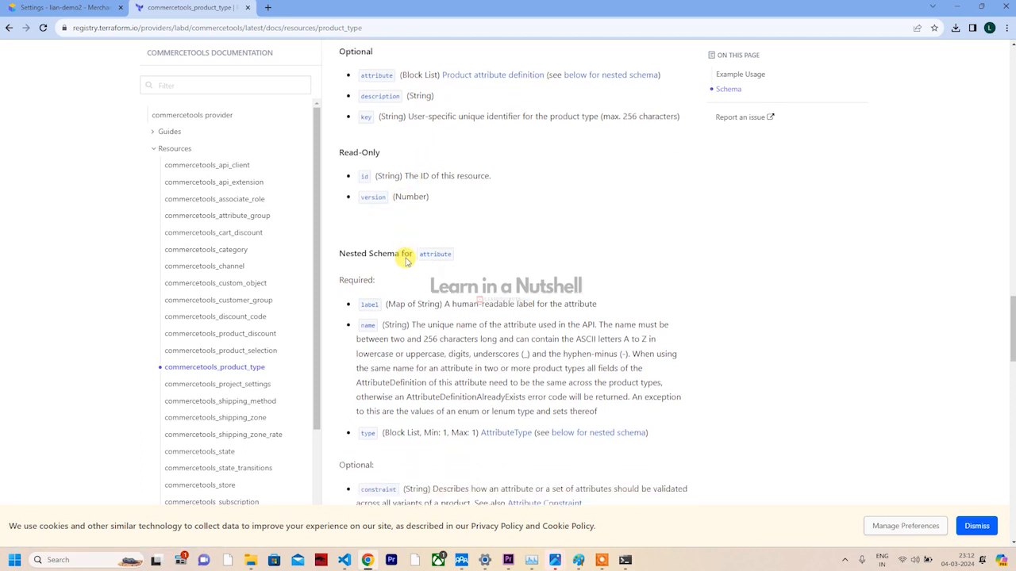
scroll(down, 3)
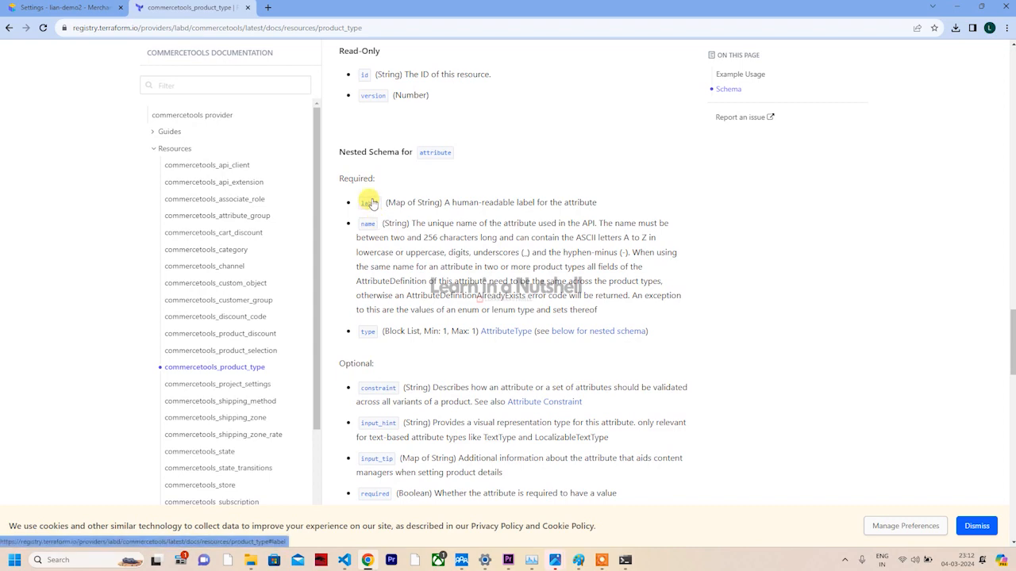
scroll(down, 3)
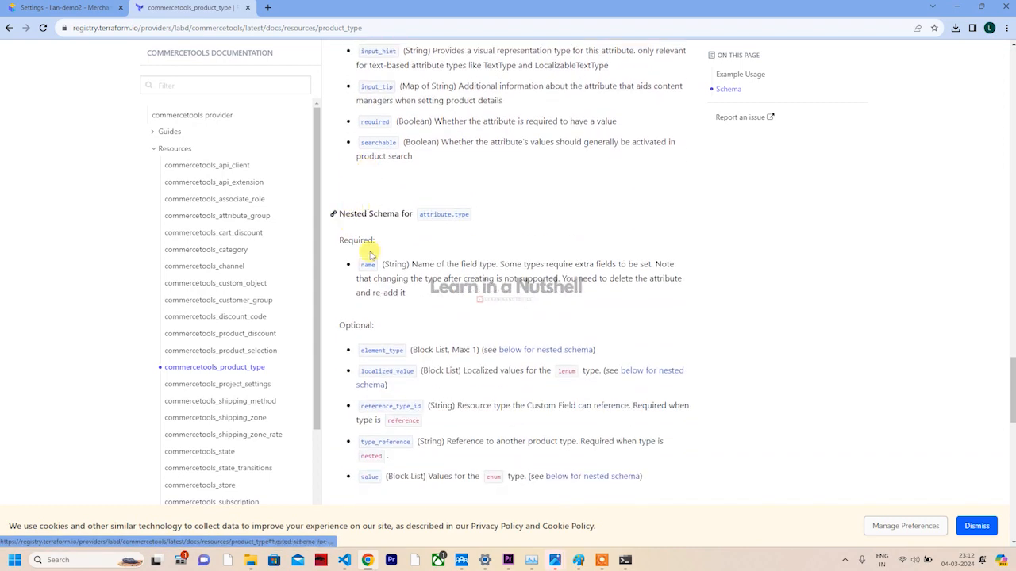
scroll(down, 3)
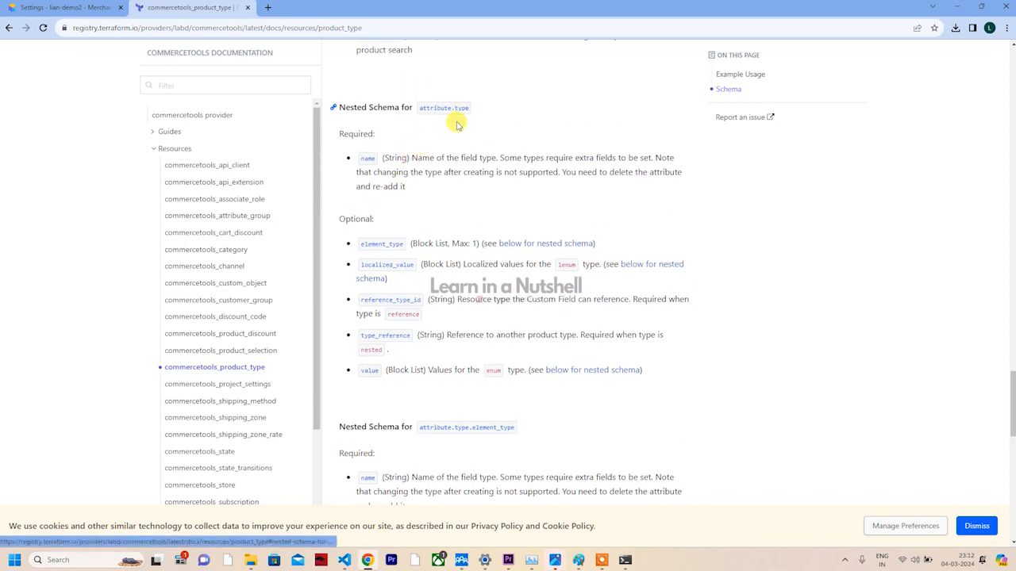
scroll(up, 3)
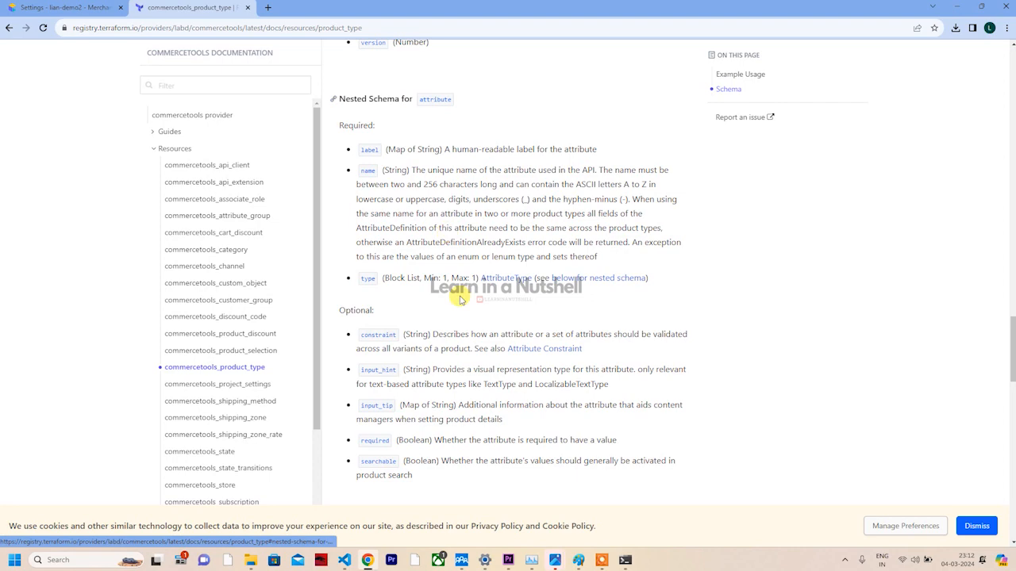
scroll(down, 3)
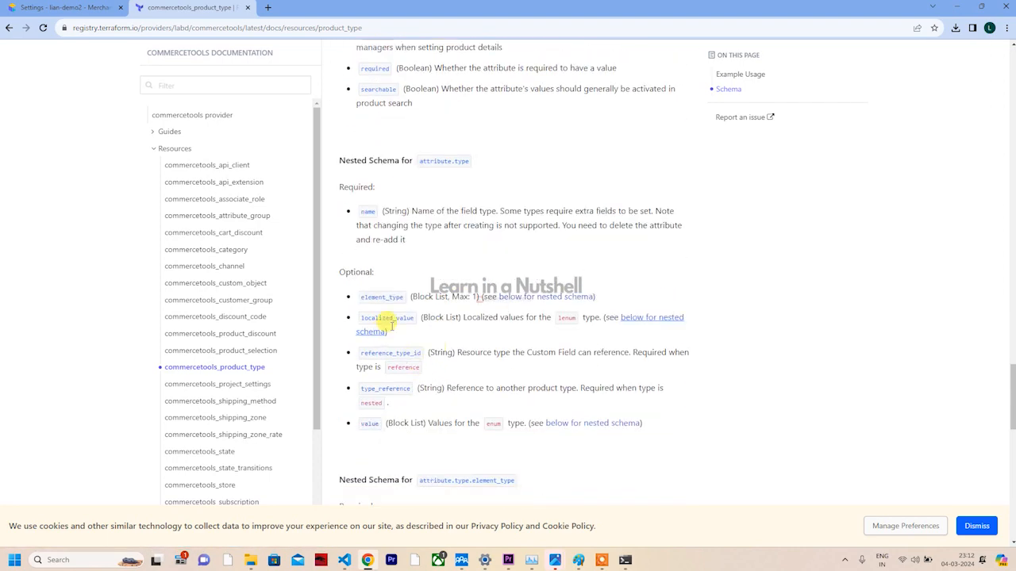
mouse_move(499, 301)
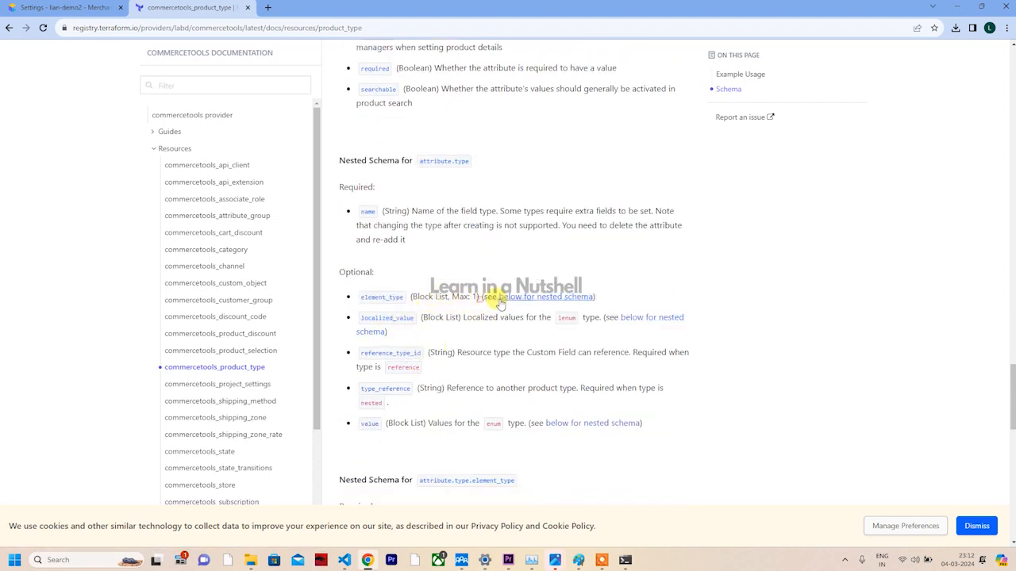
mouse_move(394, 336)
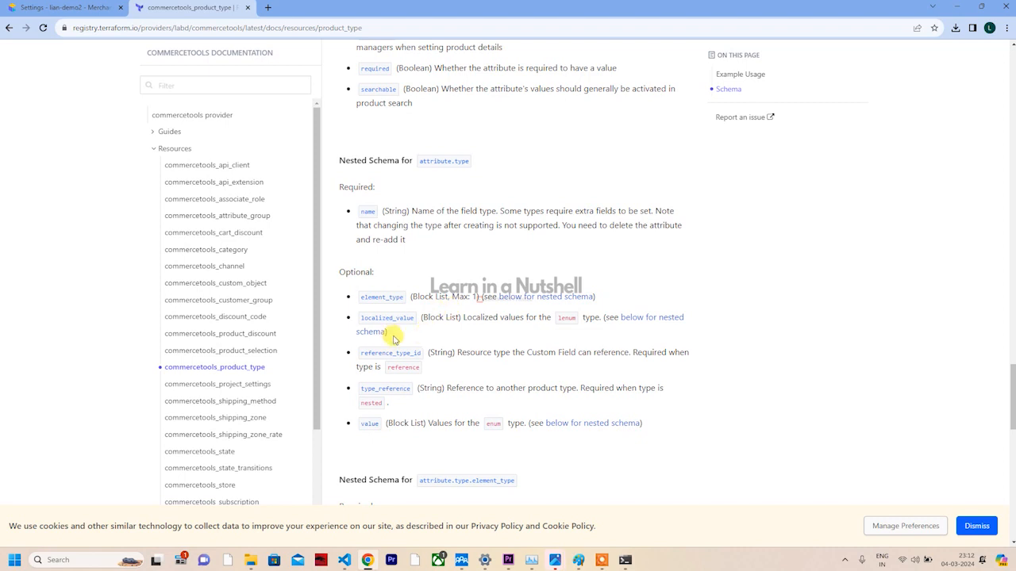
mouse_move(383, 389)
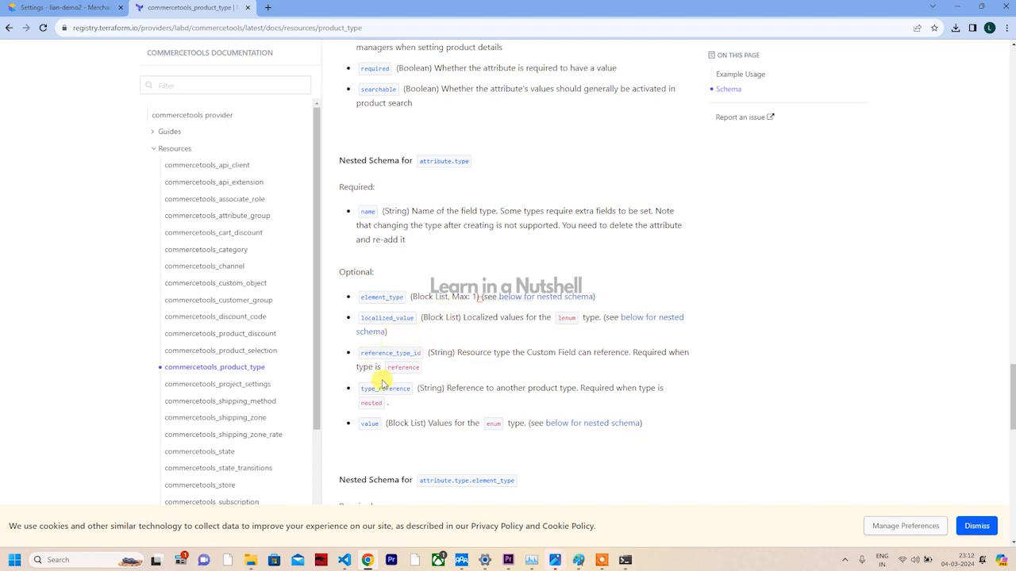
scroll(down, 3)
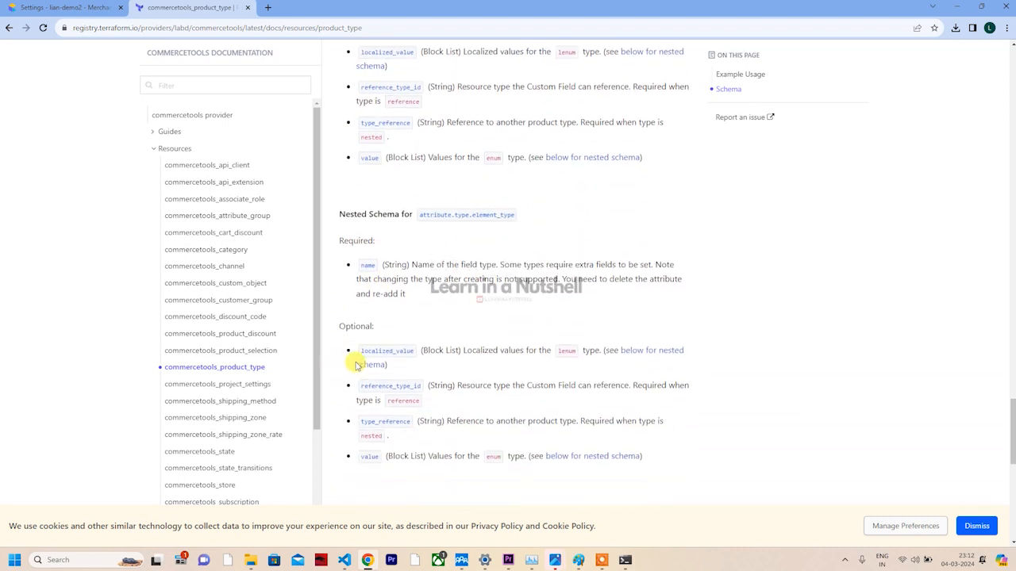
scroll(down, 3)
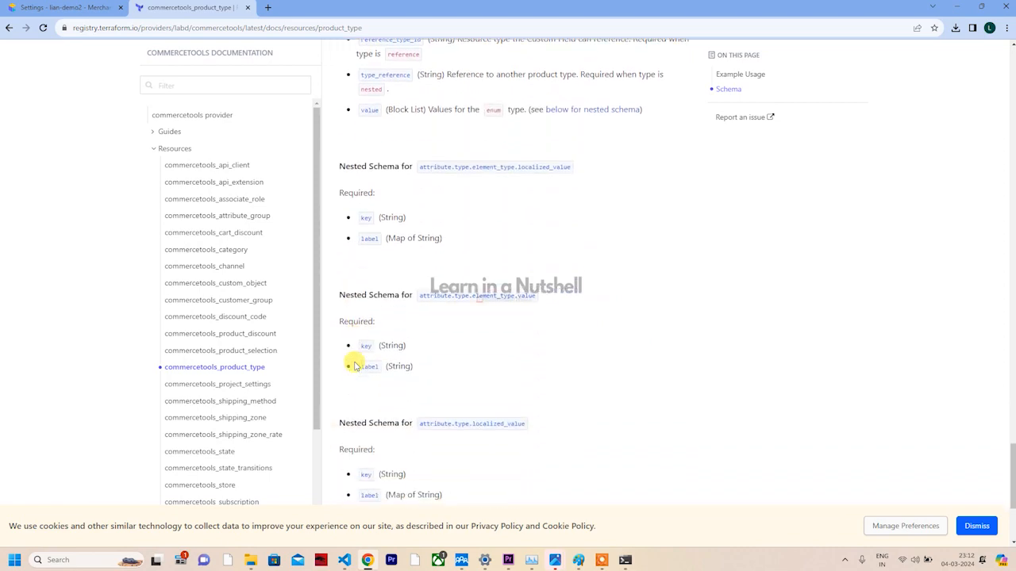
scroll(down, 3)
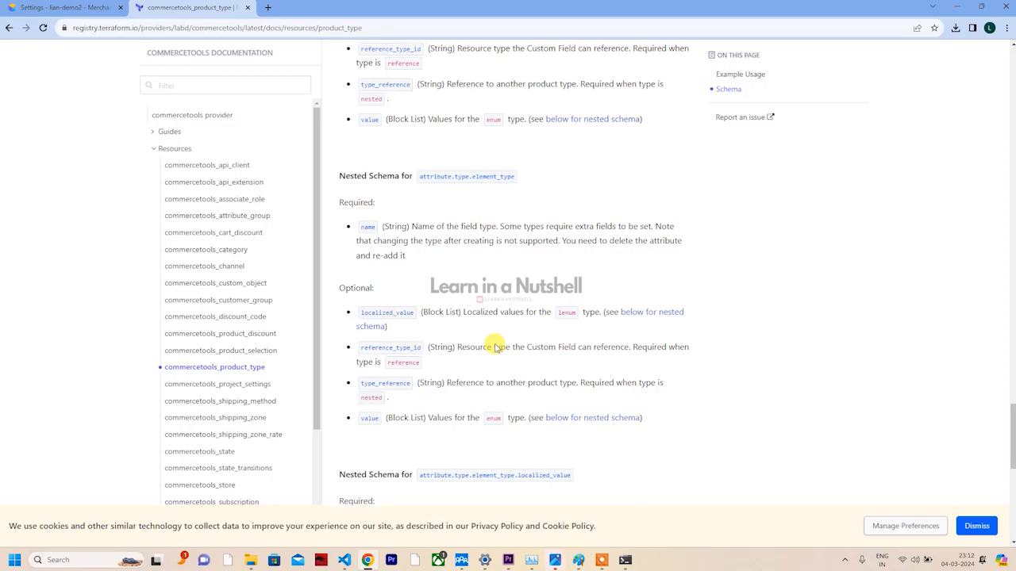
key(Alt+Tab)
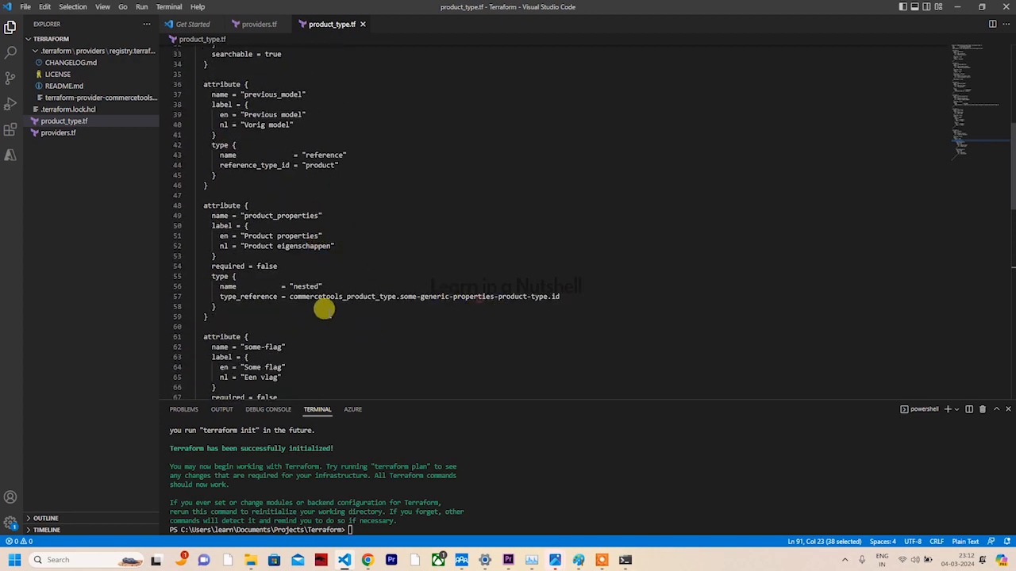
Delete the product_properties attribute from product_type.tf, save, and start a terraform command
double_click(341, 296)
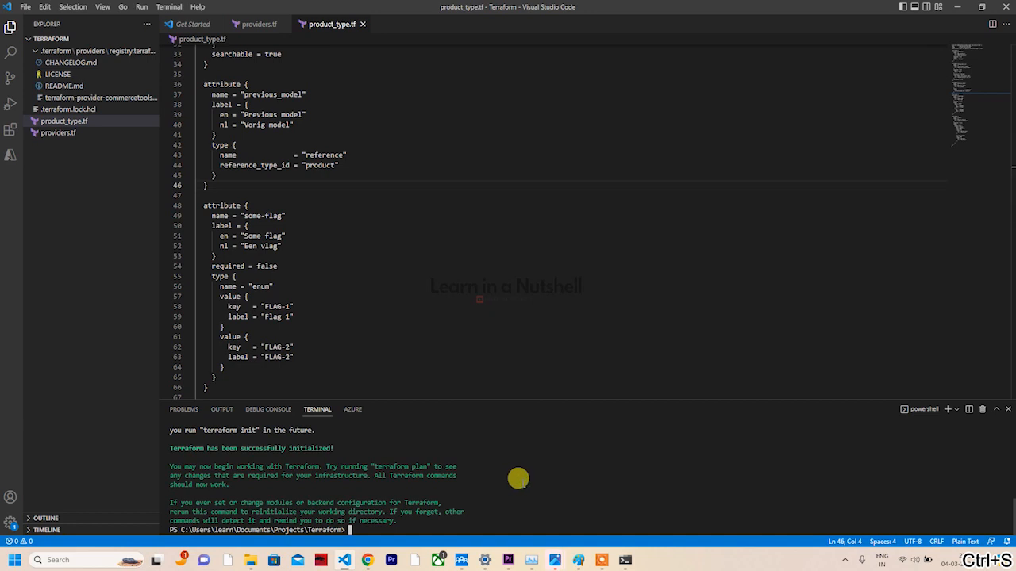
text(terraform)
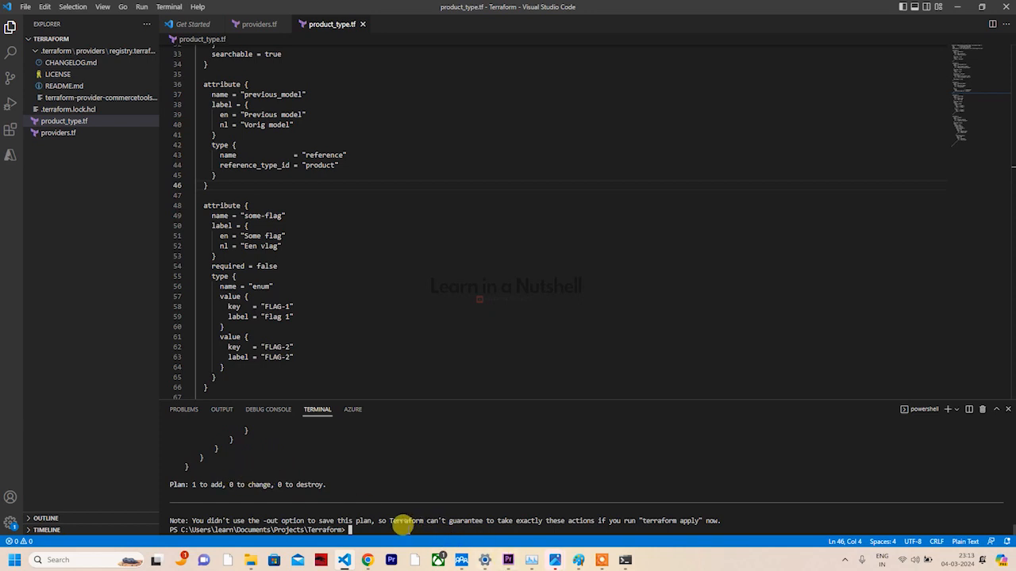
Run terraform plan (1 to add), then terraform apply up to its approval prompt
text(terraform)
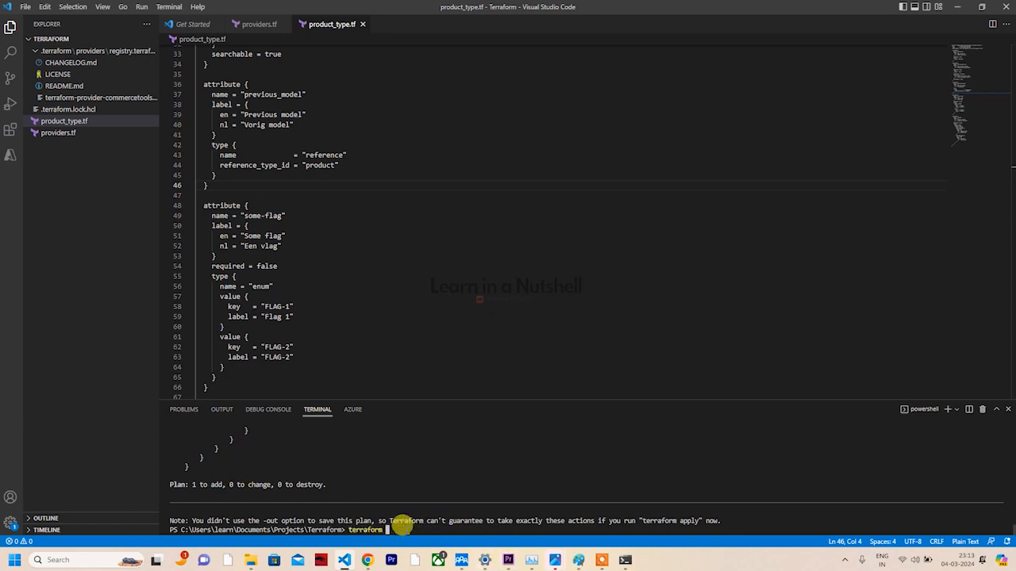
text(appl)
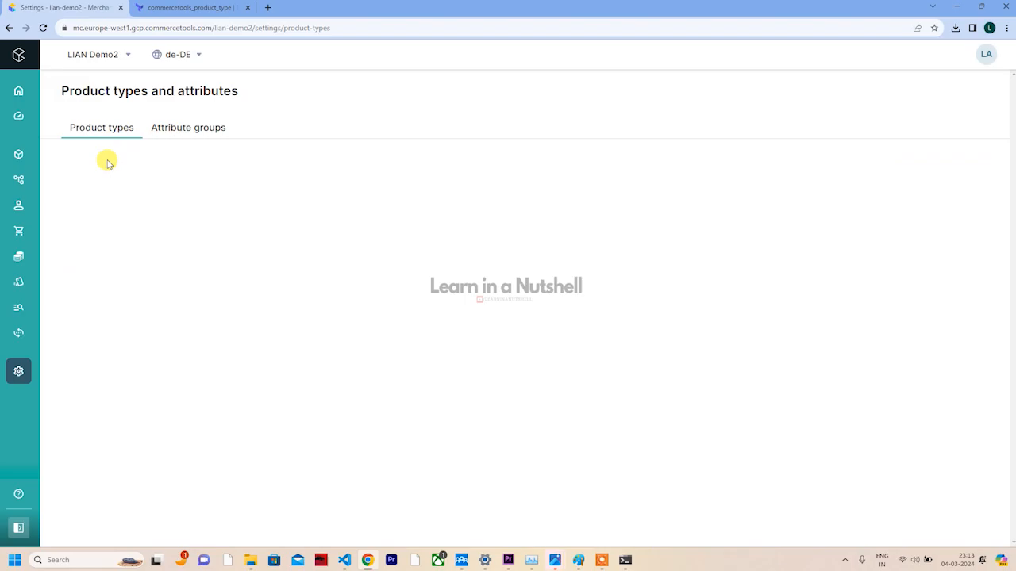
key(Alt+Tab)
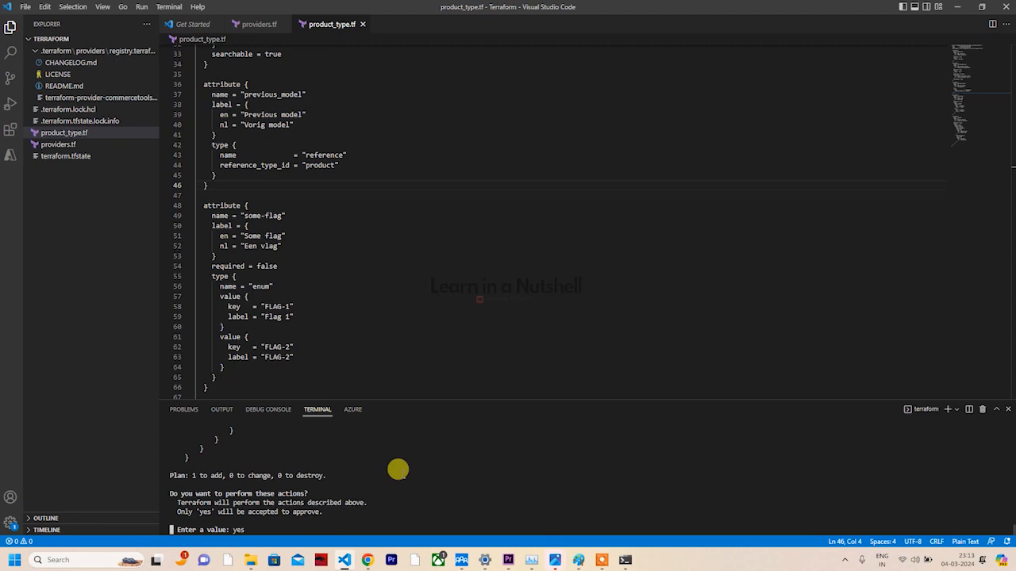
Approve the terraform apply with yes to create the Lens specification product type
key(Enter)
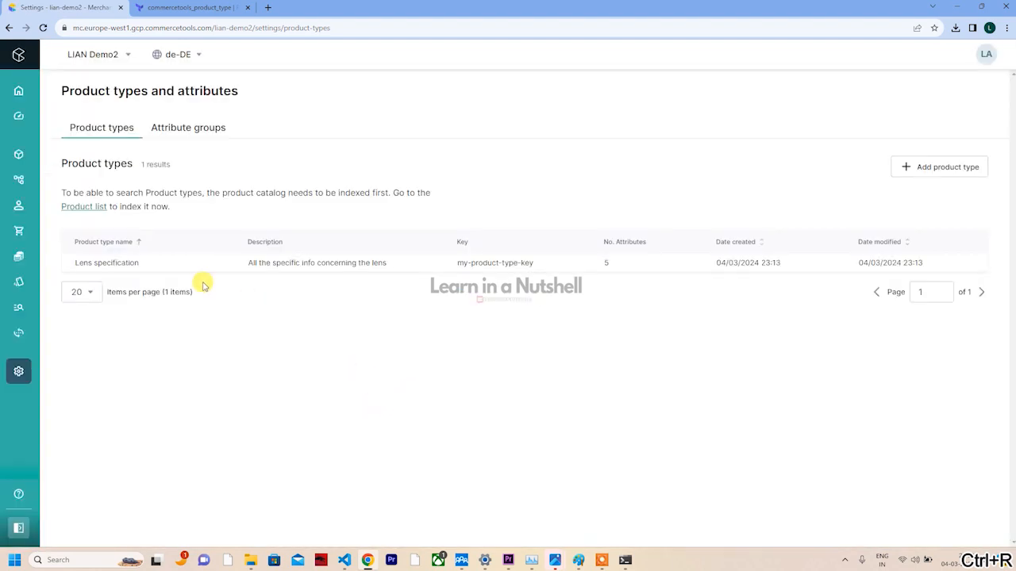
mouse_move(750, 283)
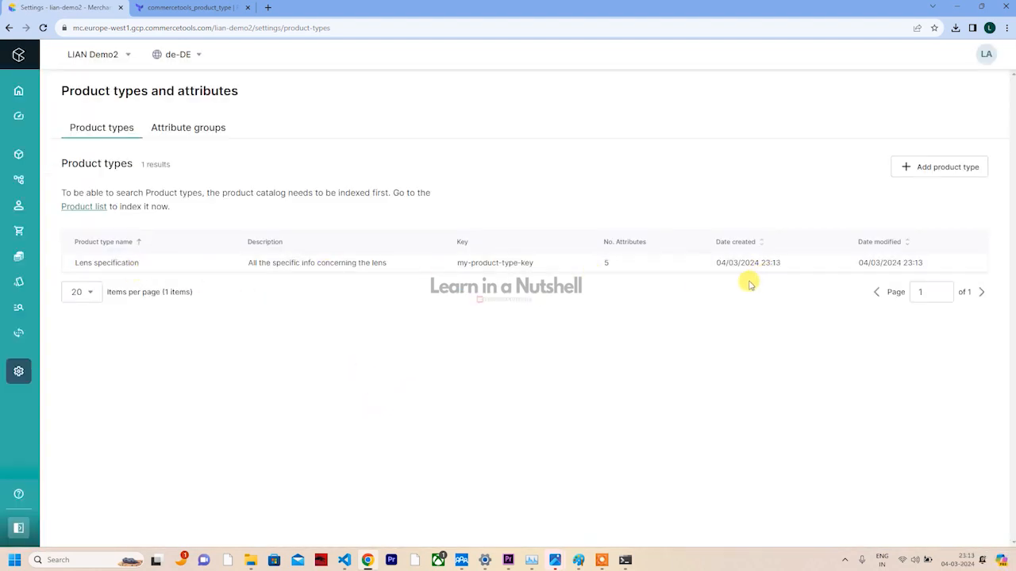
mouse_move(370, 369)
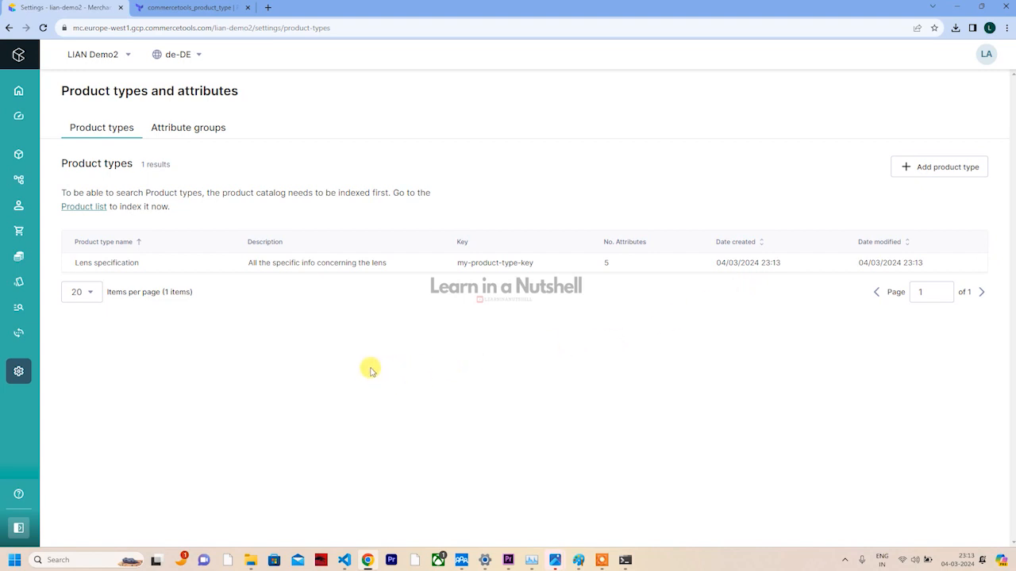
mouse_move(276, 392)
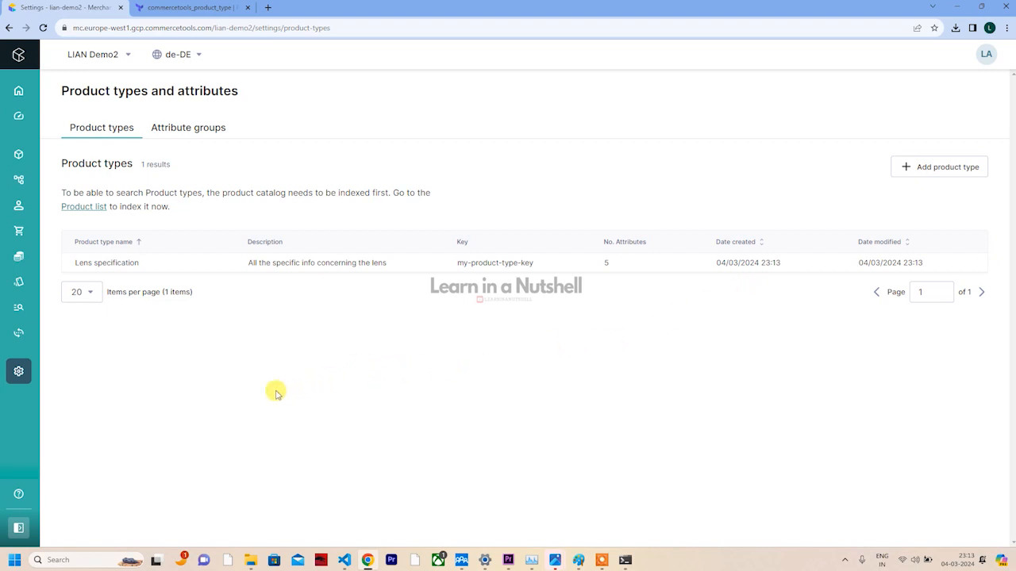
mouse_move(135, 276)
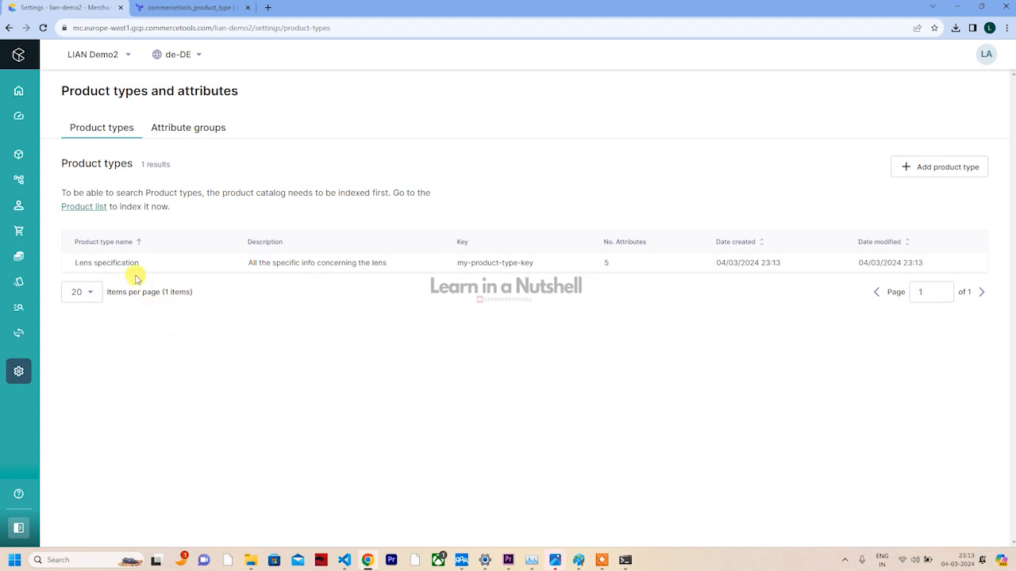
mouse_move(188, 321)
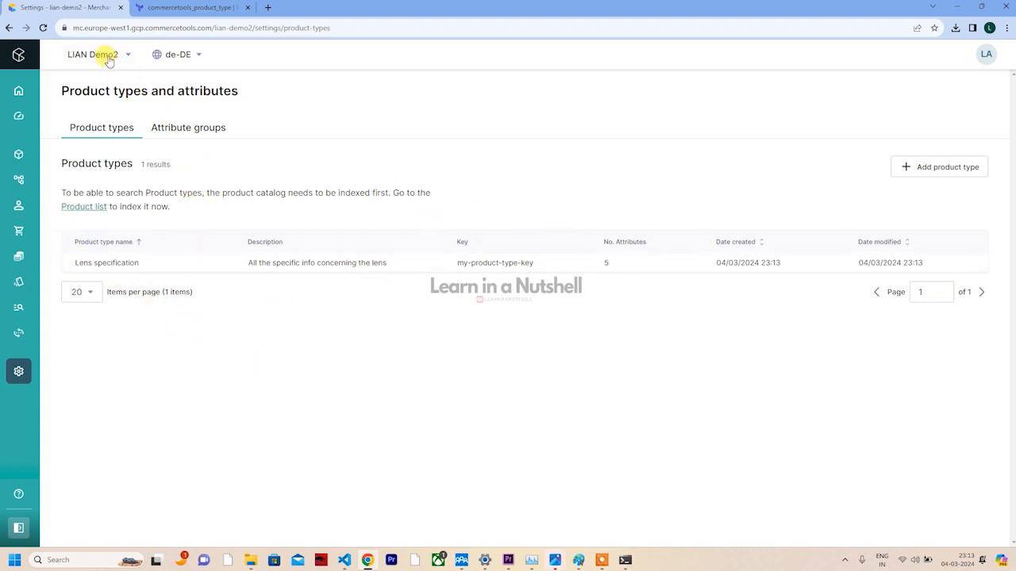
mouse_move(424, 435)
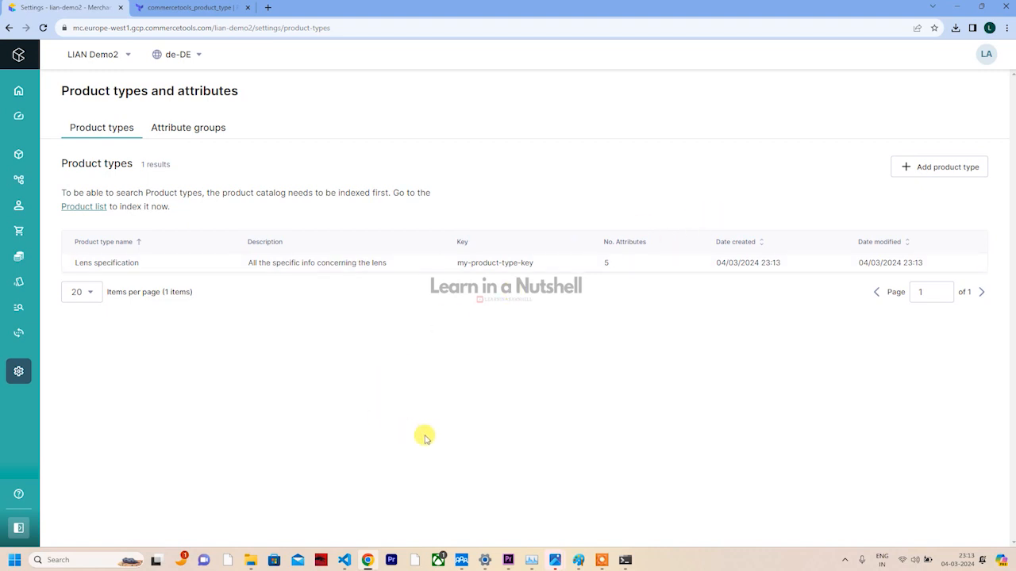
mouse_move(424, 433)
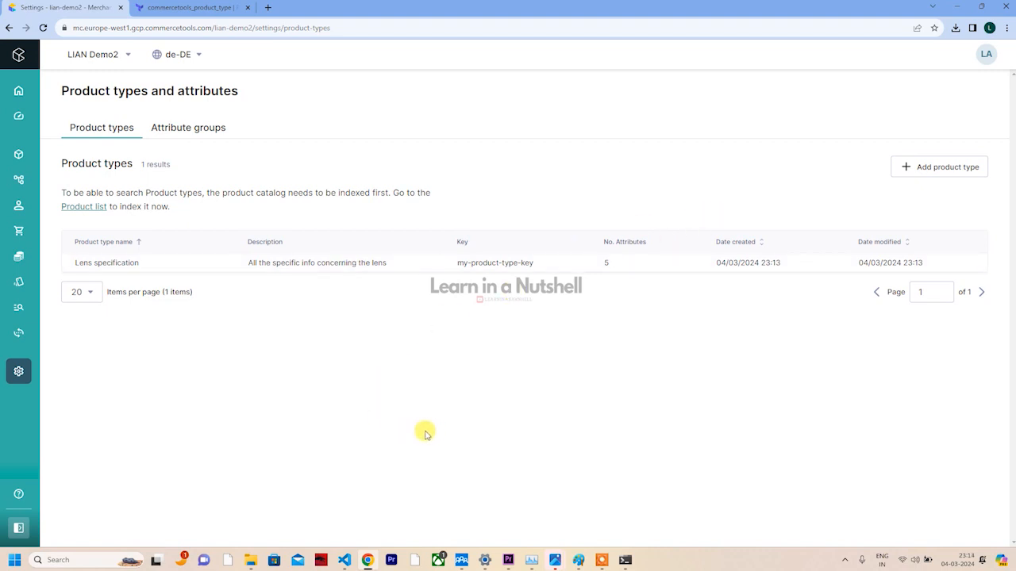
mouse_move(205, 404)
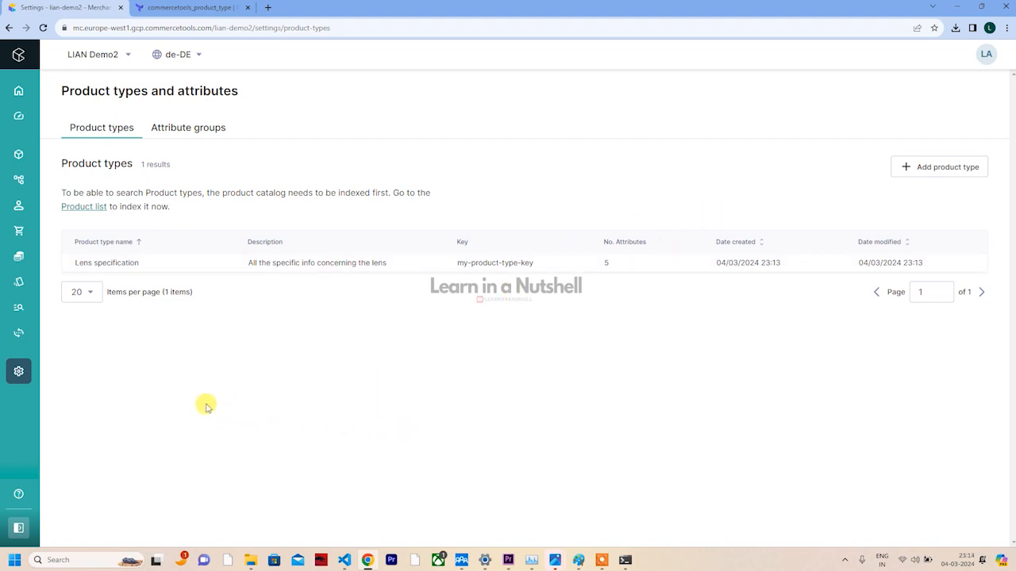
mouse_move(120, 334)
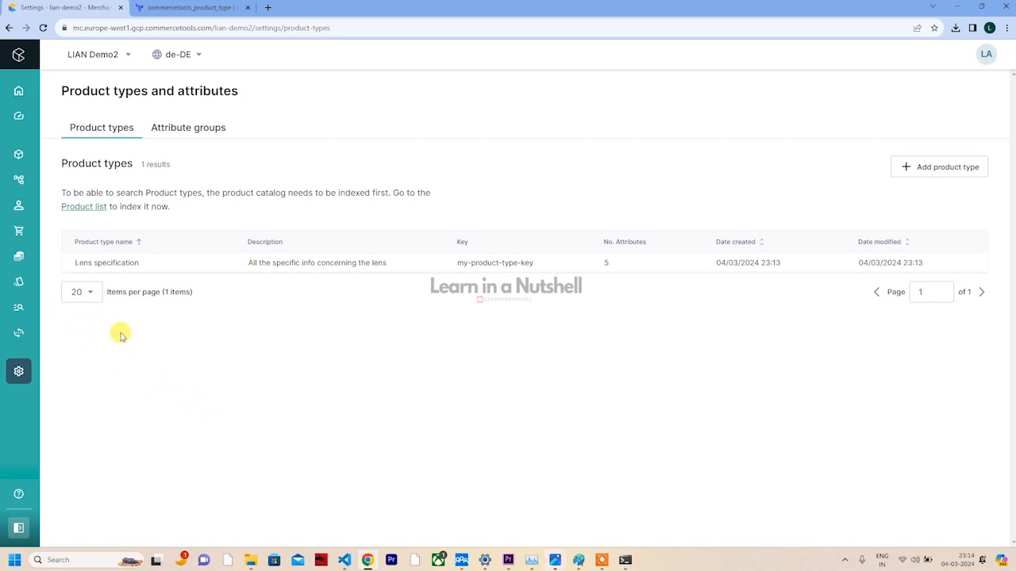
mouse_move(577, 356)
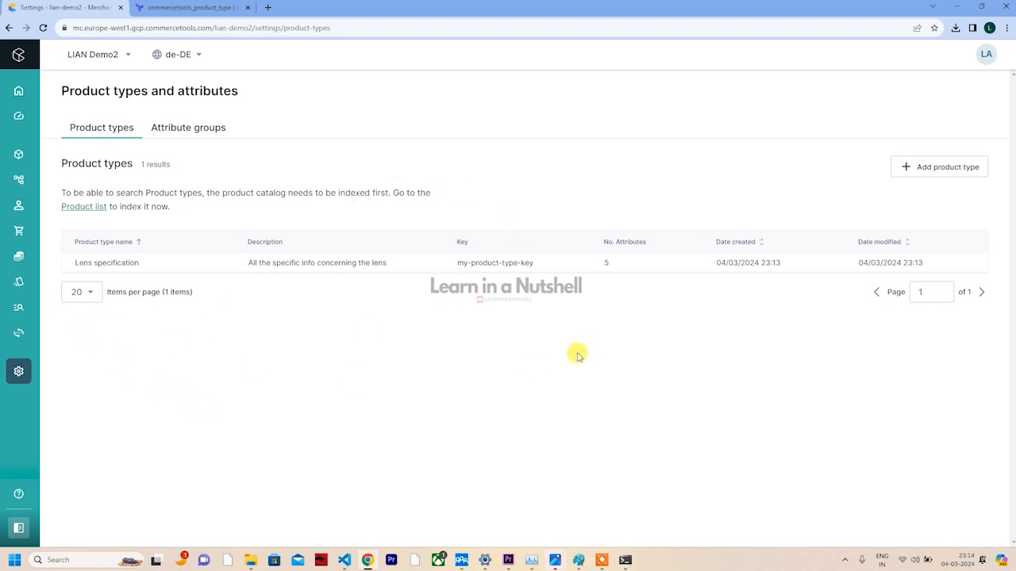
mouse_move(383, 240)
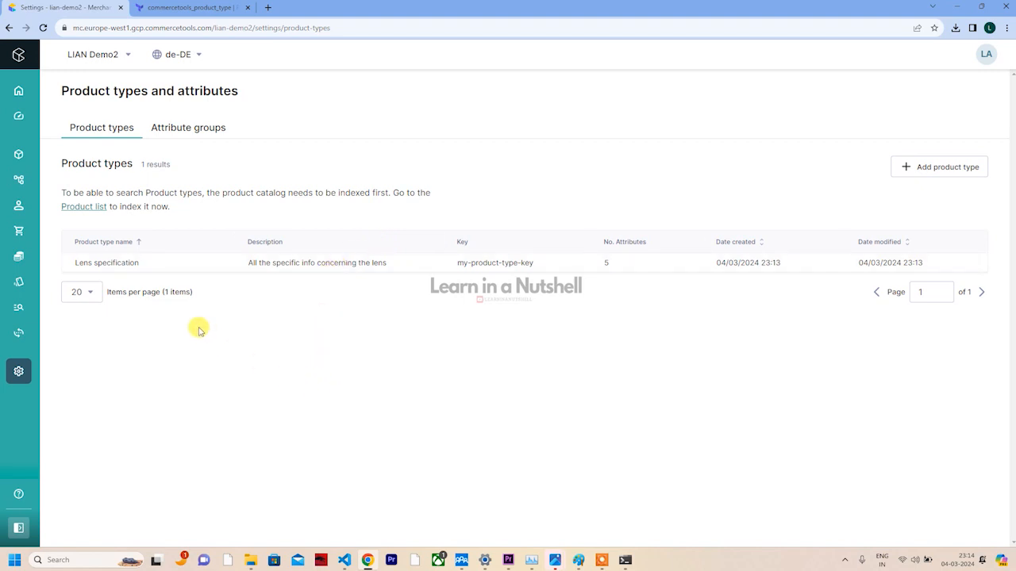
mouse_move(188, 334)
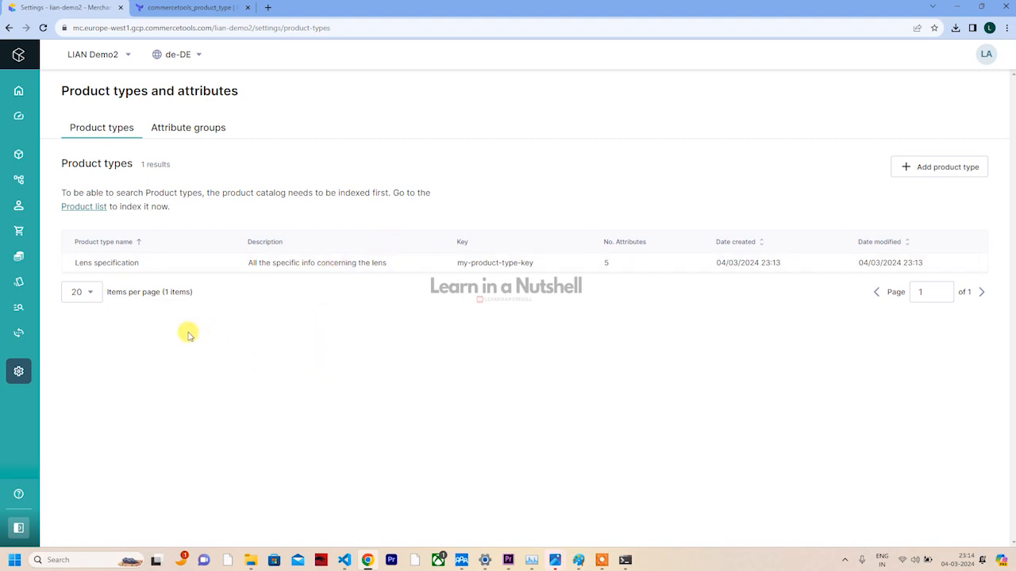
mouse_move(179, 338)
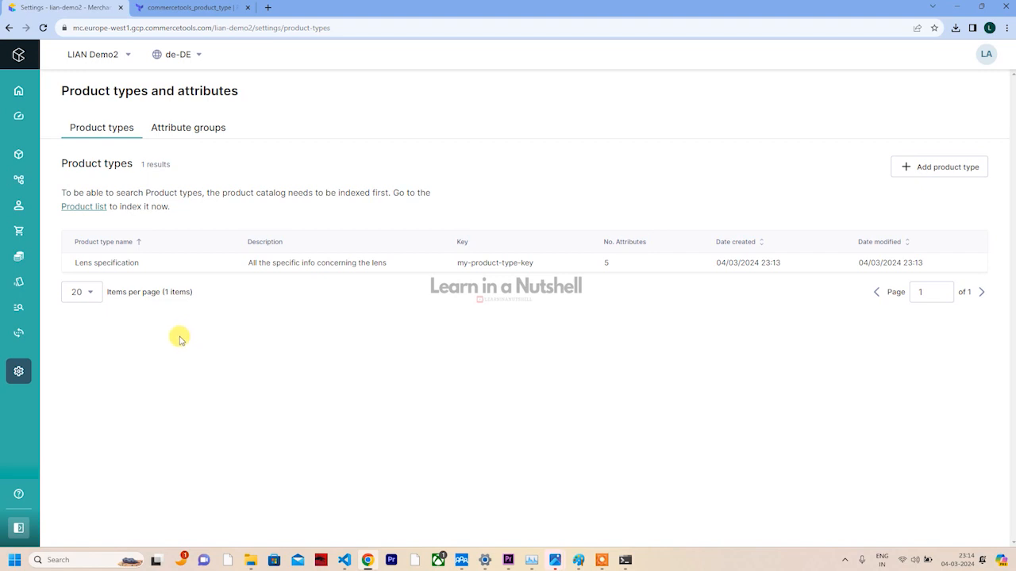
mouse_move(242, 297)
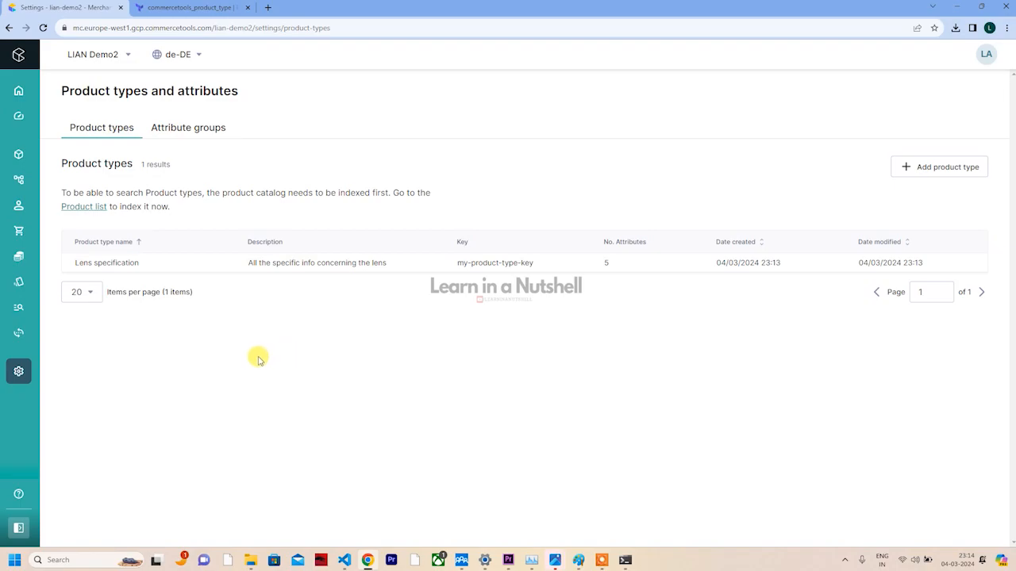
Check the apply output reports 1 resource added, then return to the product types list
key(alt+tab)
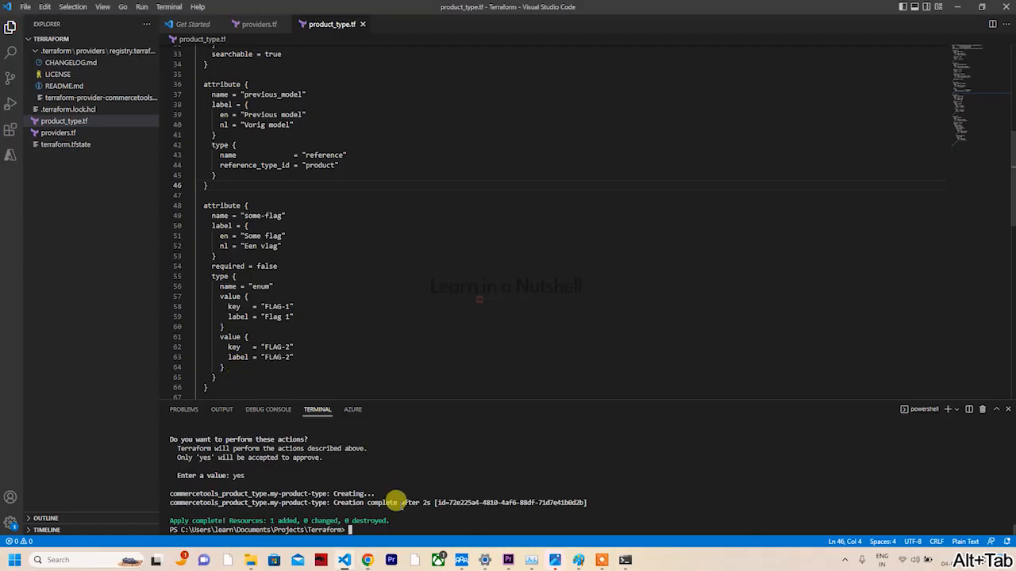
key(Alt+Tab)
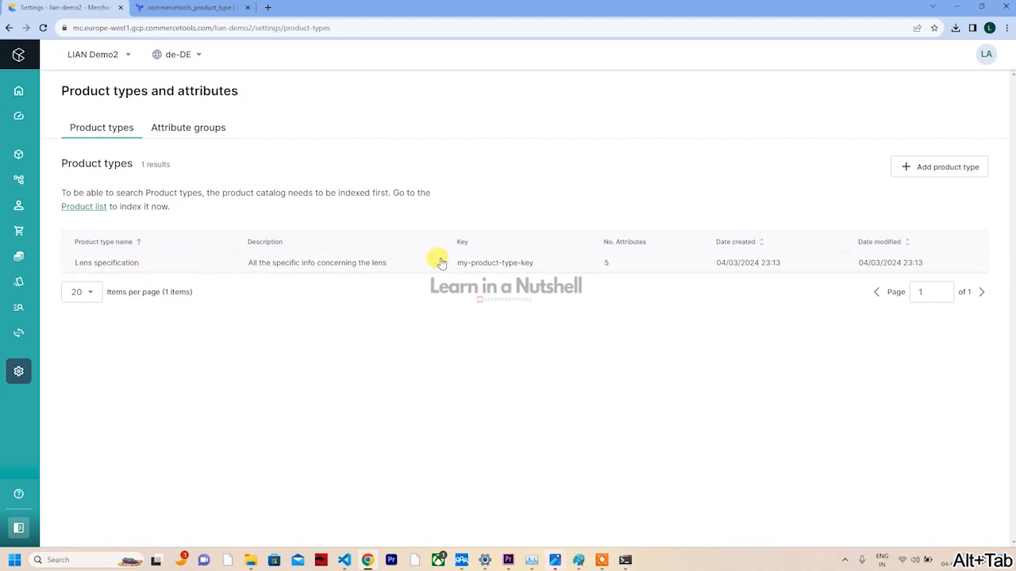
Type 'asdasd' into the Lens specification autofocus attribute's label without saving, returning to VS Code
click(106, 263)
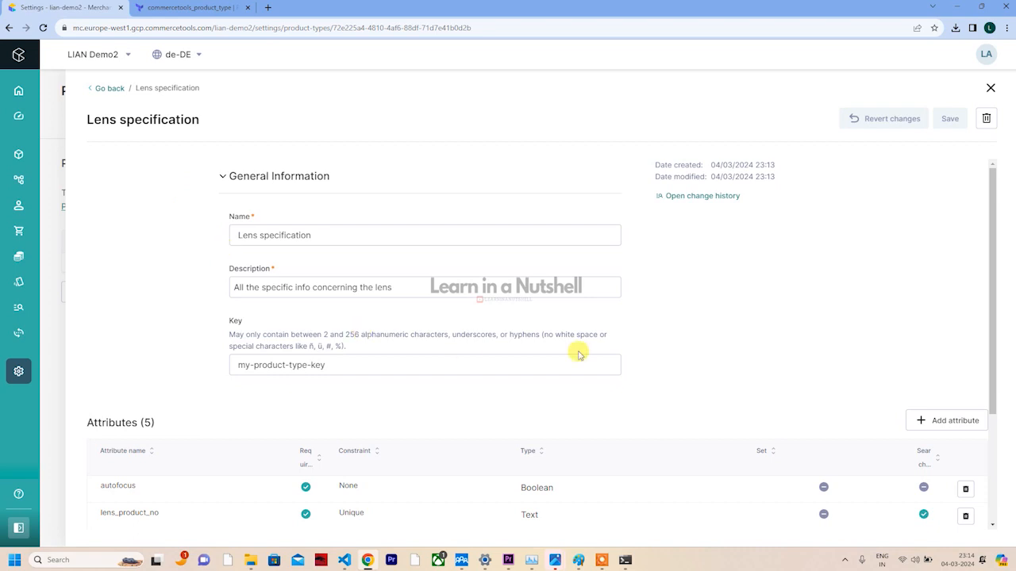
scroll(down, 3)
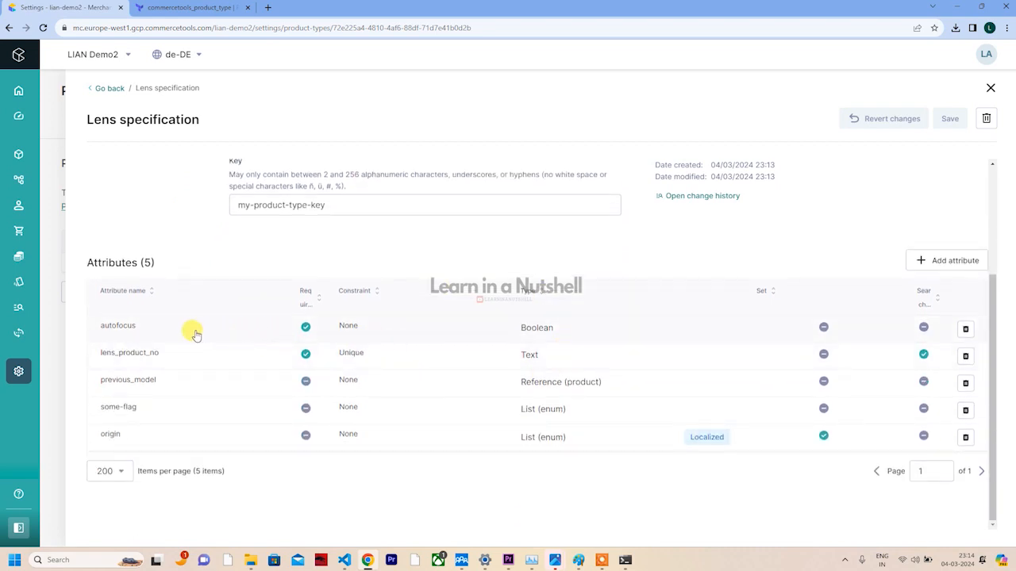
click(117, 326)
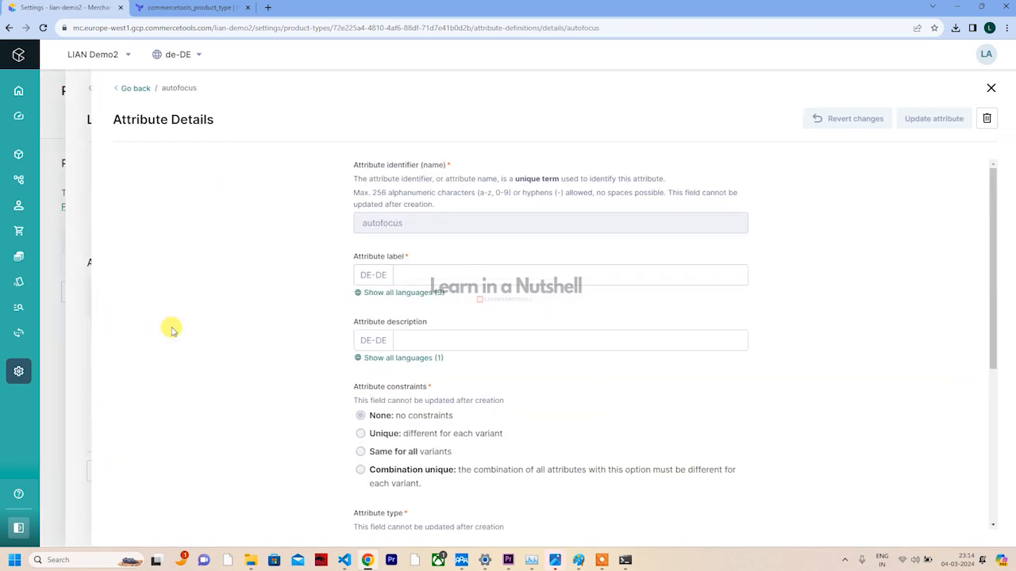
scroll(down, 3)
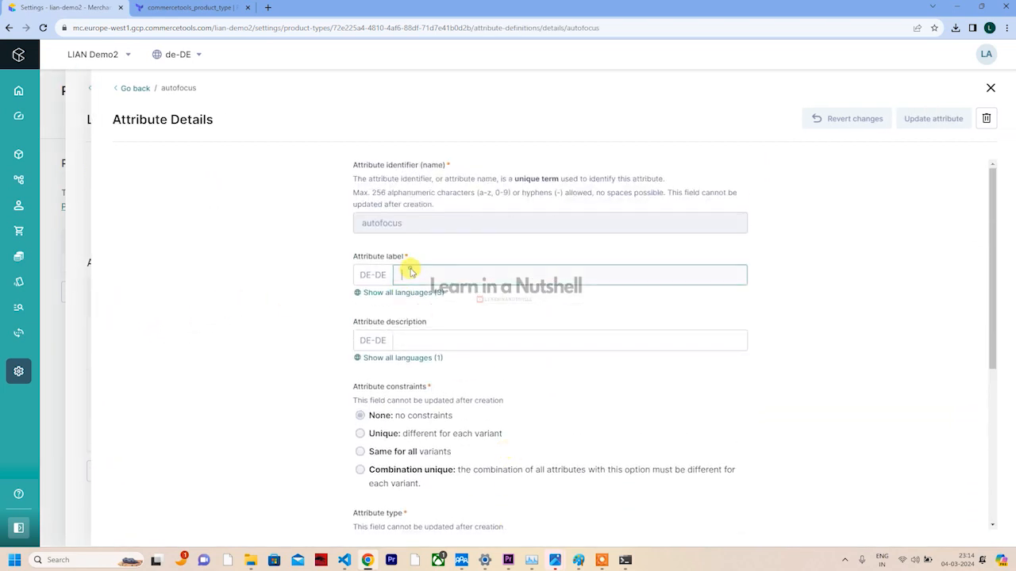
text(asdasd)
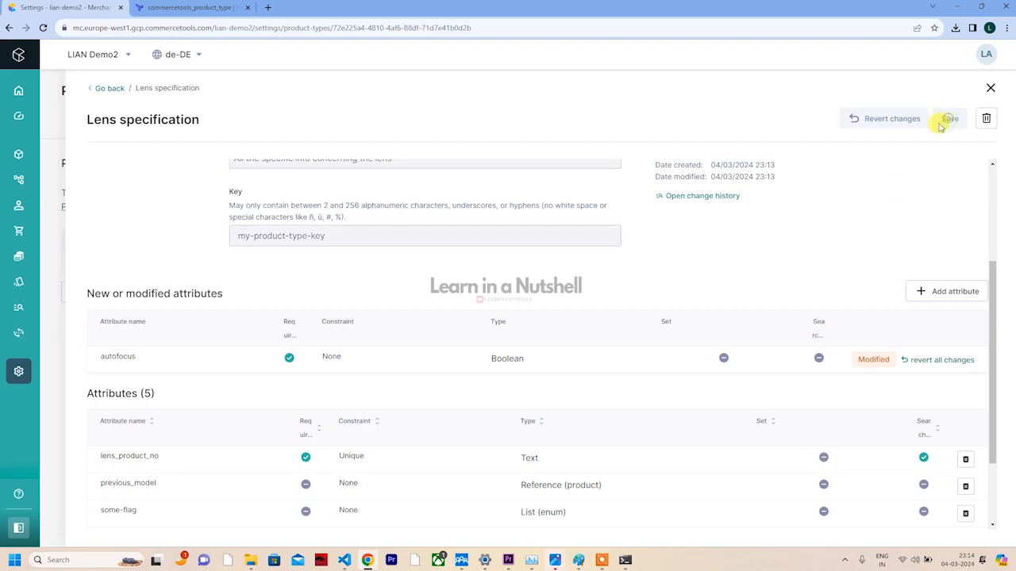
key(alt+tab)
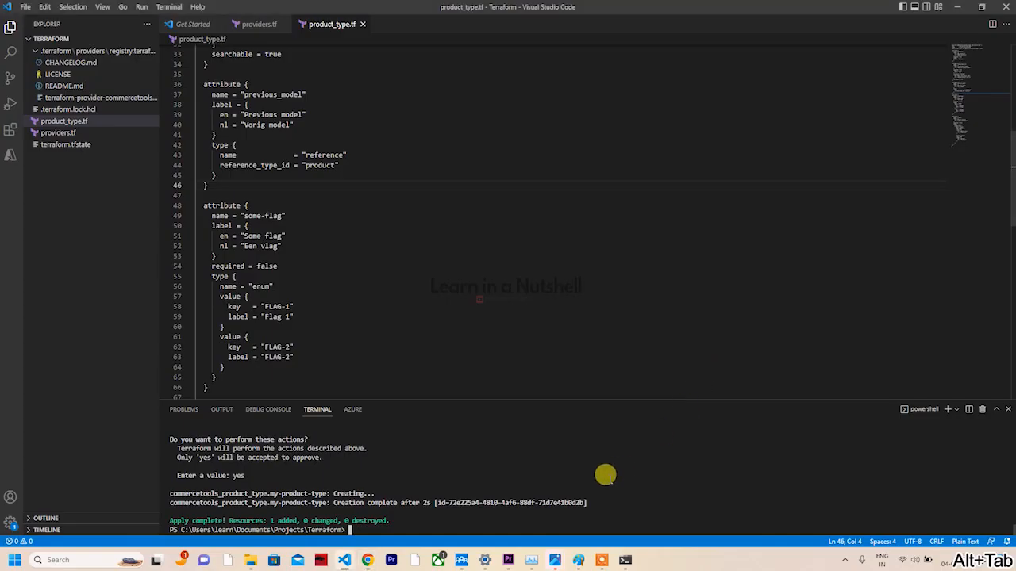
Run terraform plan, then terraform apply confirmed with 'yes', updating the product type
text(terraform plan)
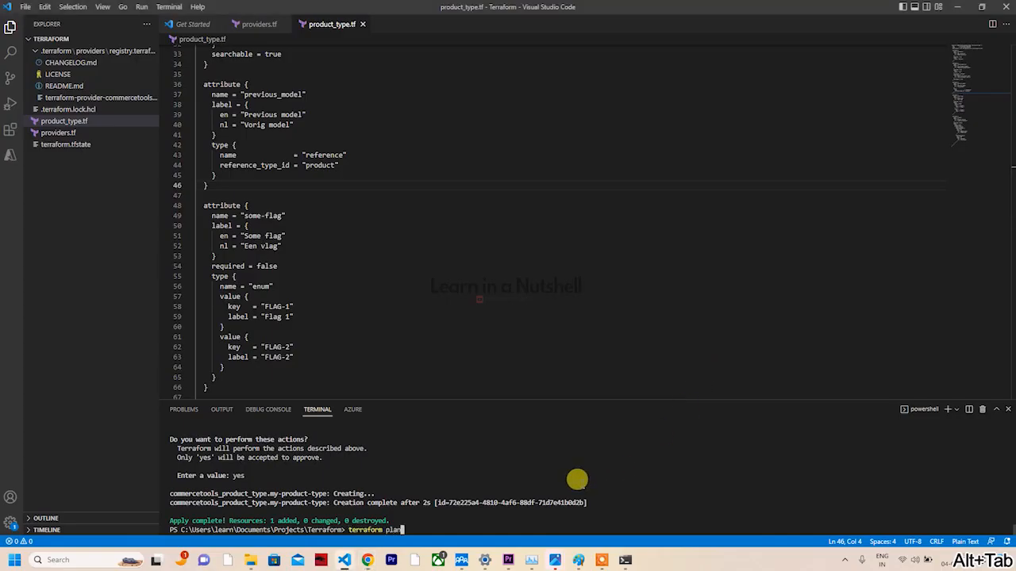
key(Enter)
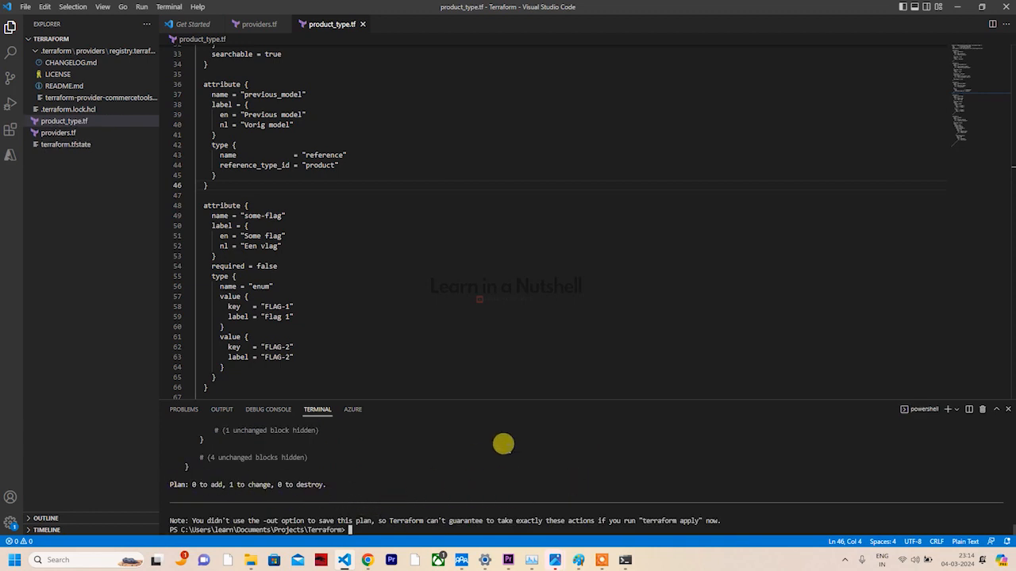
text(terraform apply)
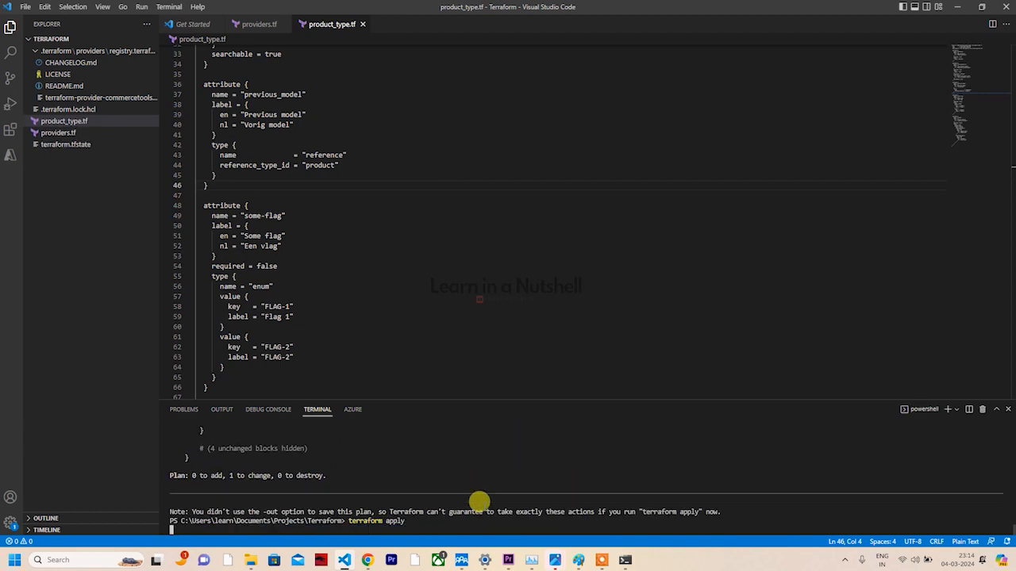
key(Enter)
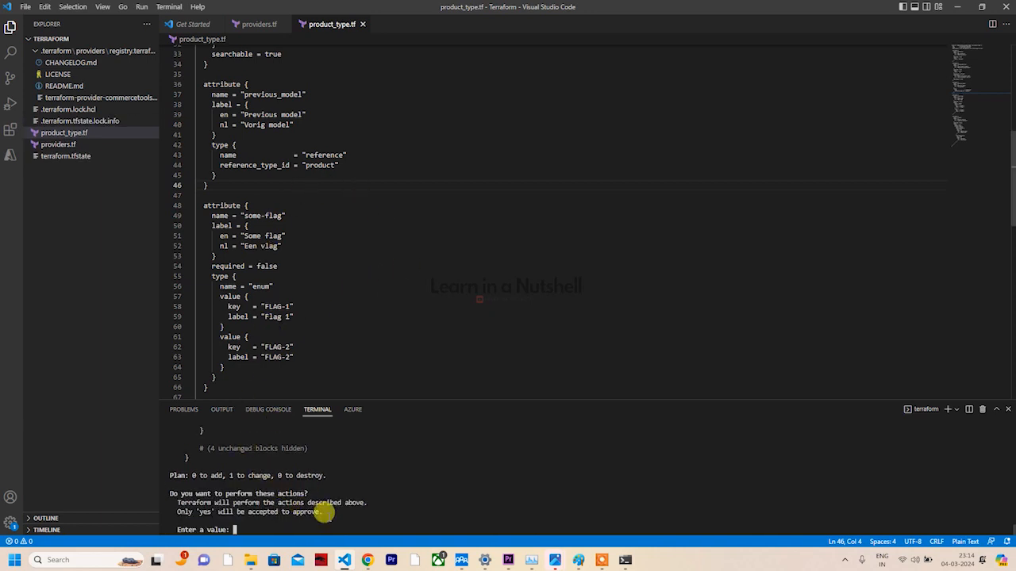
text(yes)
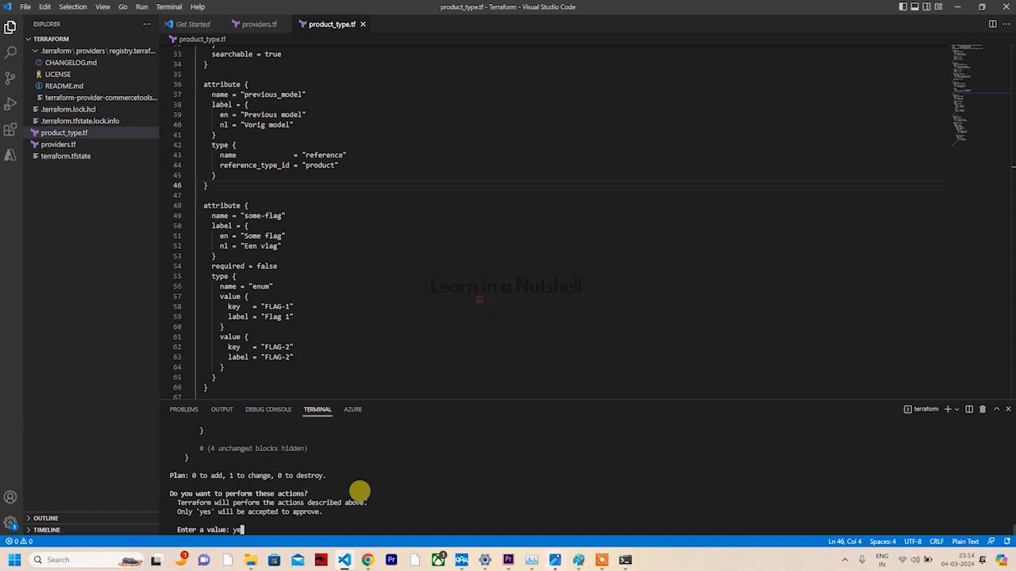
text(s)
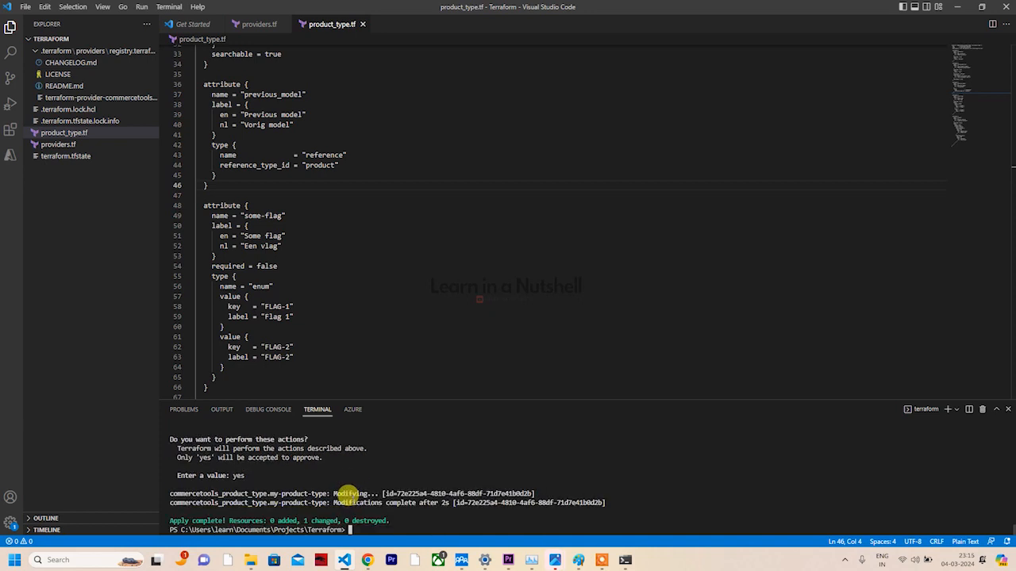
key(Alt+Tab)
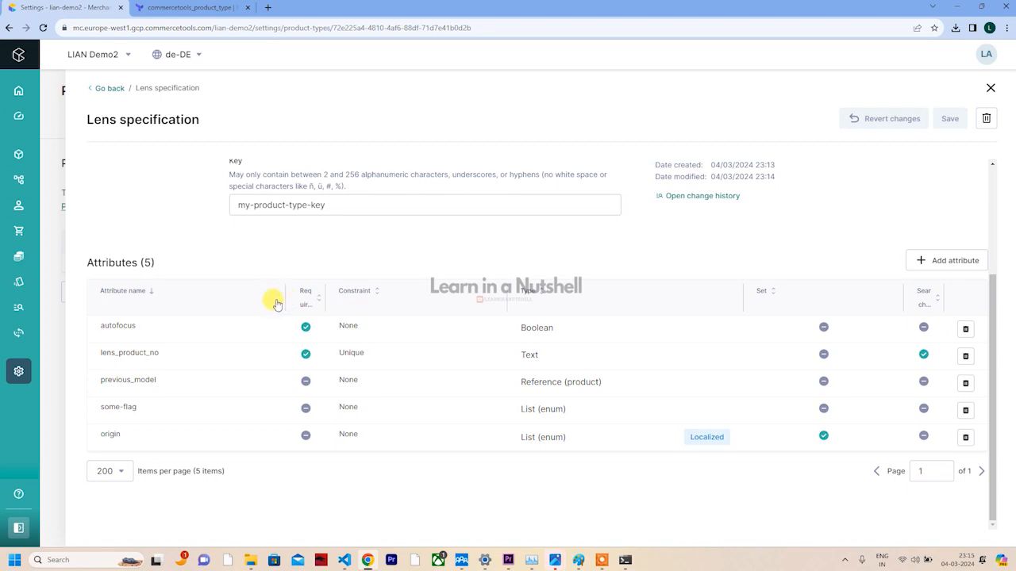
mouse_move(375, 338)
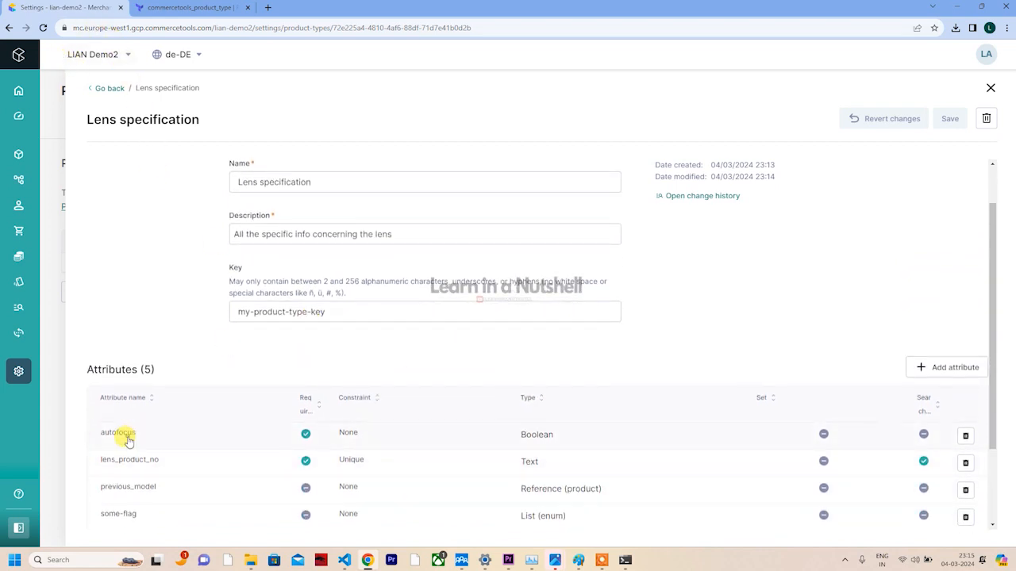
Inspect the autofocus attribute's details, close them, and scroll the product types list
click(117, 432)
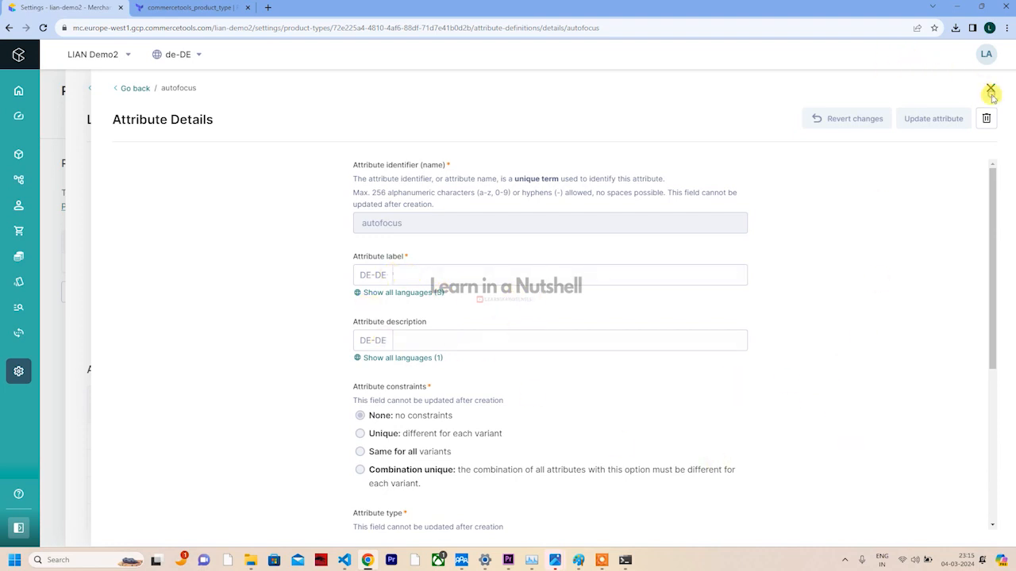
click(989, 94)
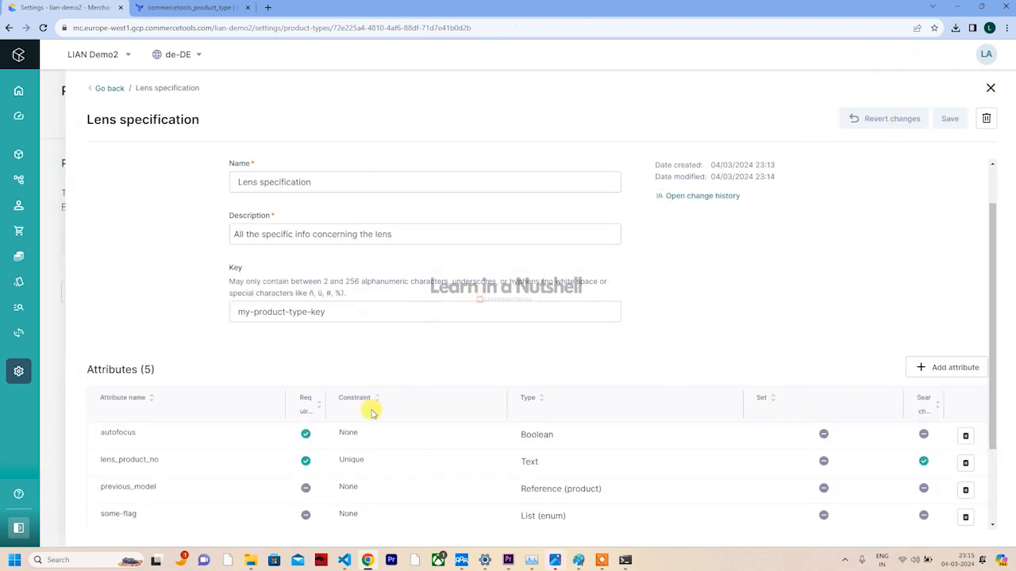
scroll(down, 3)
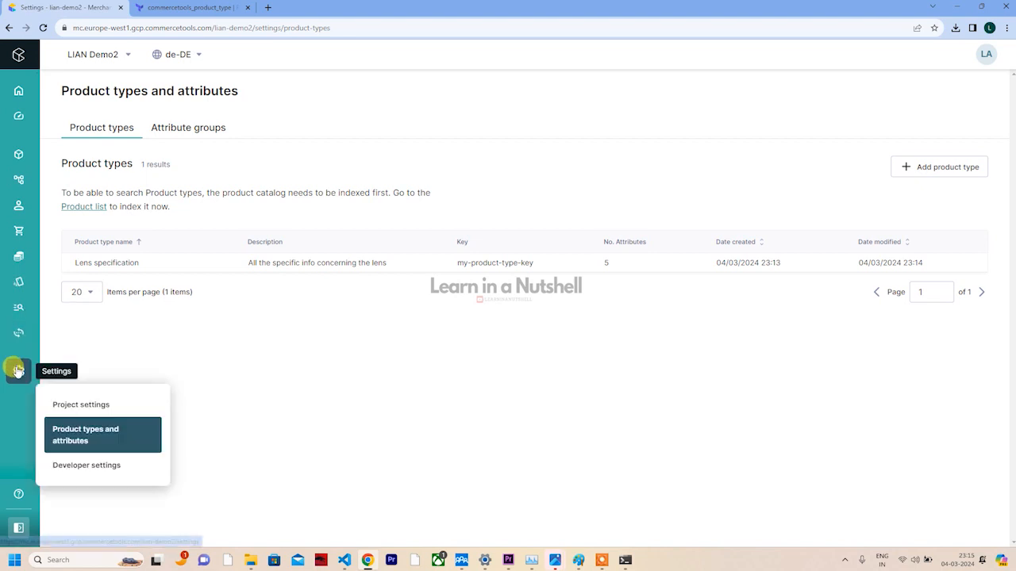
mouse_move(173, 454)
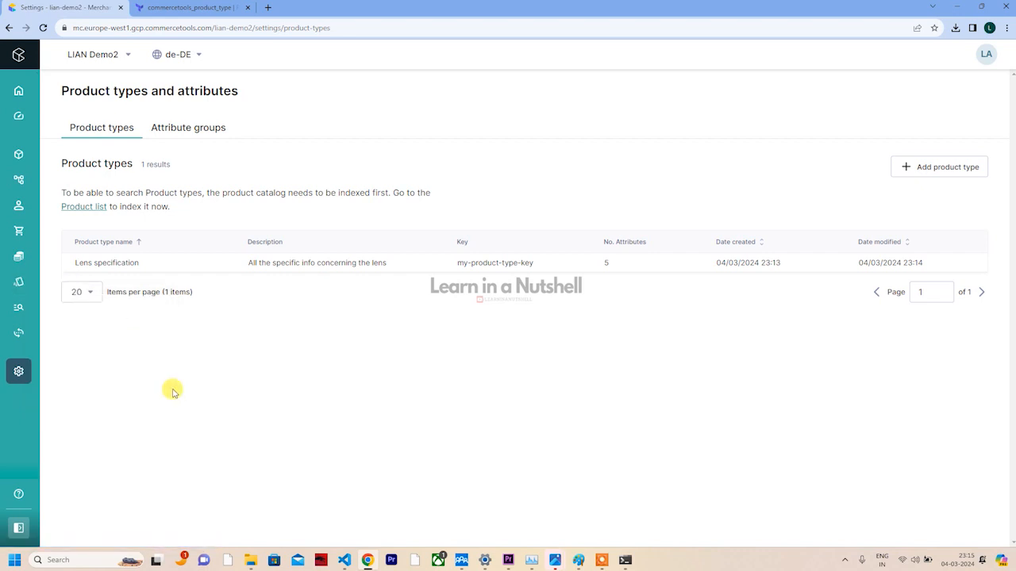
mouse_move(145, 370)
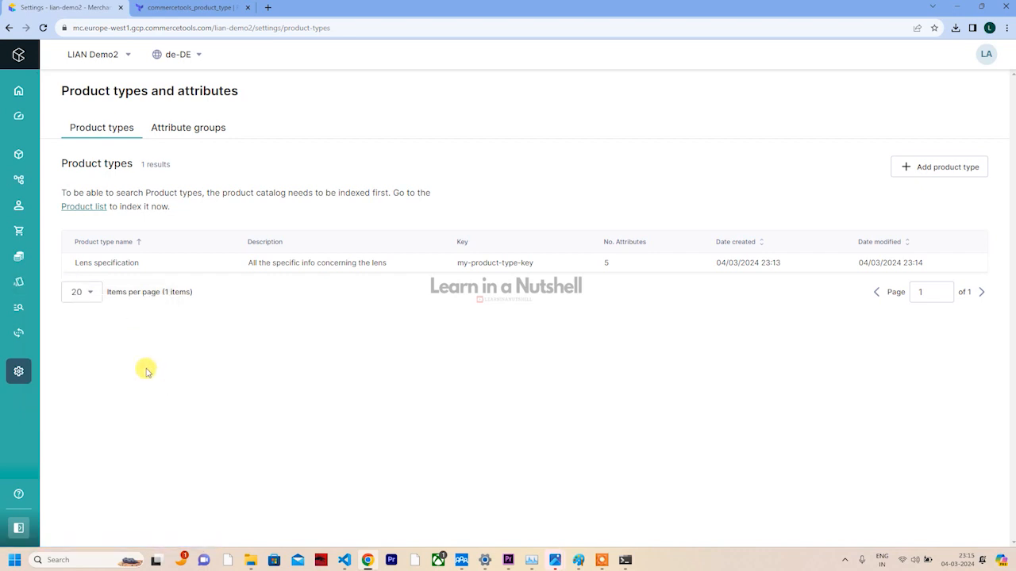
mouse_move(135, 356)
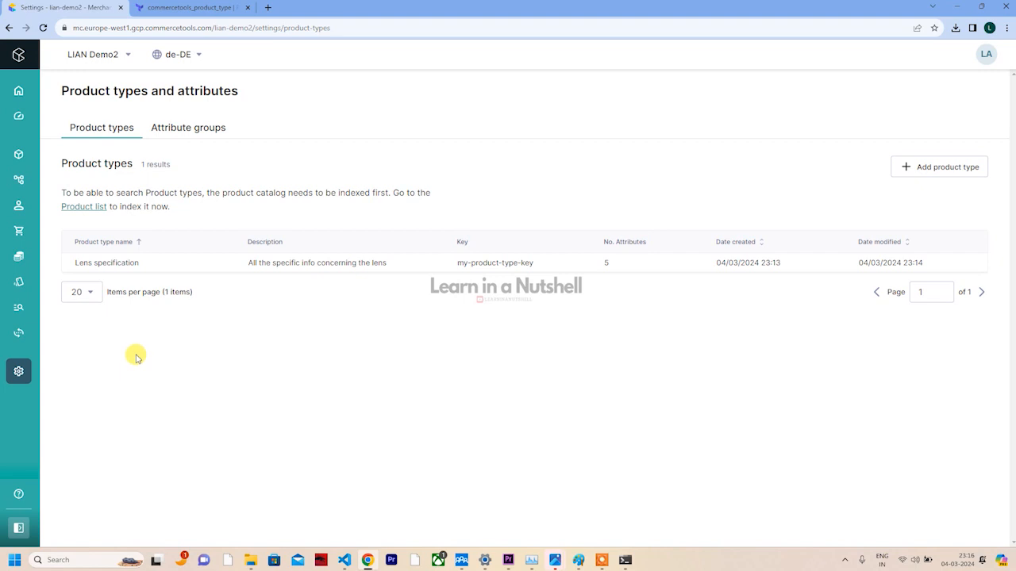
mouse_move(125, 356)
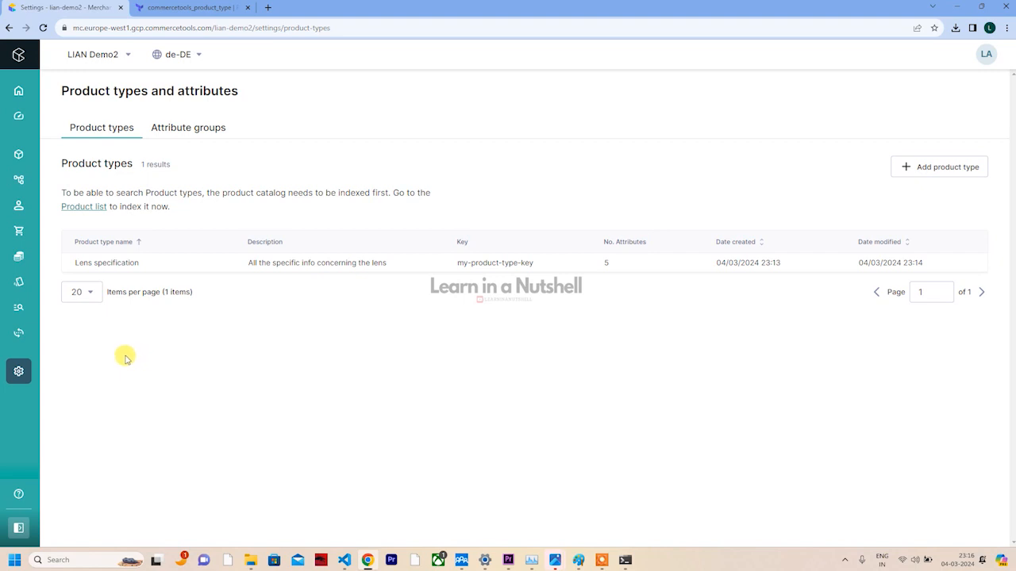
mouse_move(119, 358)
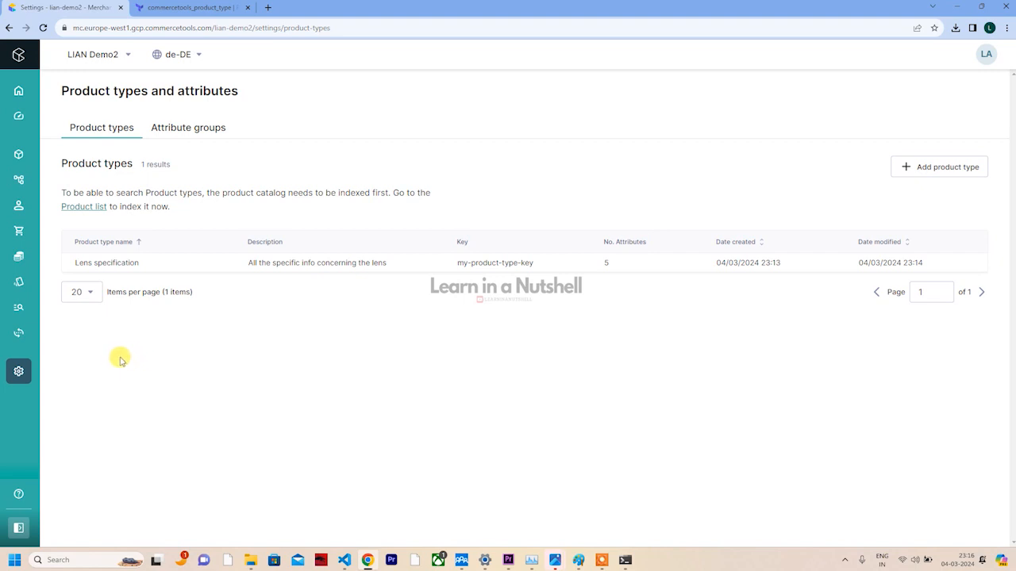